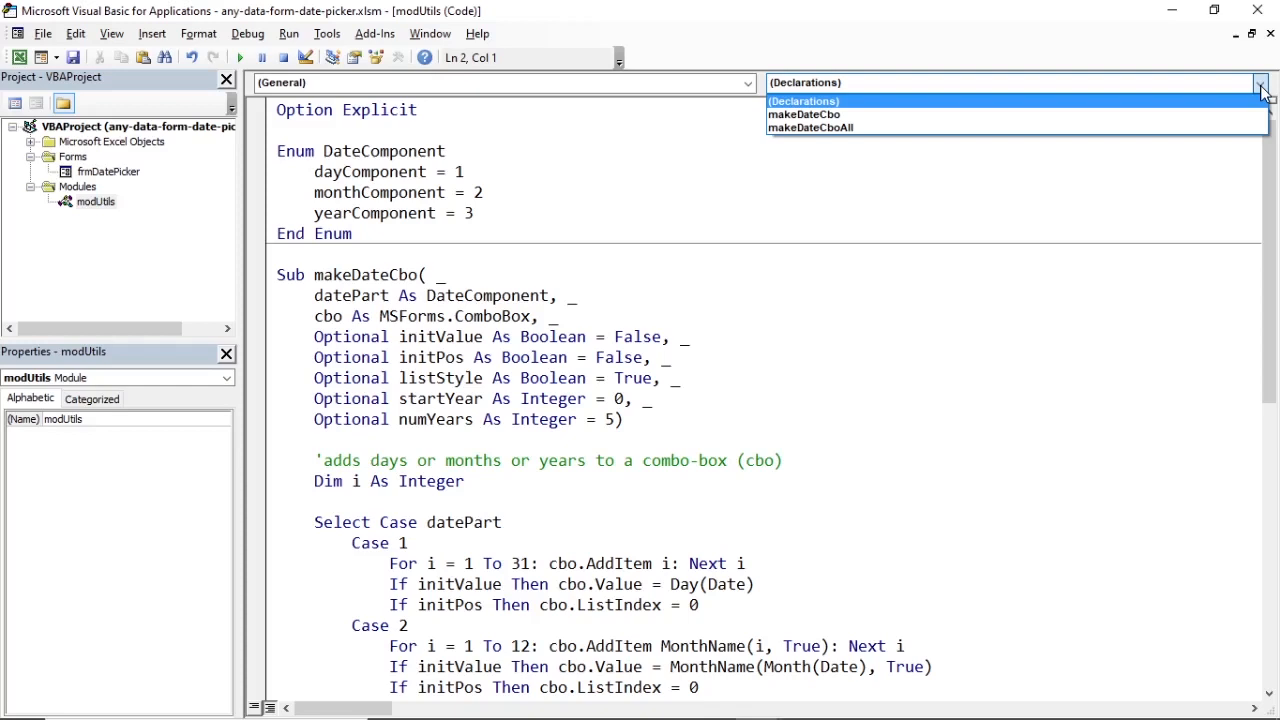
pyautogui.moveTo(1262, 100)
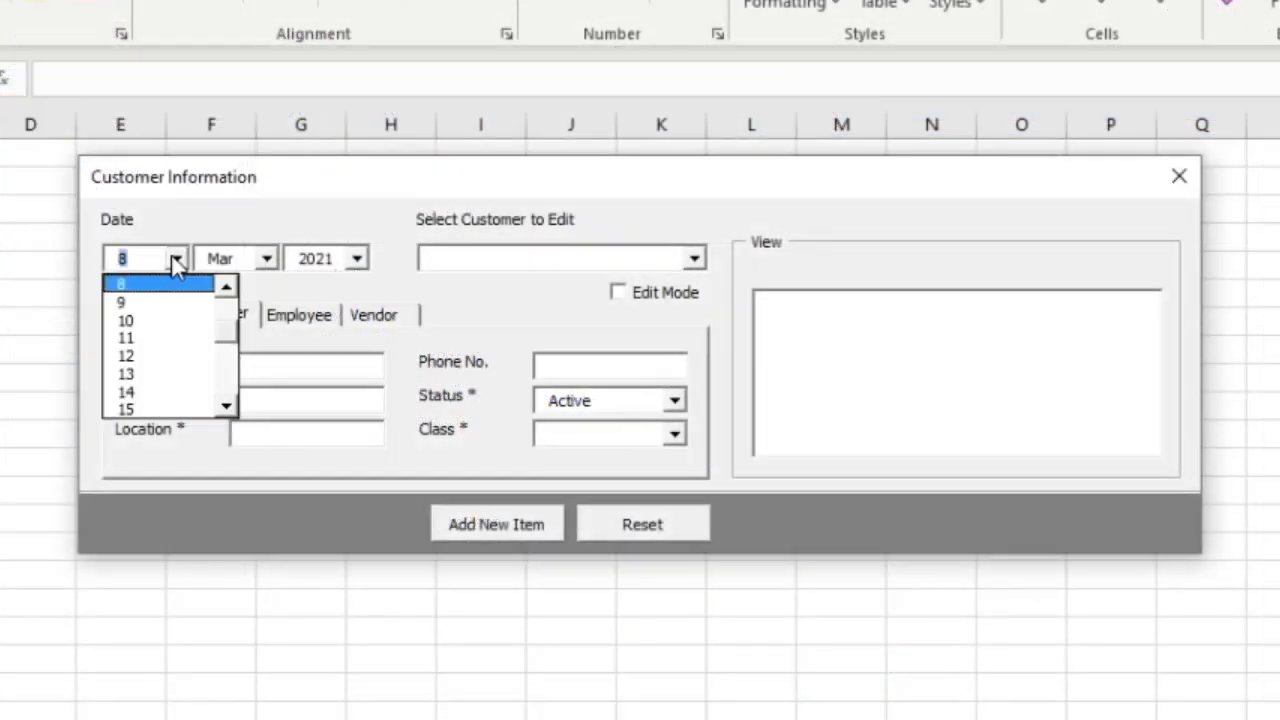
# Step: Review the example form's month list and the makeDateCbo and makeDateCboAll procedures in the module
pyautogui.click(266, 258)
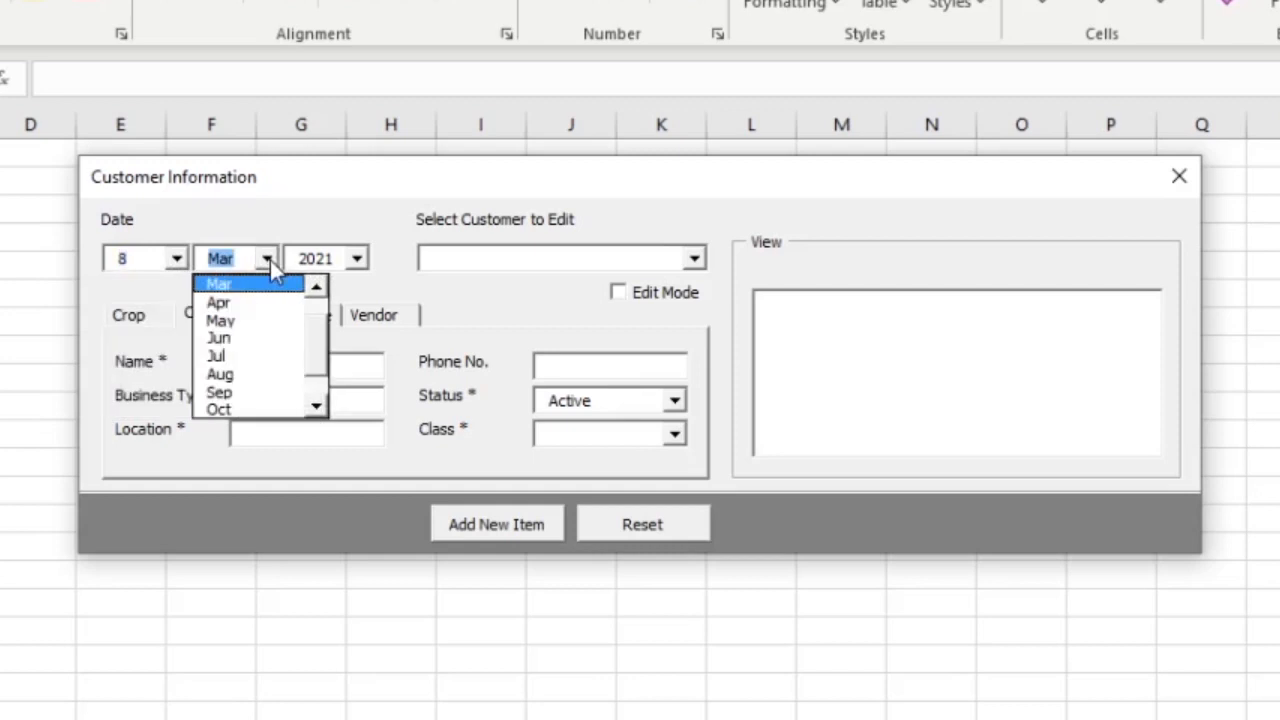
pyautogui.click(356, 258)
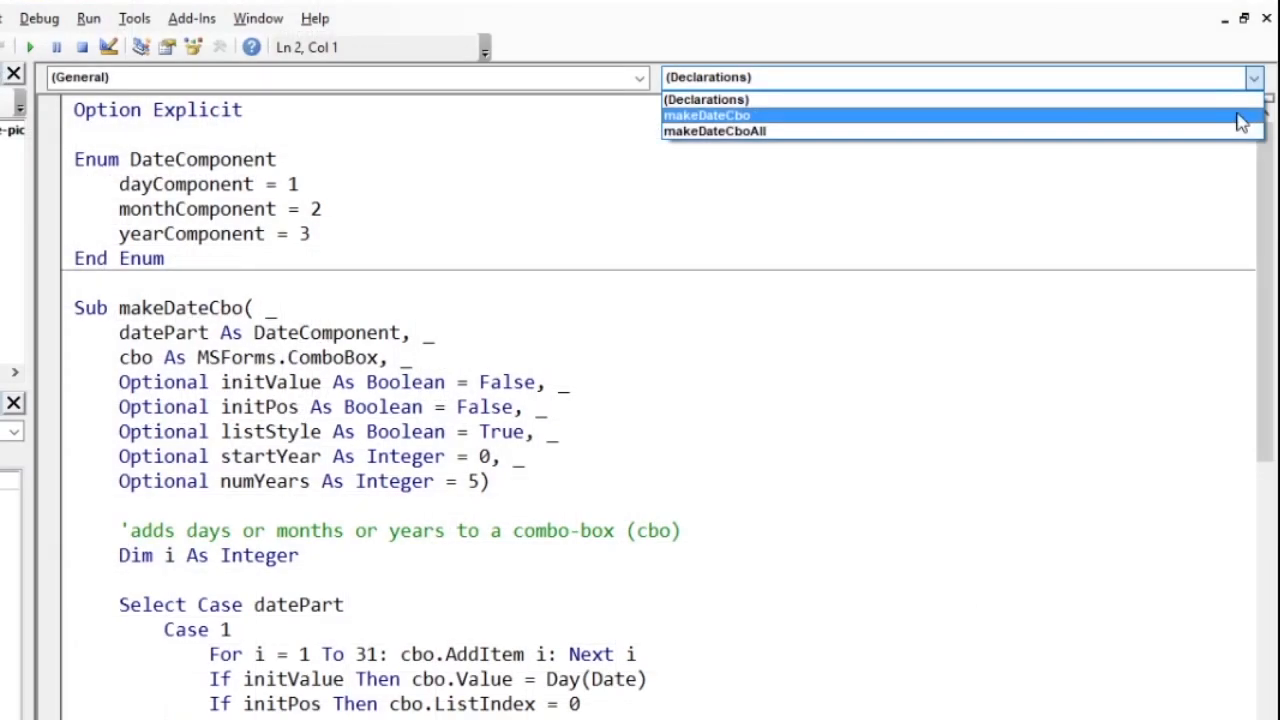
pyautogui.click(706, 114)
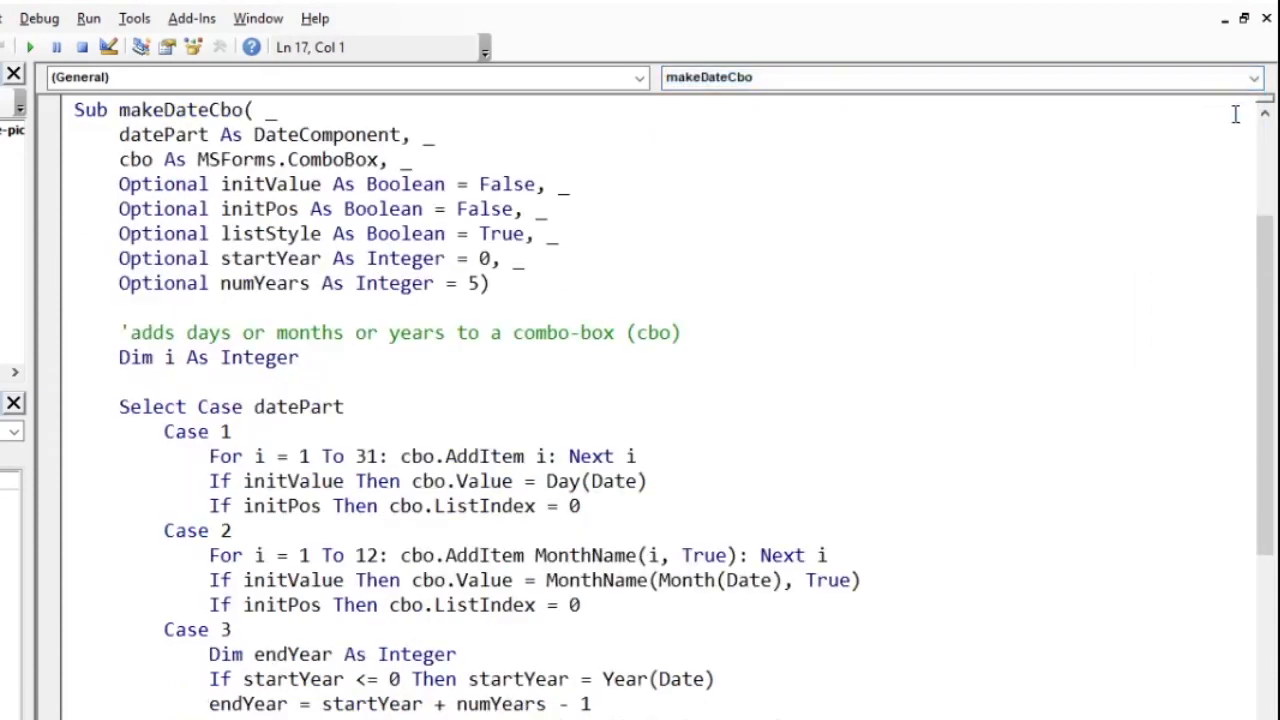
pyautogui.click(1252, 76)
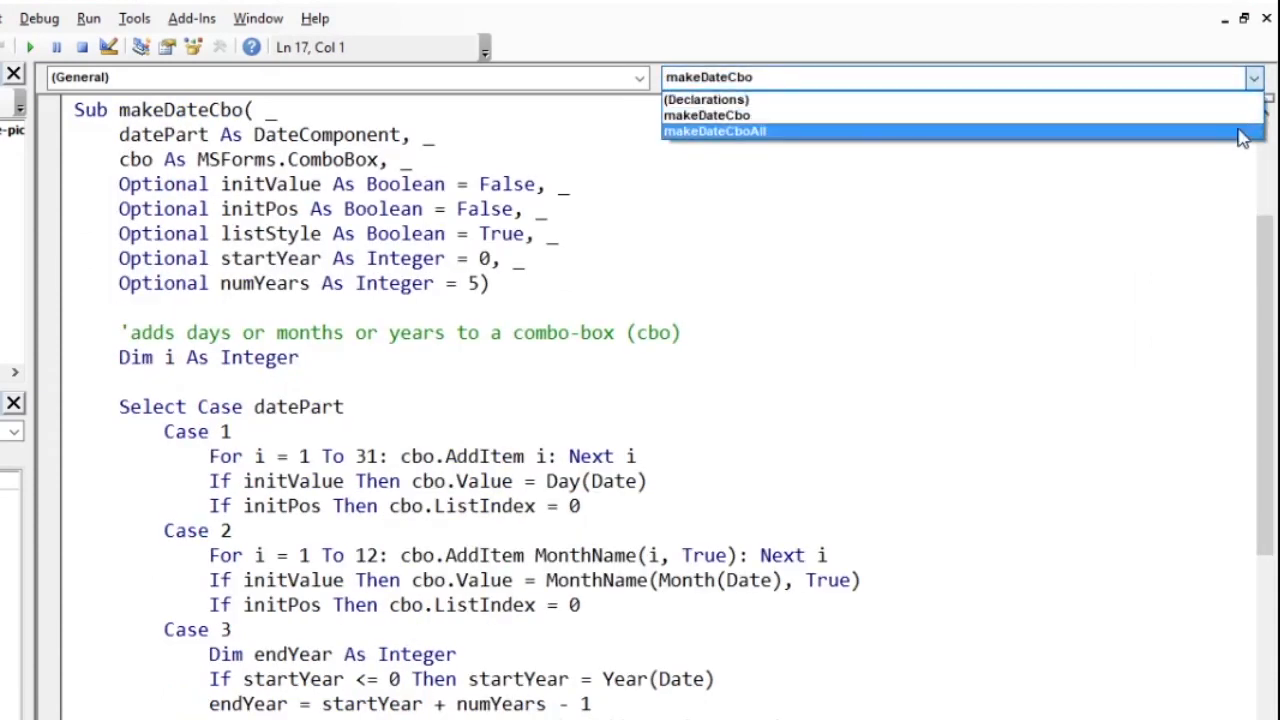
pyautogui.click(712, 132)
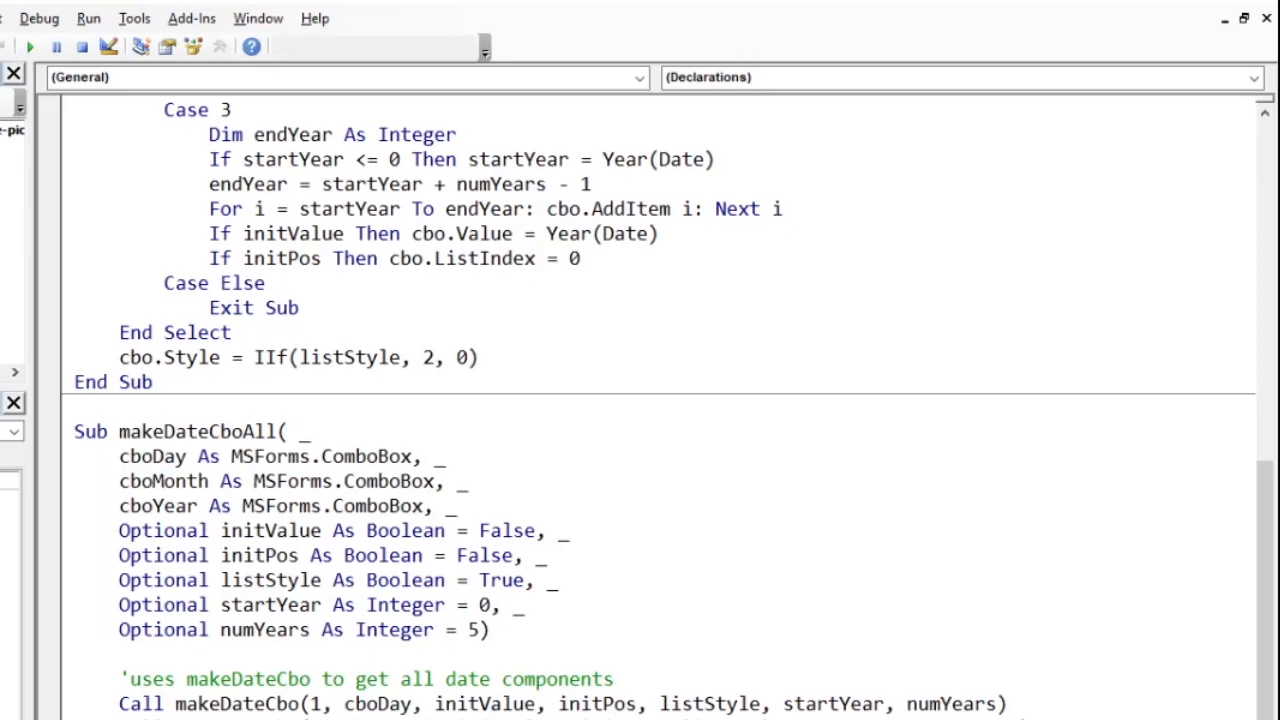
pyautogui.click(782, 208)
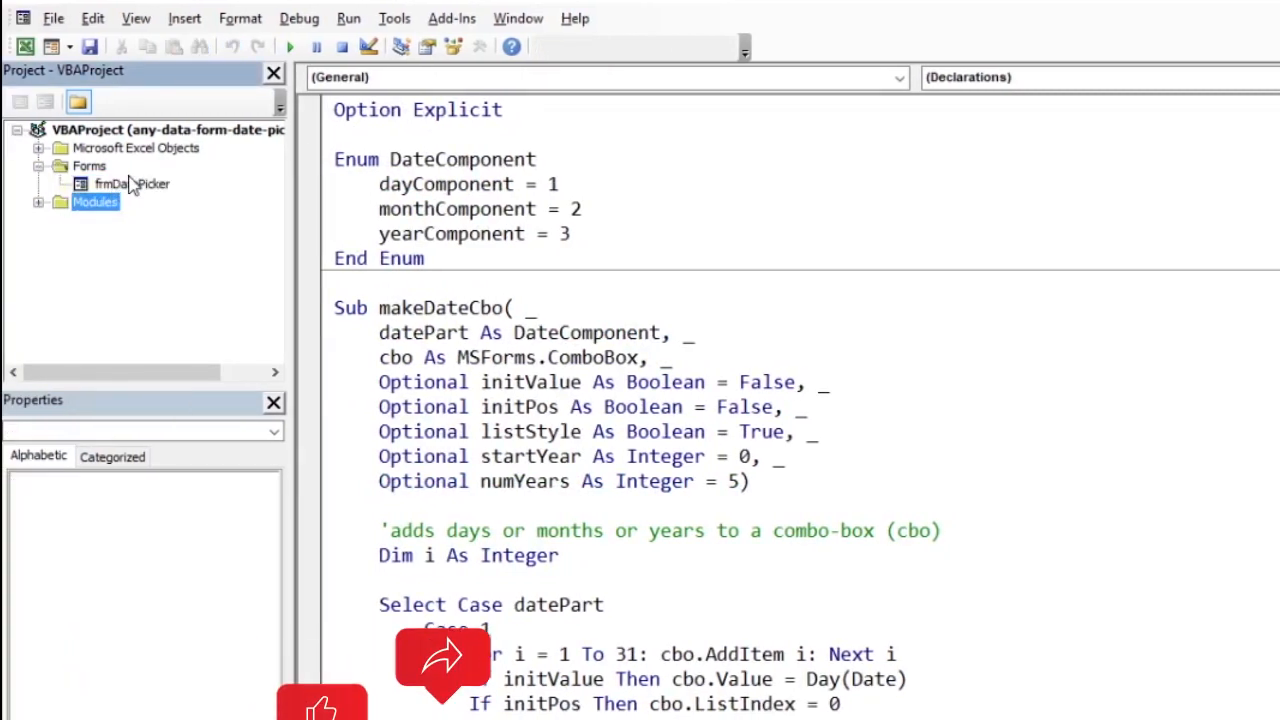
# Step: Bring up frmDatePicker in design view and confirm the combo boxes are named cboDay through cboYear
pyautogui.doubleClick(132, 184)
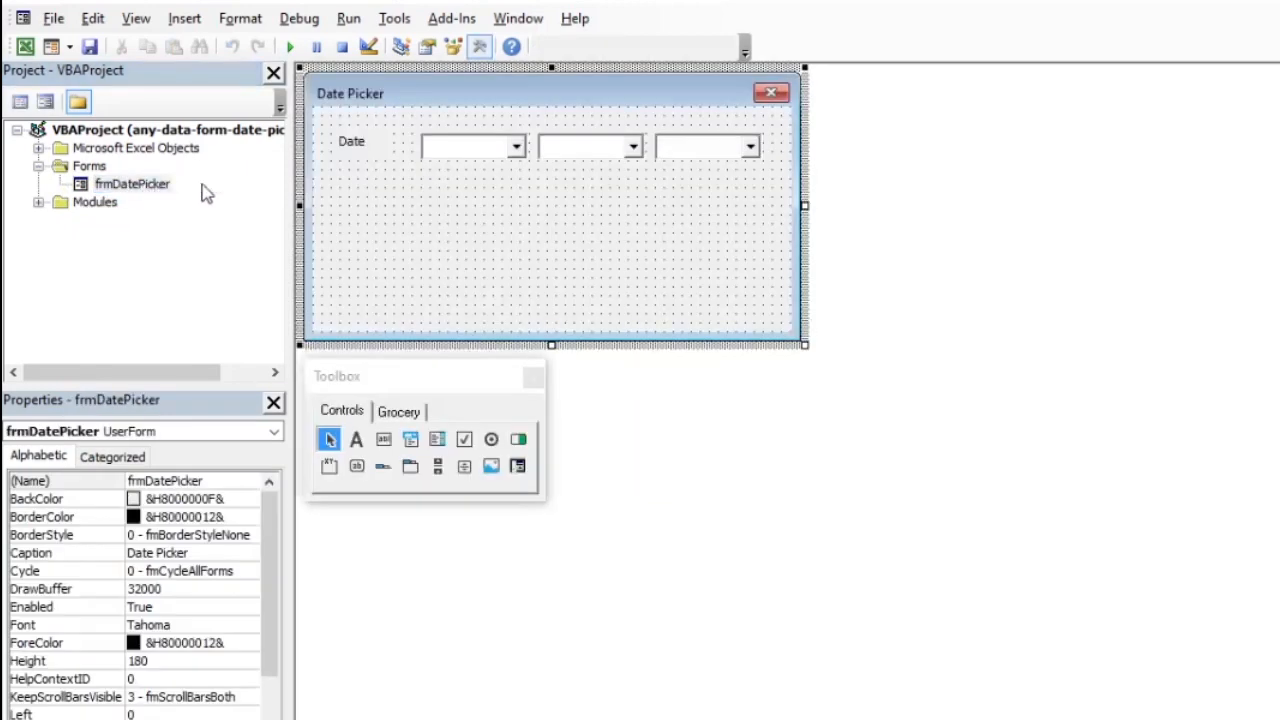
pyautogui.click(470, 146)
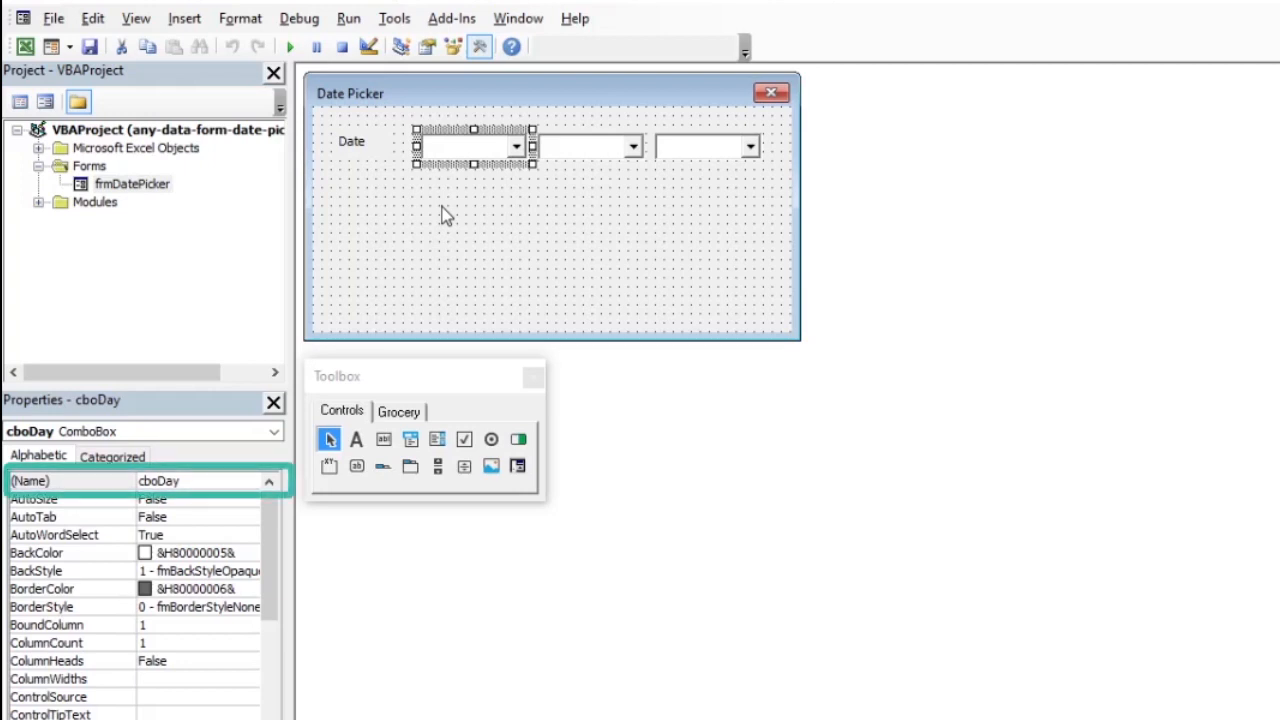
pyautogui.moveTo(462, 204)
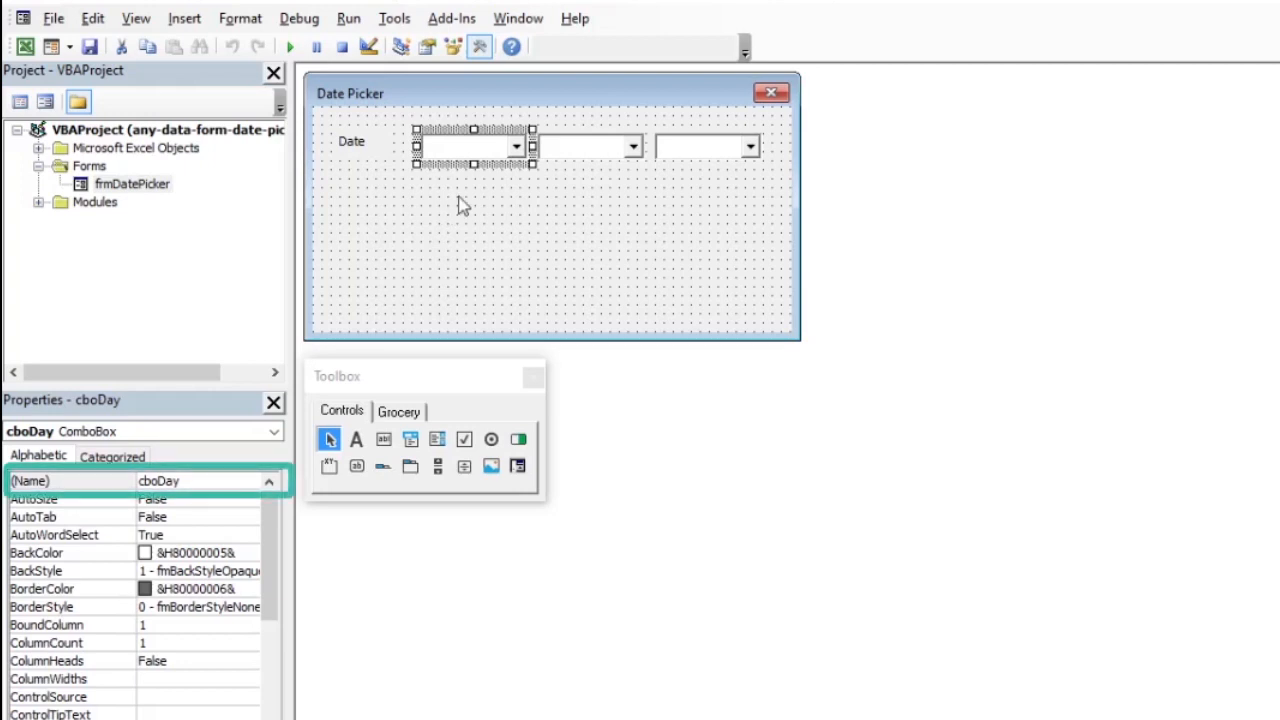
pyautogui.moveTo(476, 148)
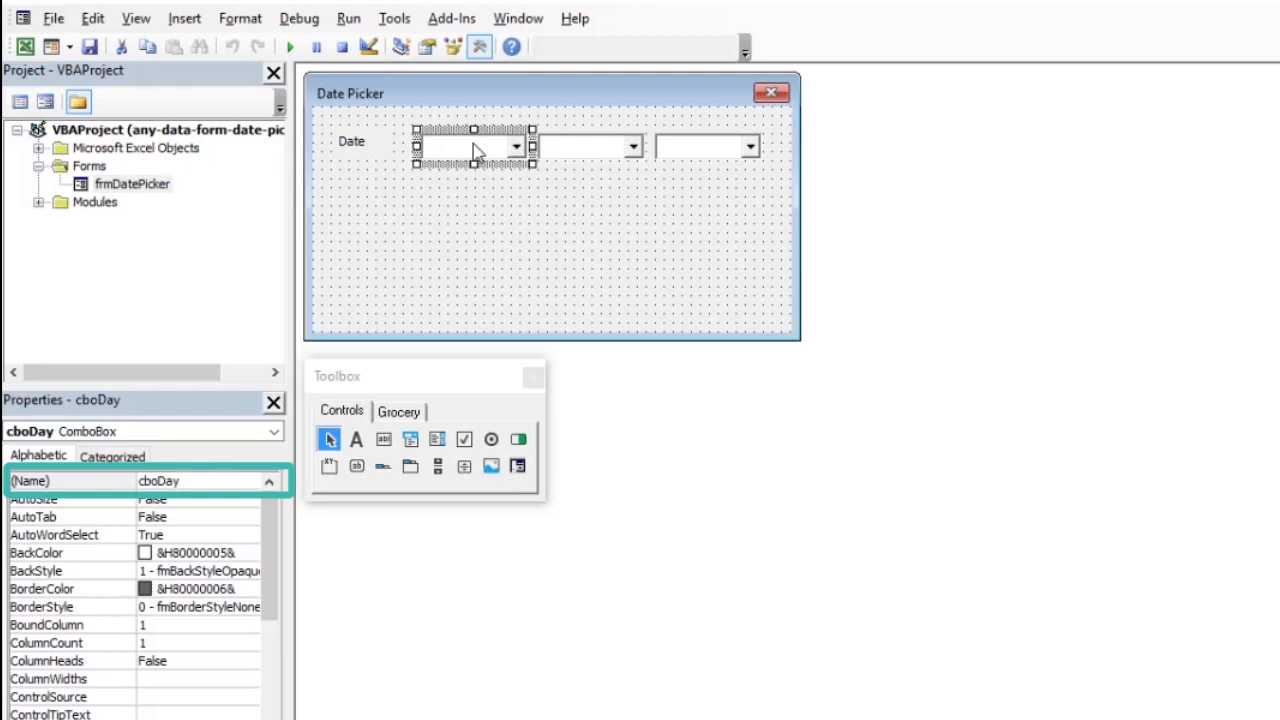
pyautogui.click(590, 144)
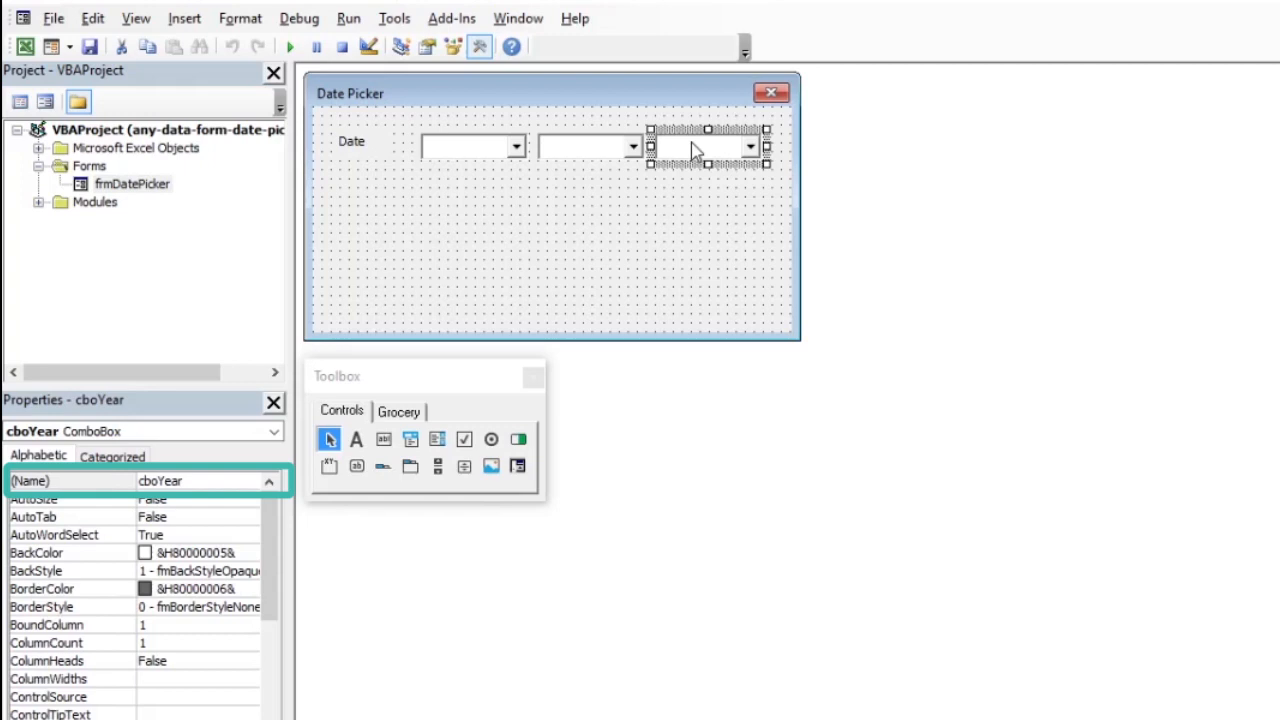
pyautogui.moveTo(584, 228)
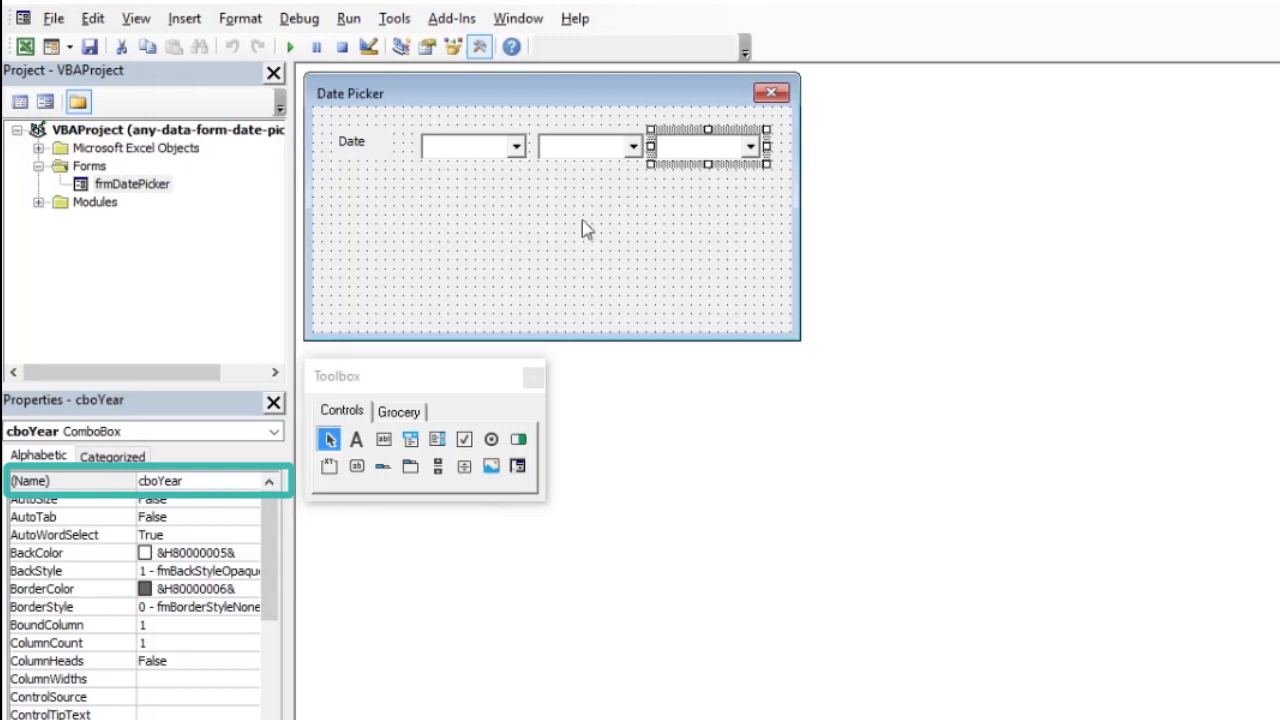
pyautogui.click(540, 260)
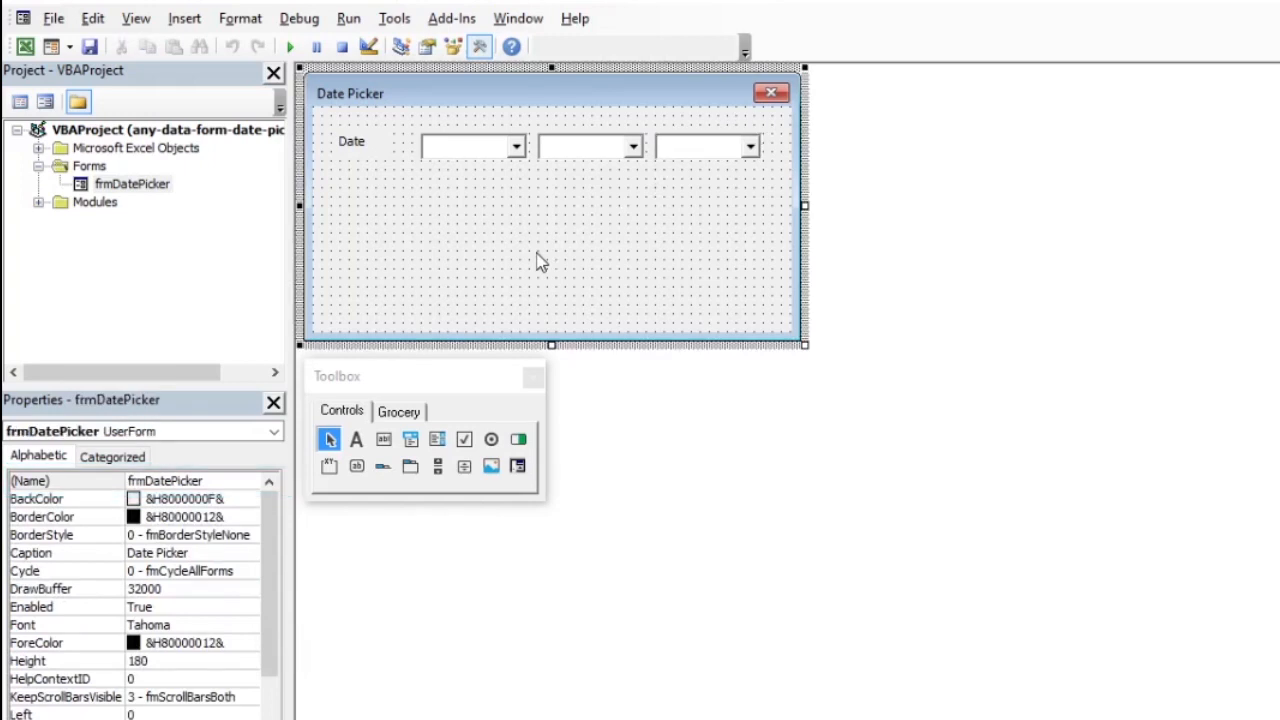
pyautogui.moveTo(588, 260)
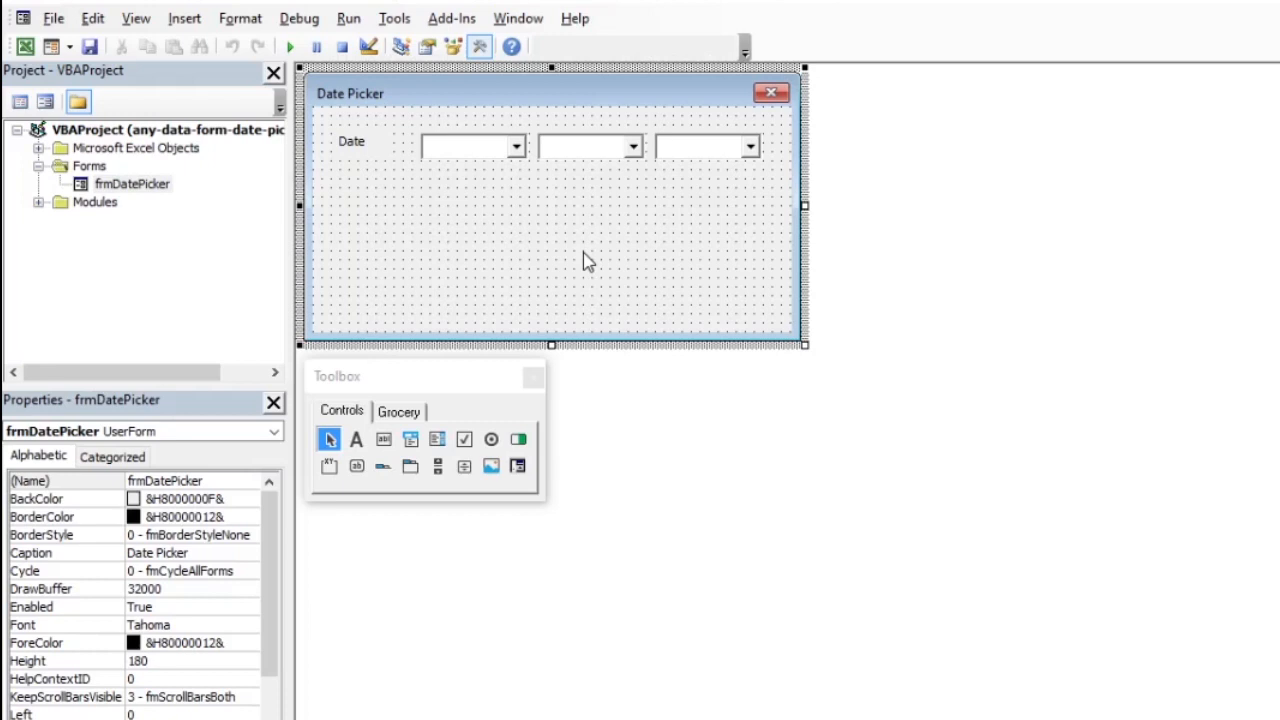
# Step: Create the form's UserForm_Initialize event routine from the form's code window
pyautogui.doubleClick(550, 250)
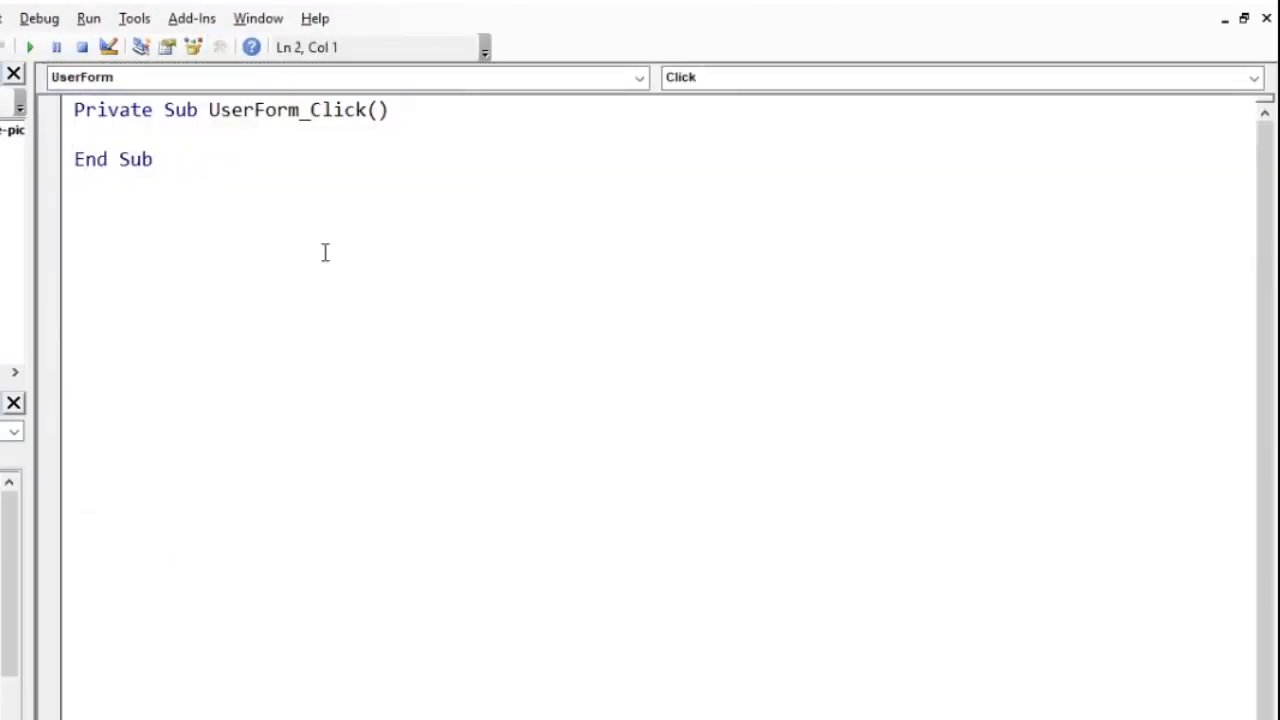
pyautogui.click(1254, 76)
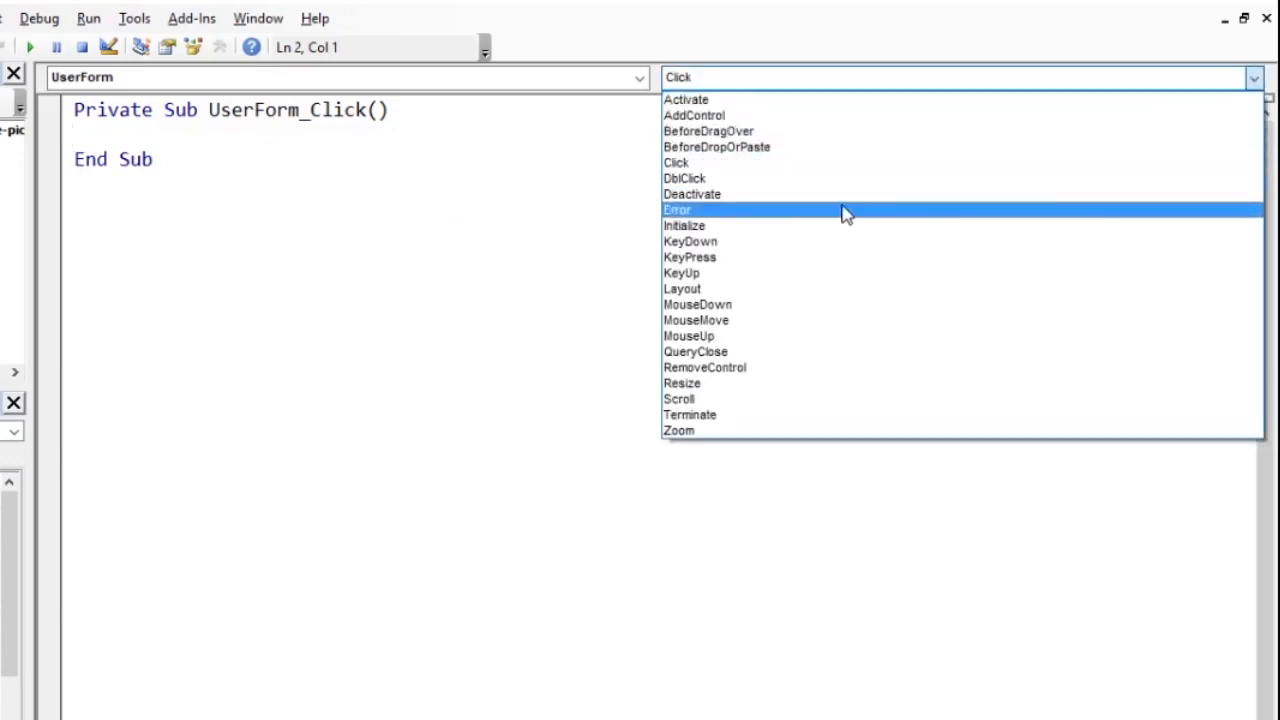
pyautogui.click(684, 224)
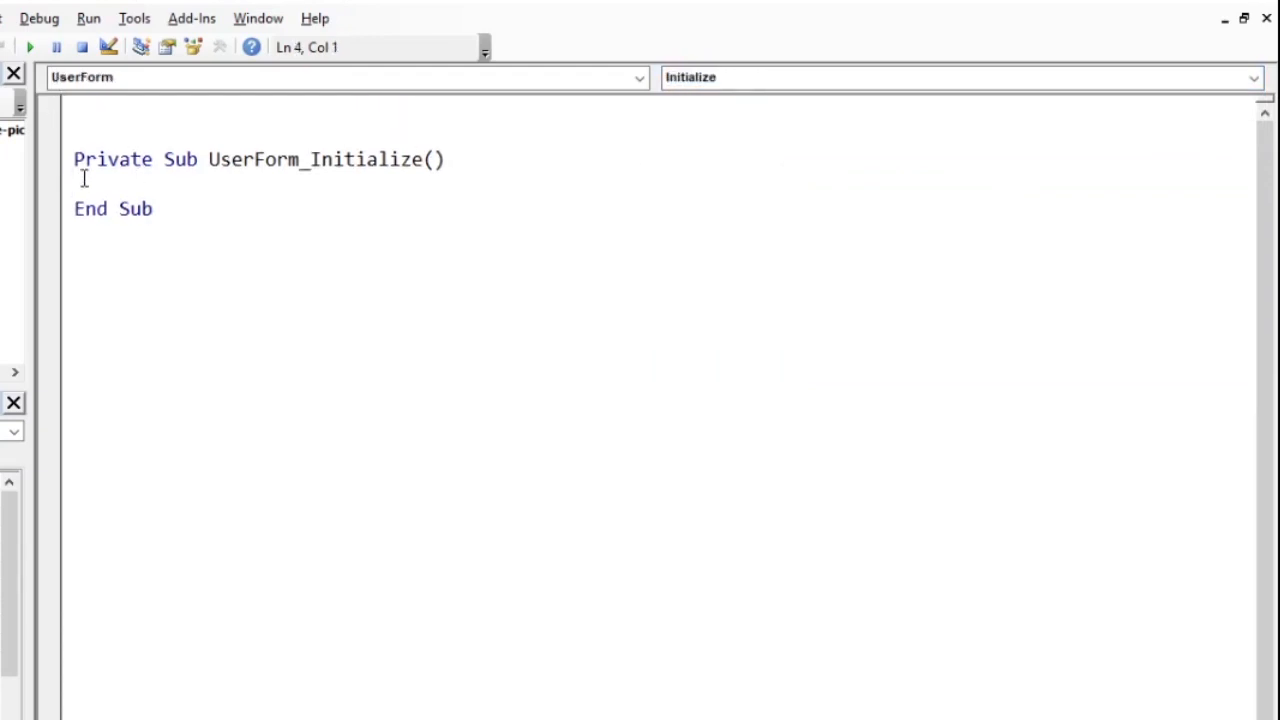
# Step: Write the call makeDateCbo dayComponent, cboDay inside Initialize
pyautogui.write('ma')
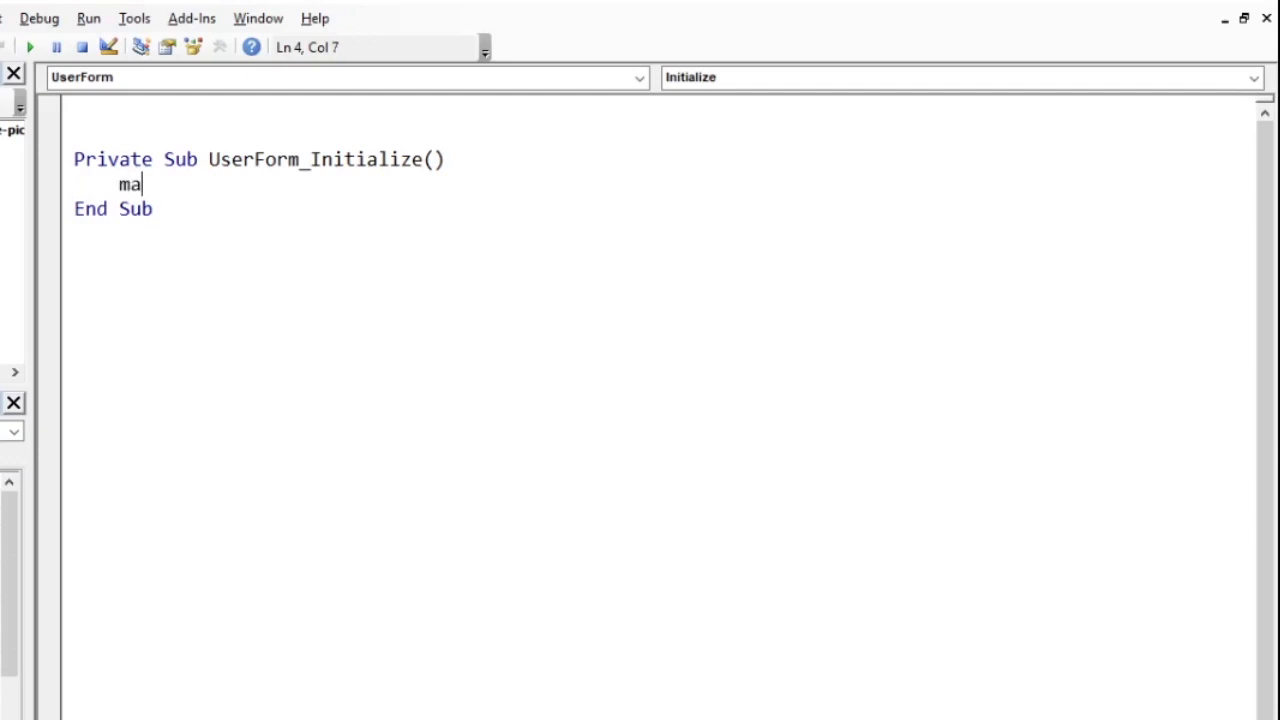
pyautogui.write('keDate')
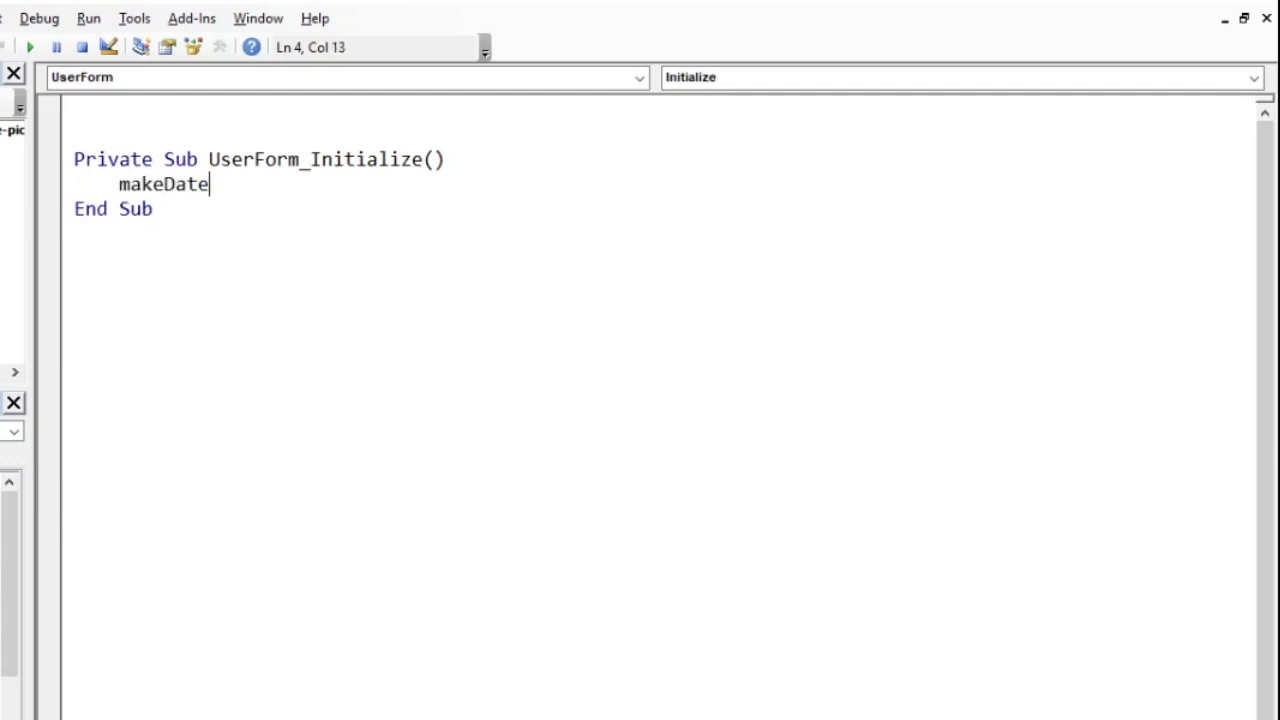
pyautogui.write('Cbo')
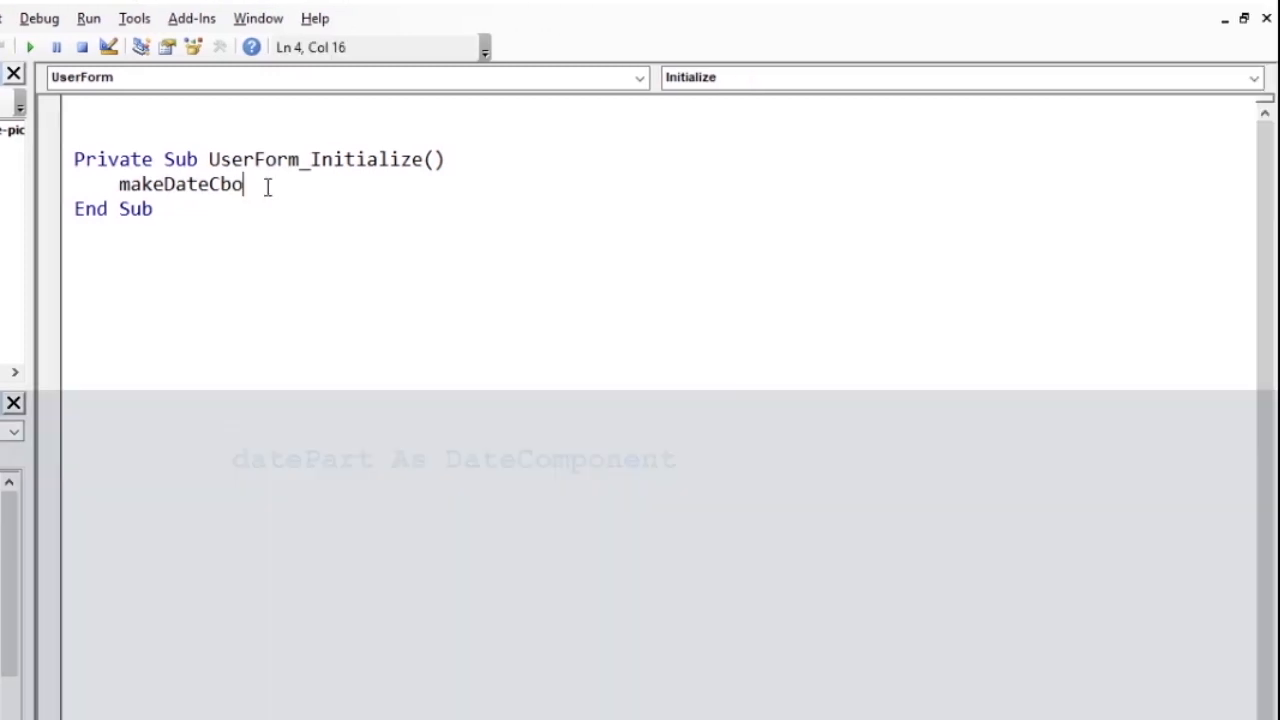
pyautogui.write('(')
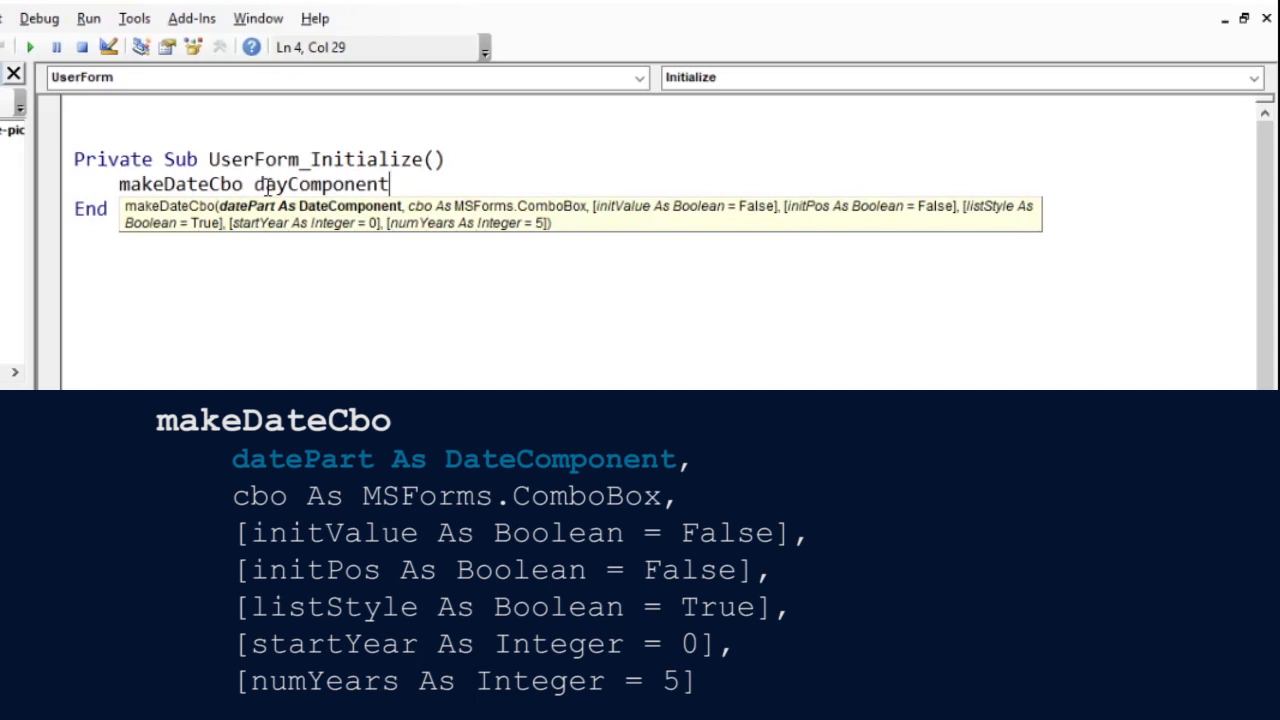
pyautogui.write(',')
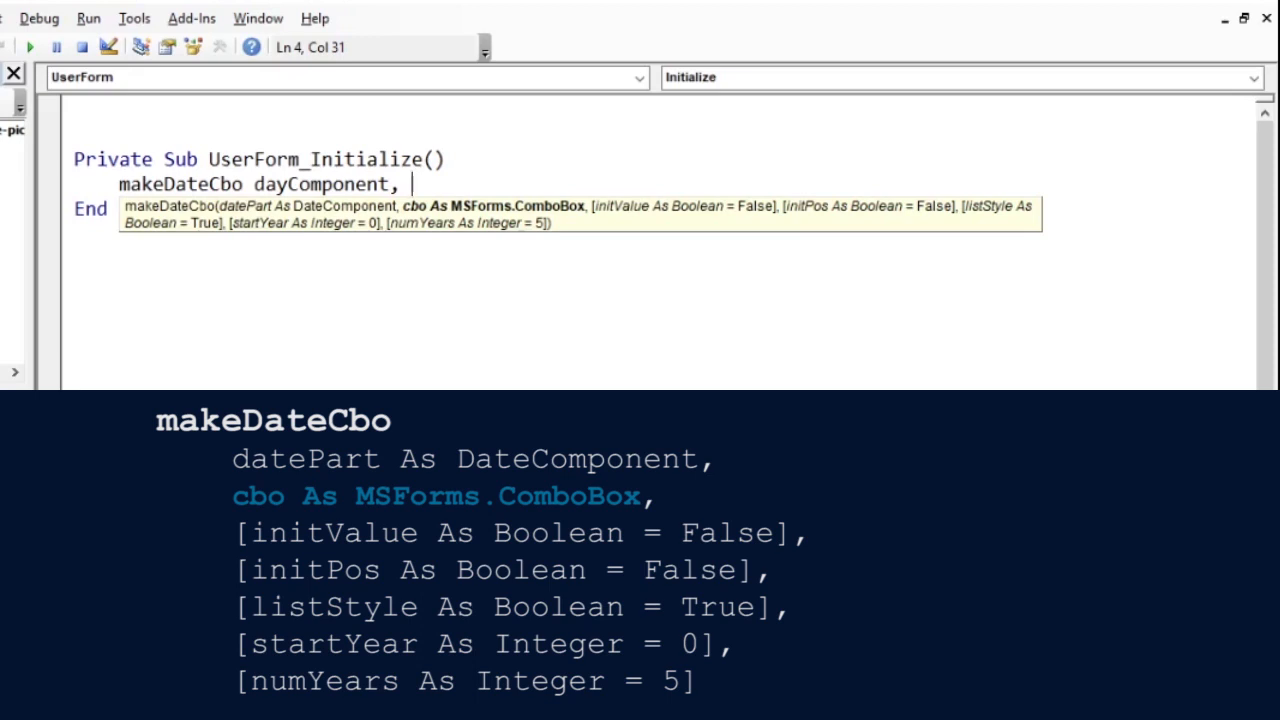
pyautogui.write('cb')
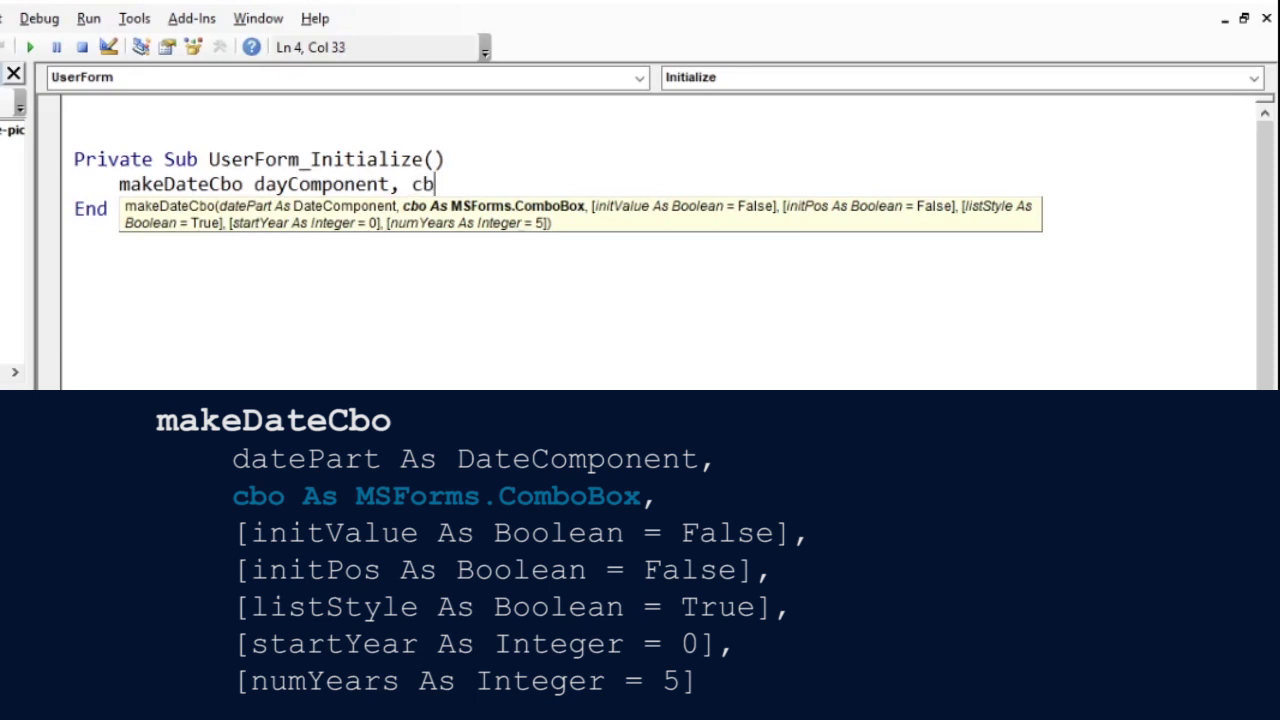
pyautogui.write('oDay')
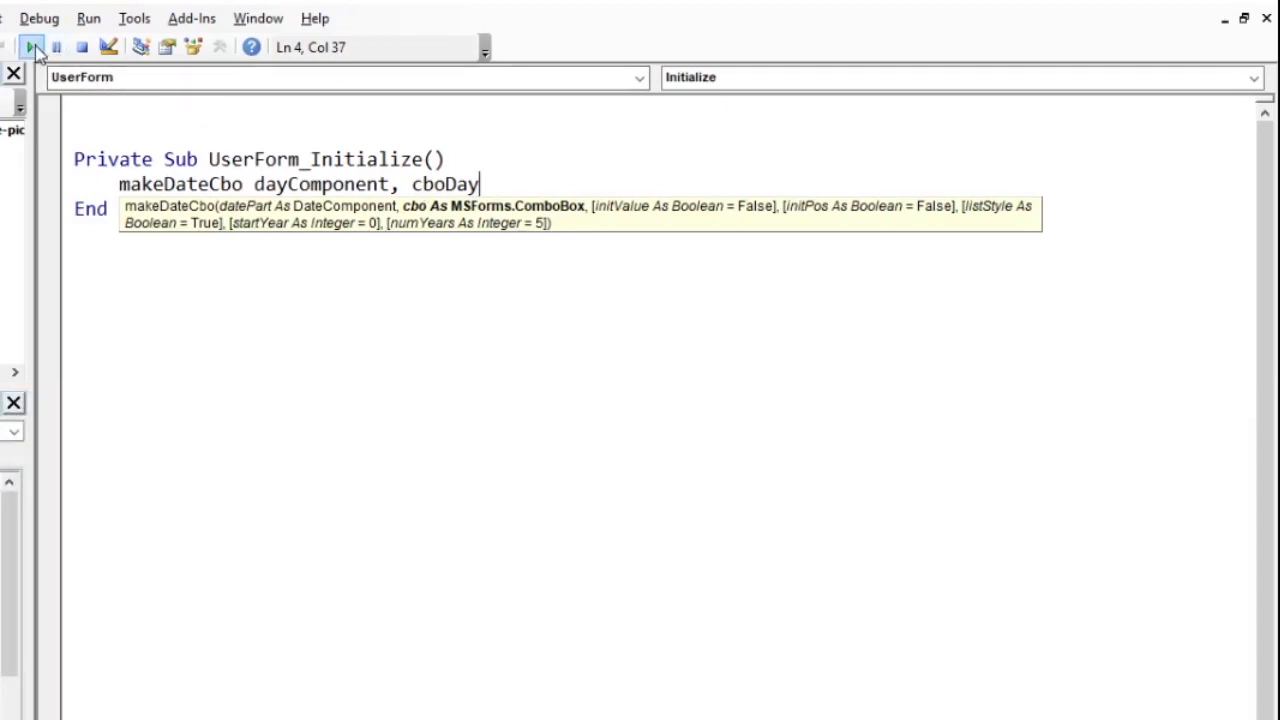
# Step: Run the form and check the day list has numbers while the month box is still empty
pyautogui.click(32, 48)
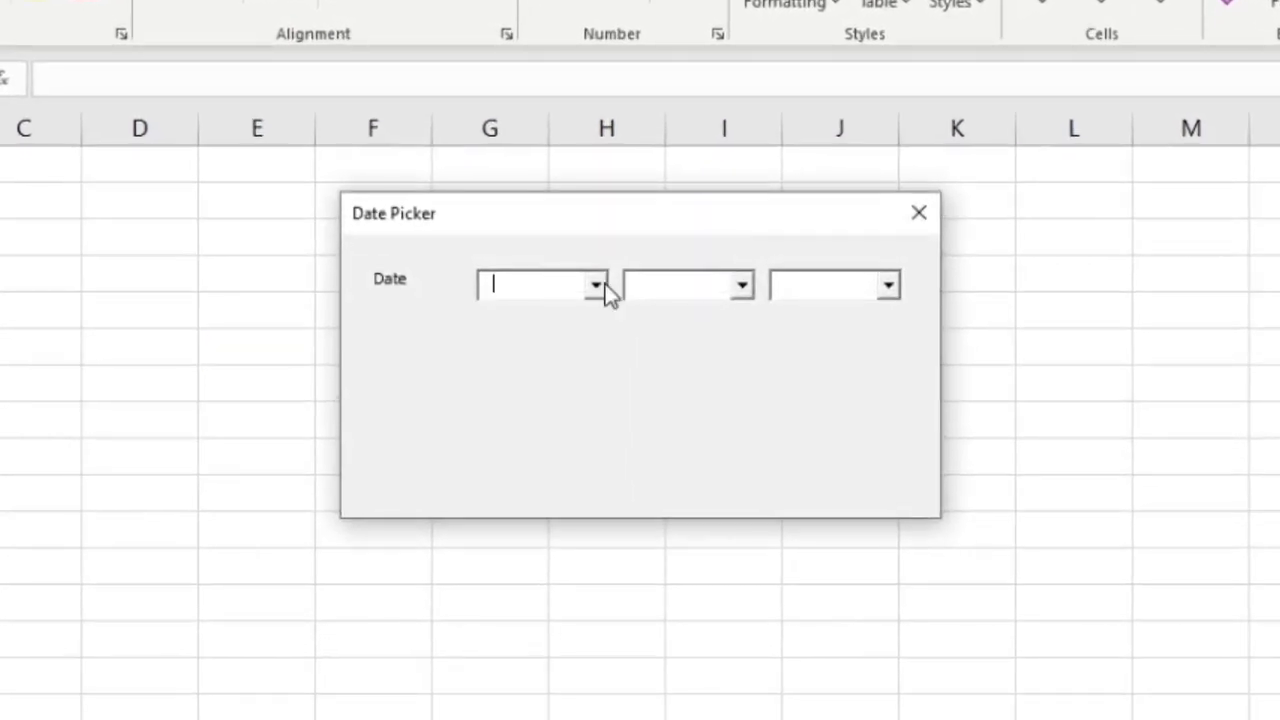
pyautogui.click(596, 284)
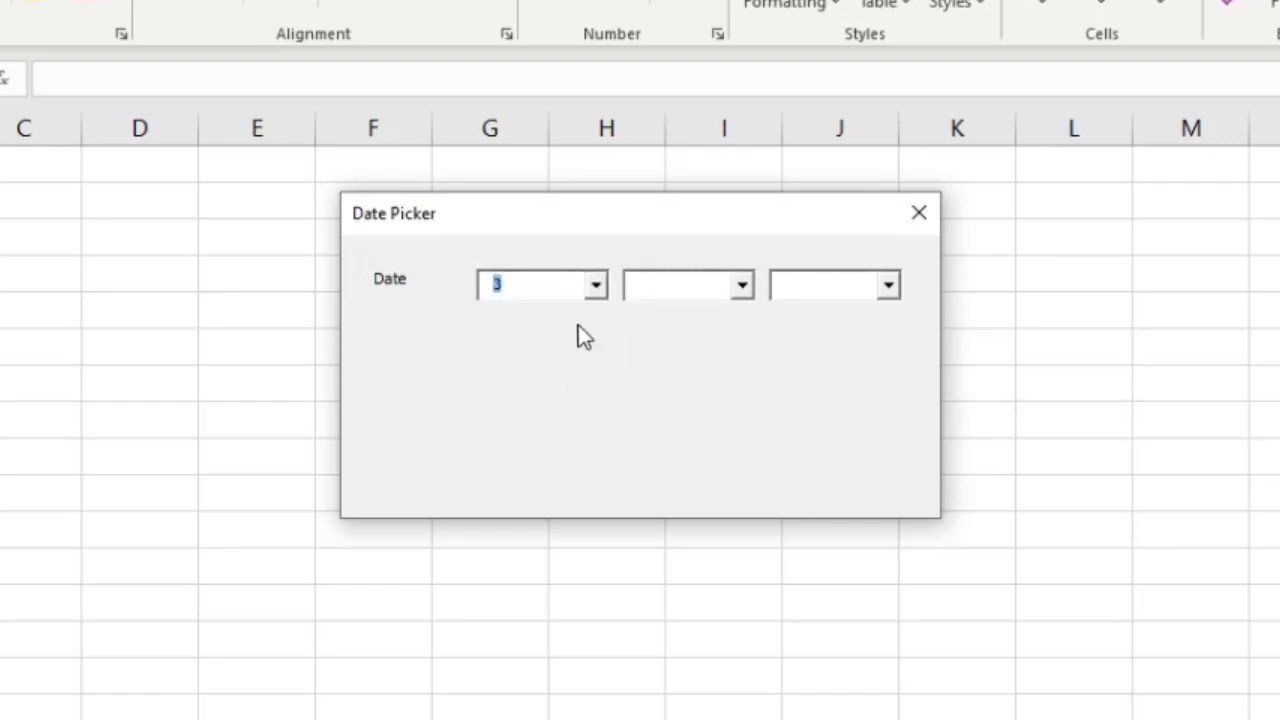
pyautogui.moveTo(620, 300)
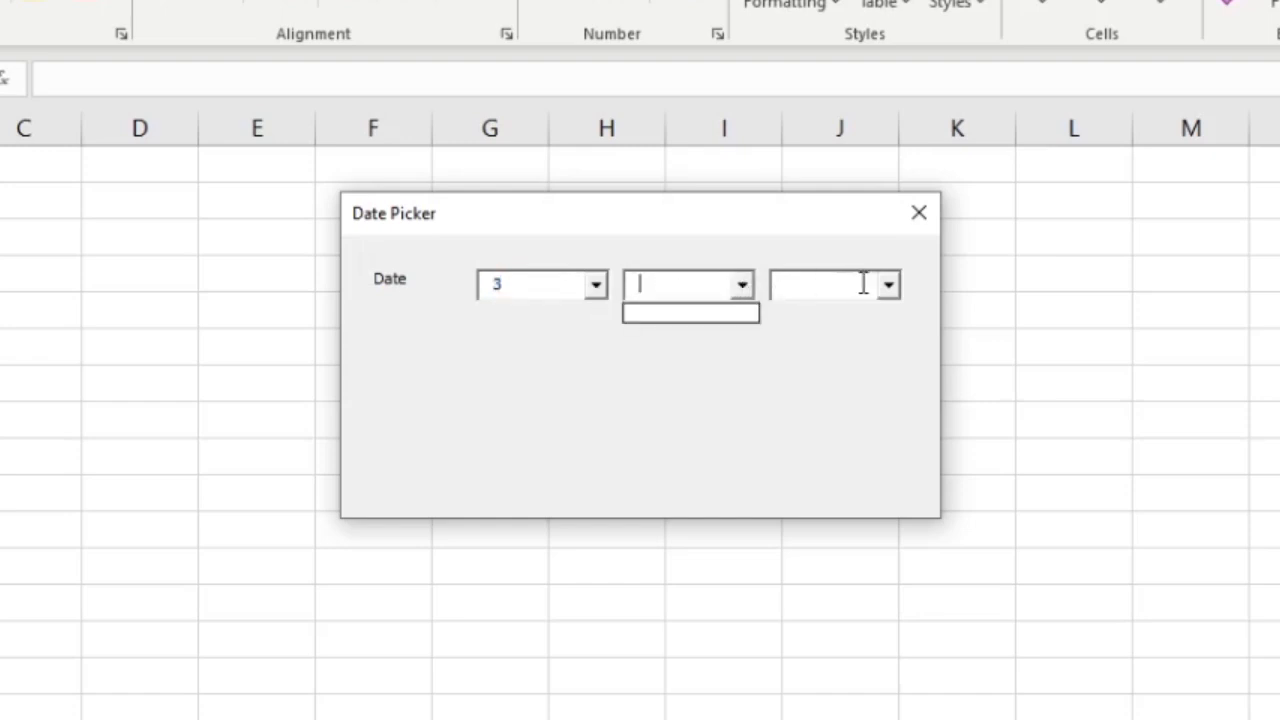
pyautogui.click(820, 284)
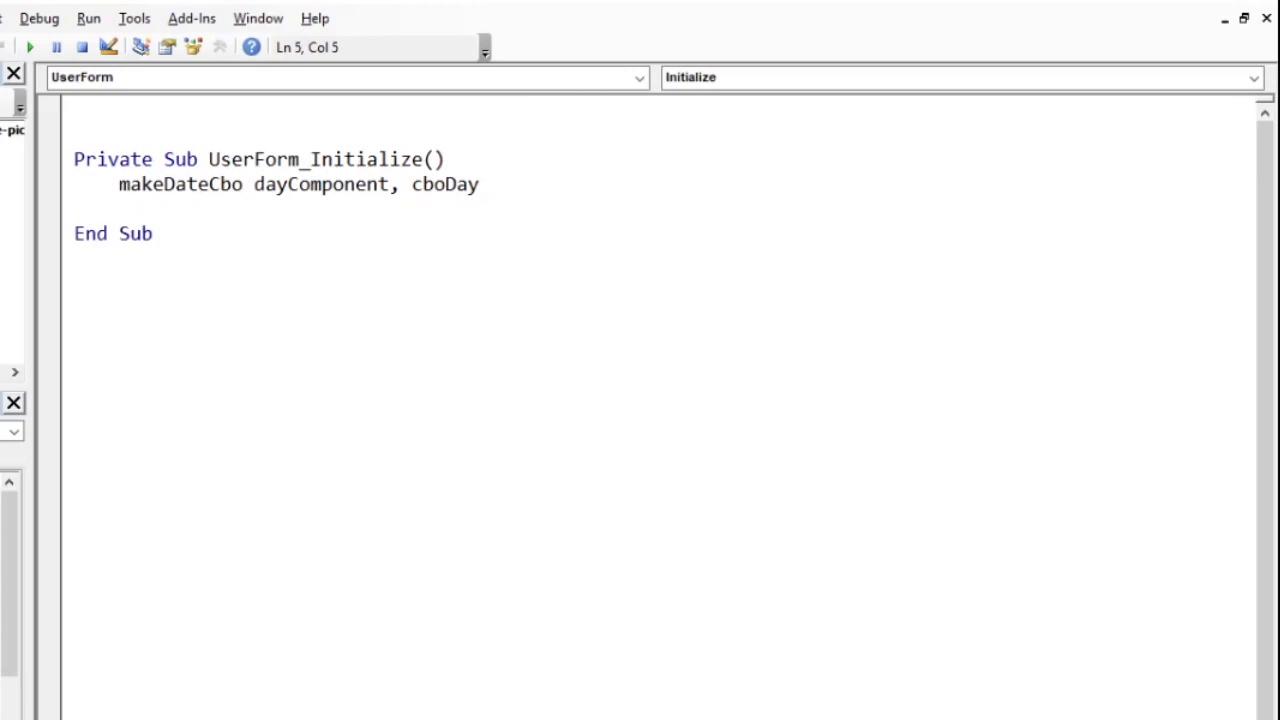
# Step: Add the line makeDateCbo monthComponent, cboMonth below the day call
pyautogui.write('makeDate')
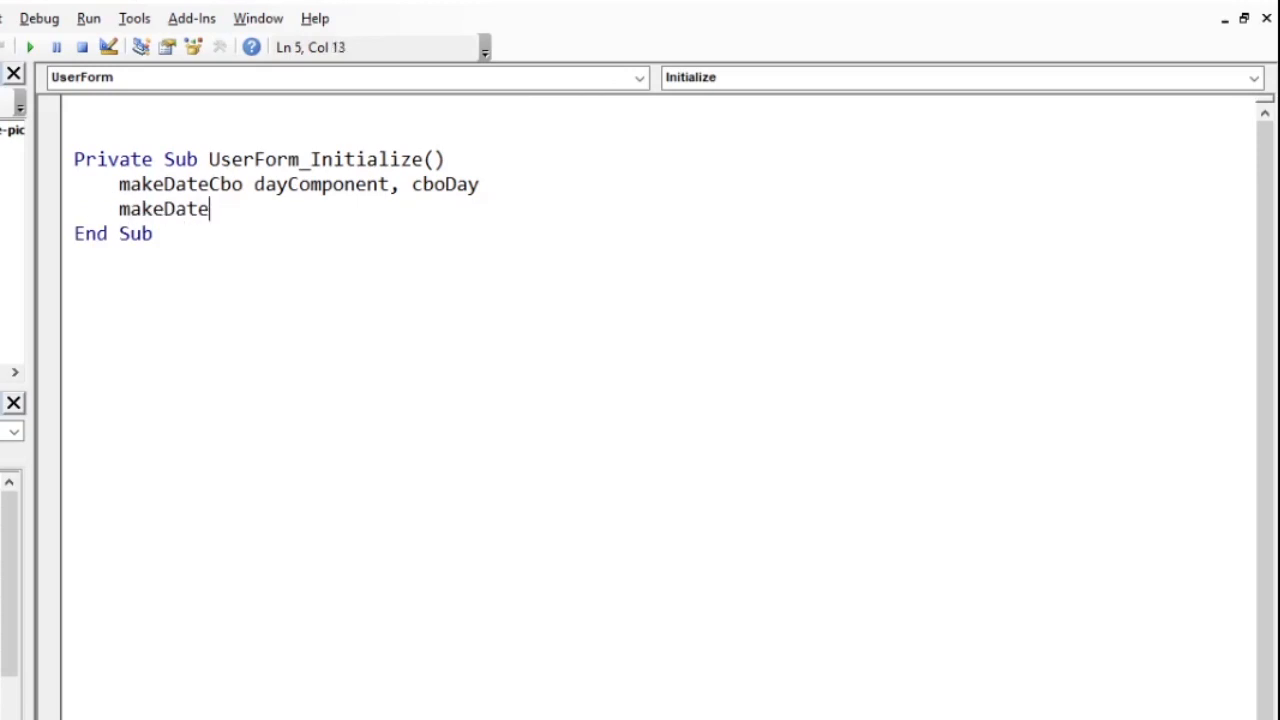
pyautogui.write('Cbo')
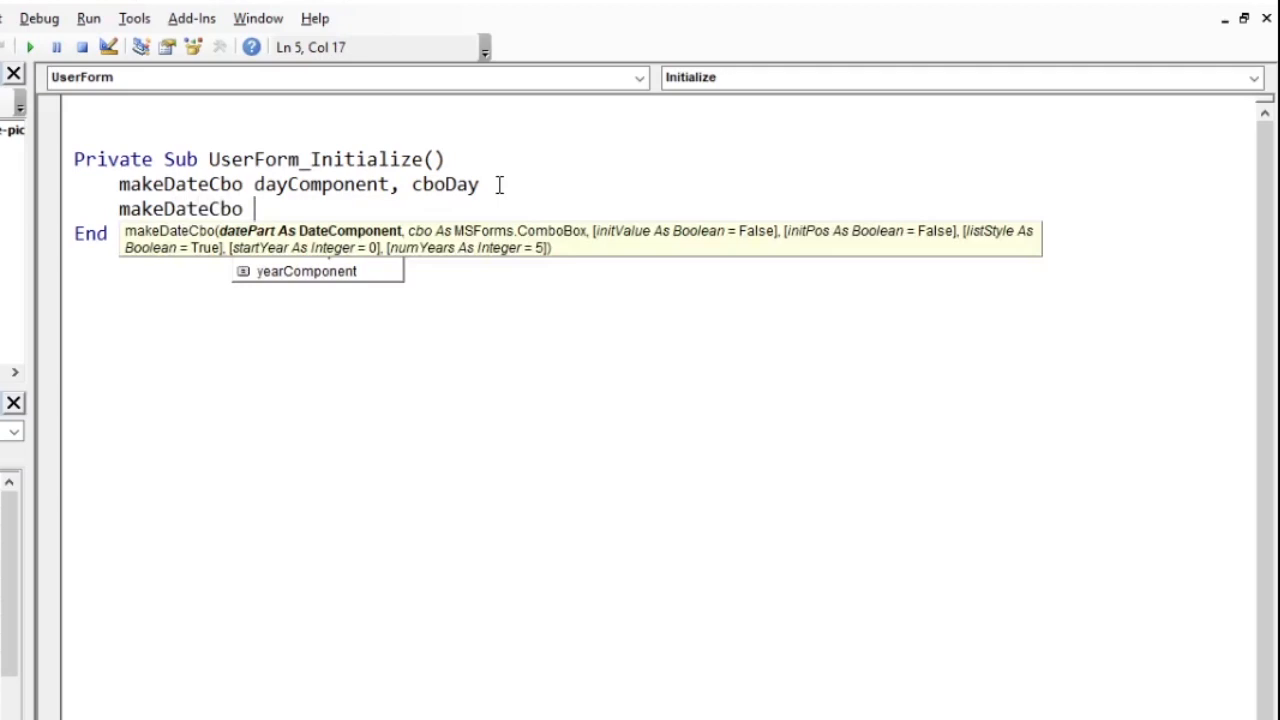
pyautogui.write('monthComponent')
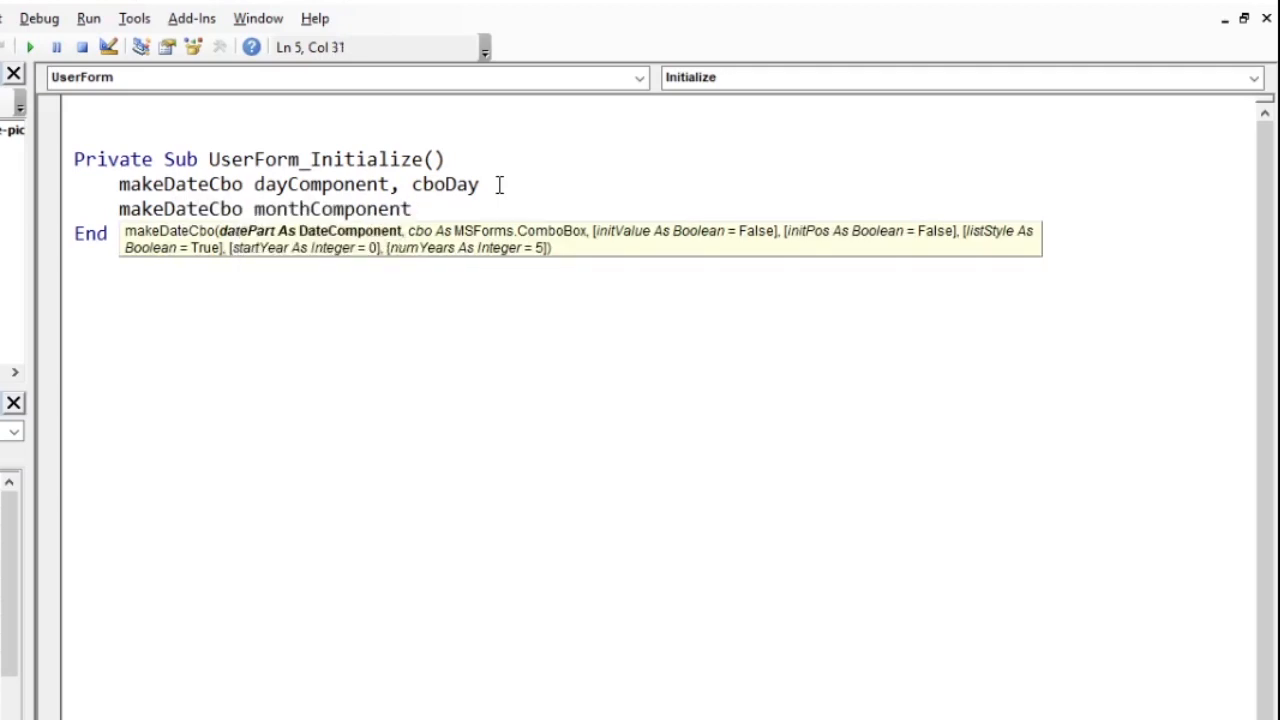
pyautogui.write(',')
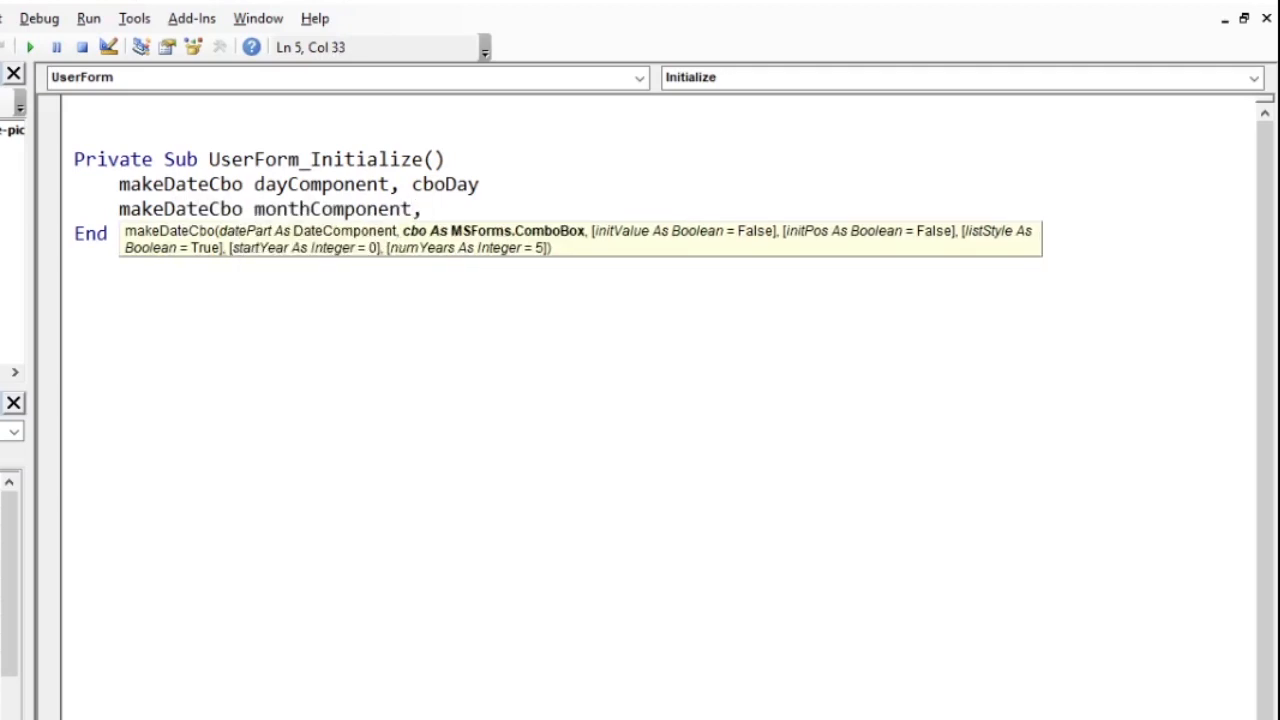
pyautogui.write('cbo')
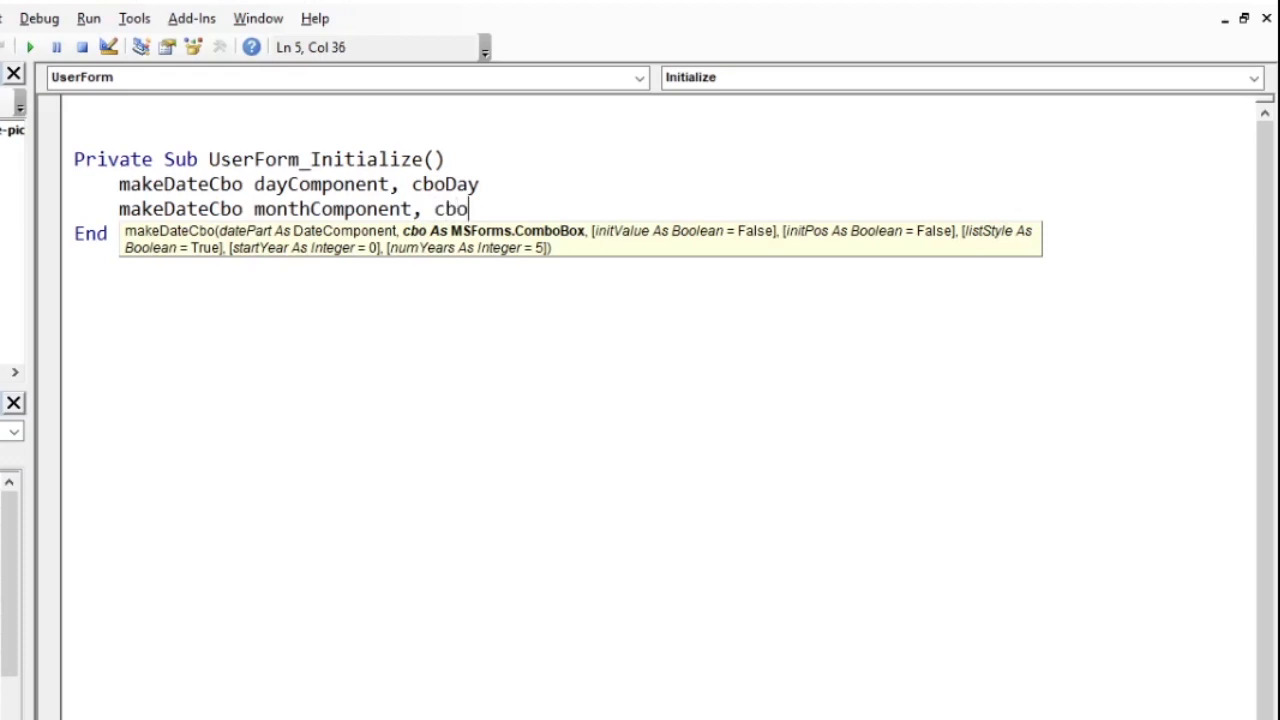
pyautogui.write('Month')
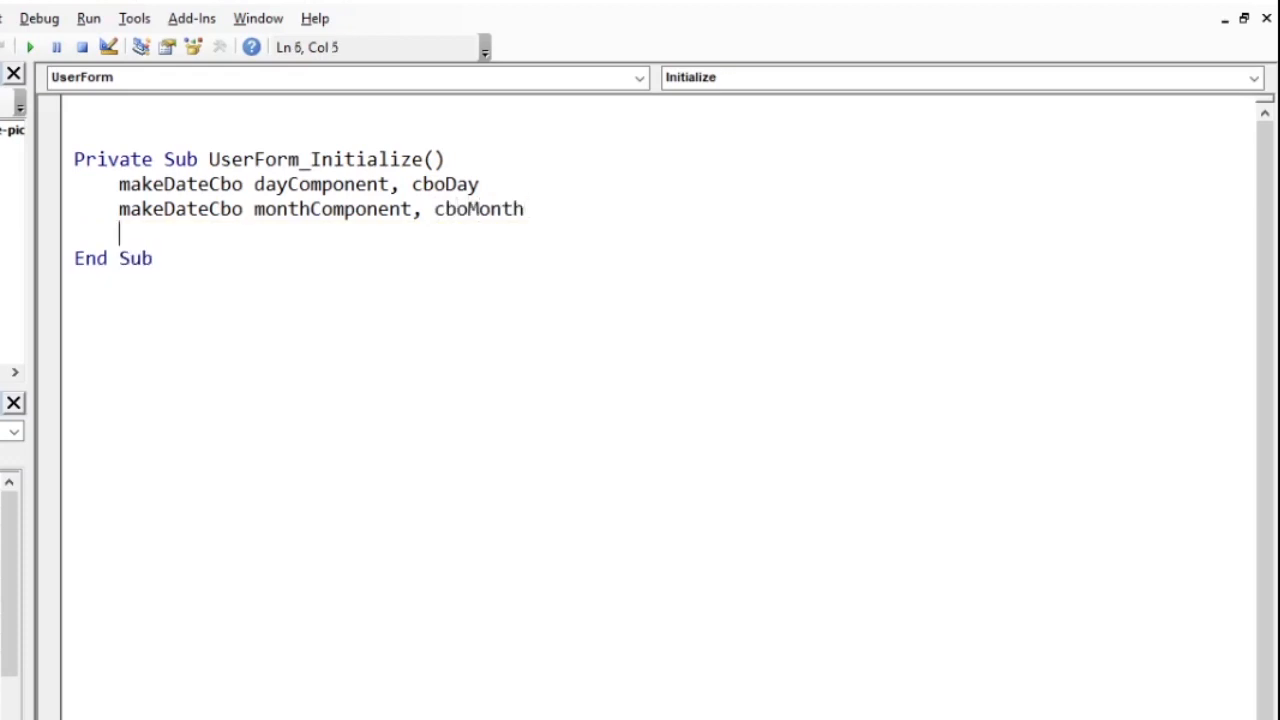
# Step: Start the line makeDateCbo yearComponent, cboYear for the year box
pyautogui.write('makeD')
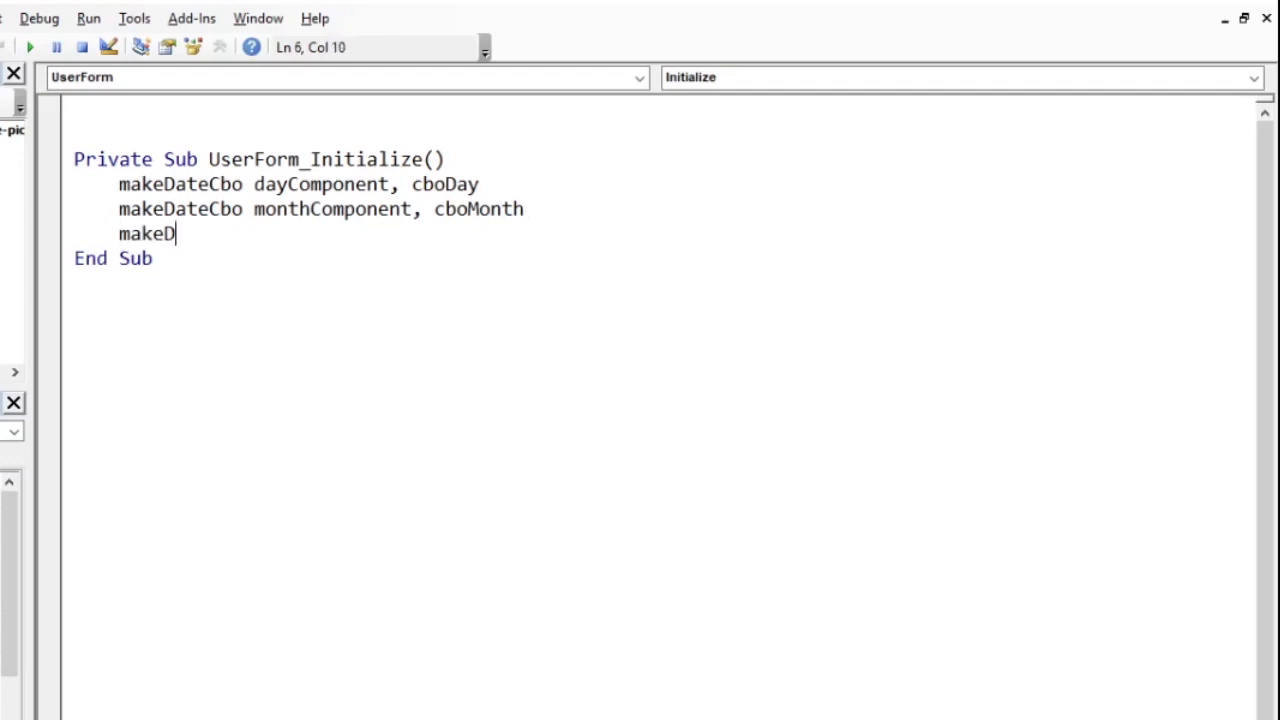
pyautogui.write('ateCbo')
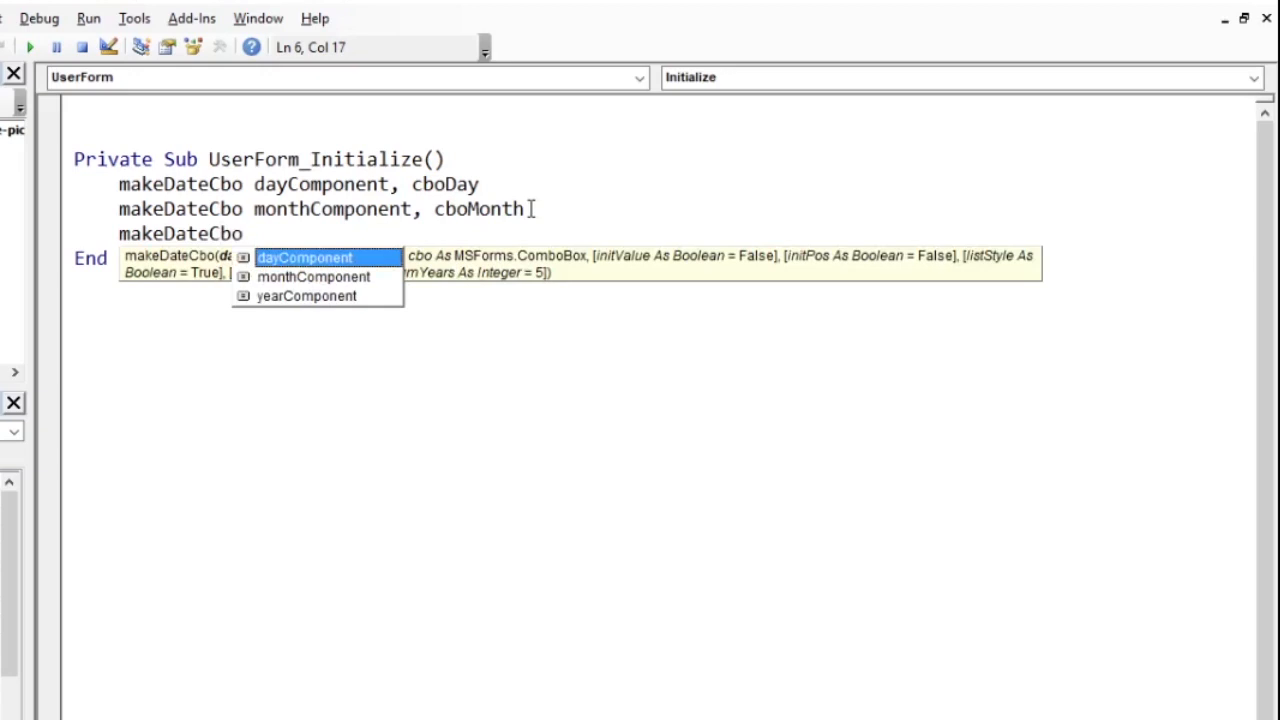
pyautogui.write('yearComponent,')
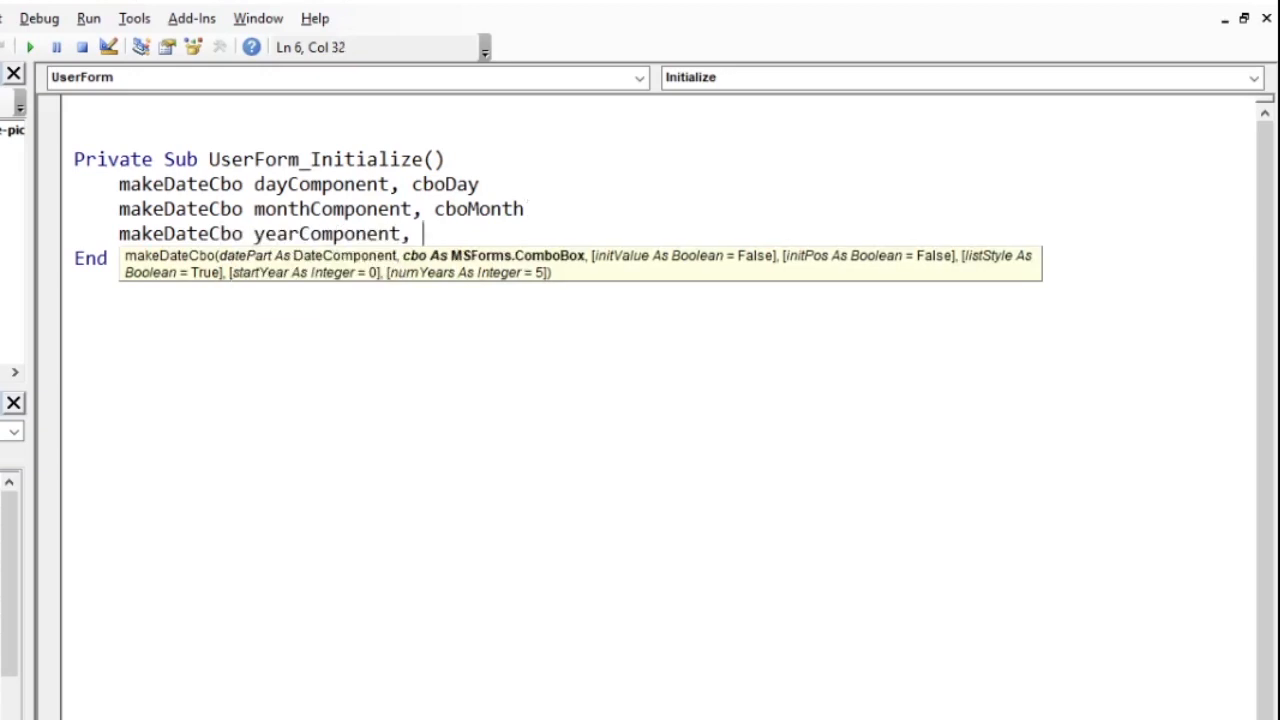
pyautogui.write('cboYea')
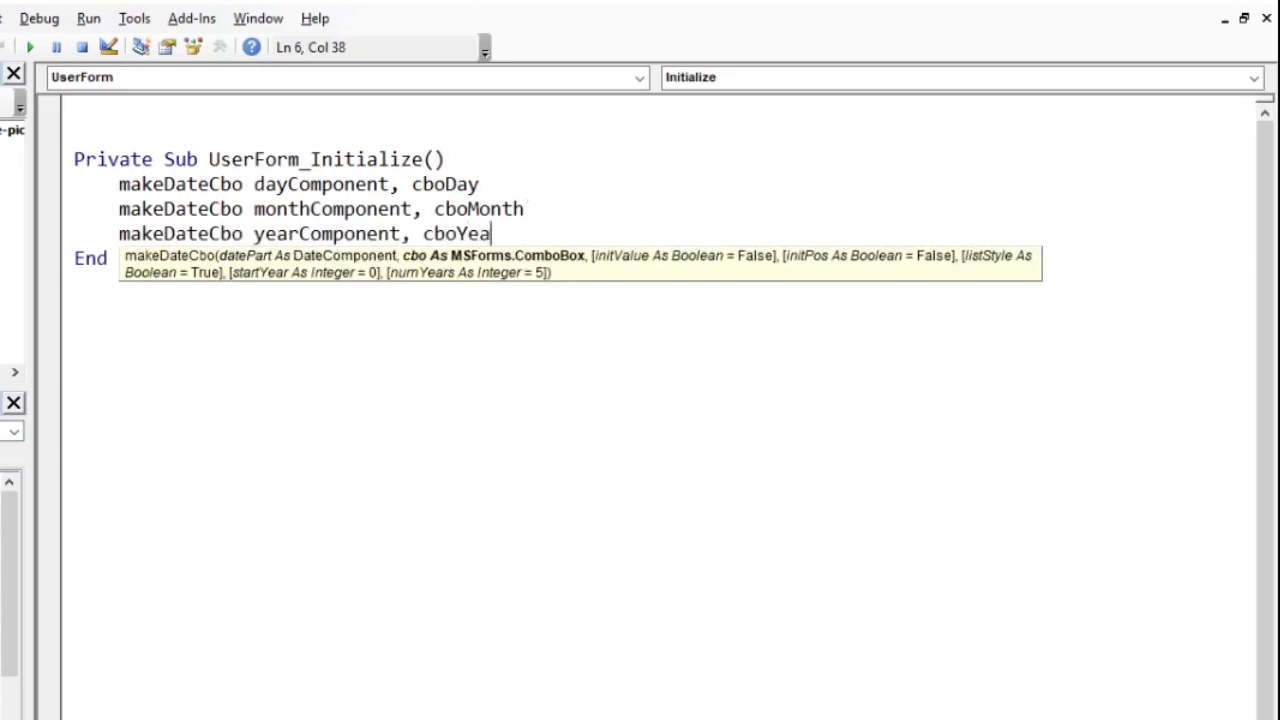
# Step: Finish cboYear, run the form and verify the day, month and year (2021–2025) lists are filled
pyautogui.write('r')
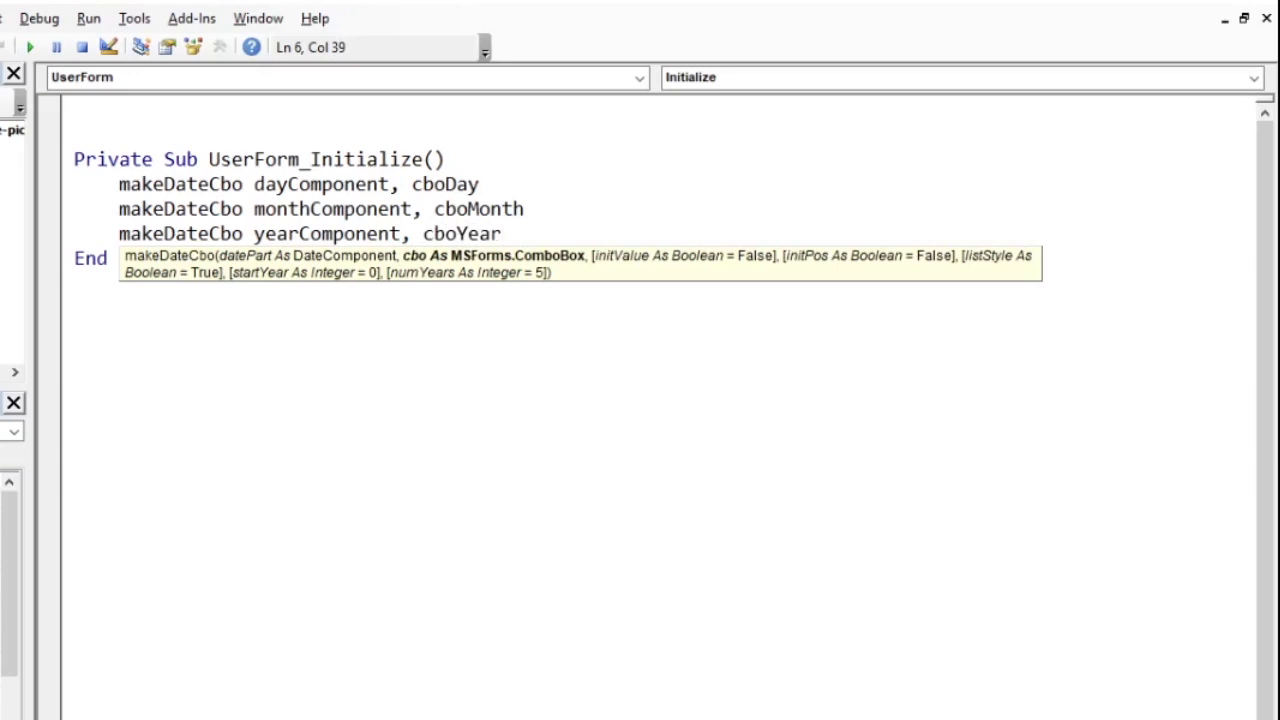
pyautogui.click(56, 48)
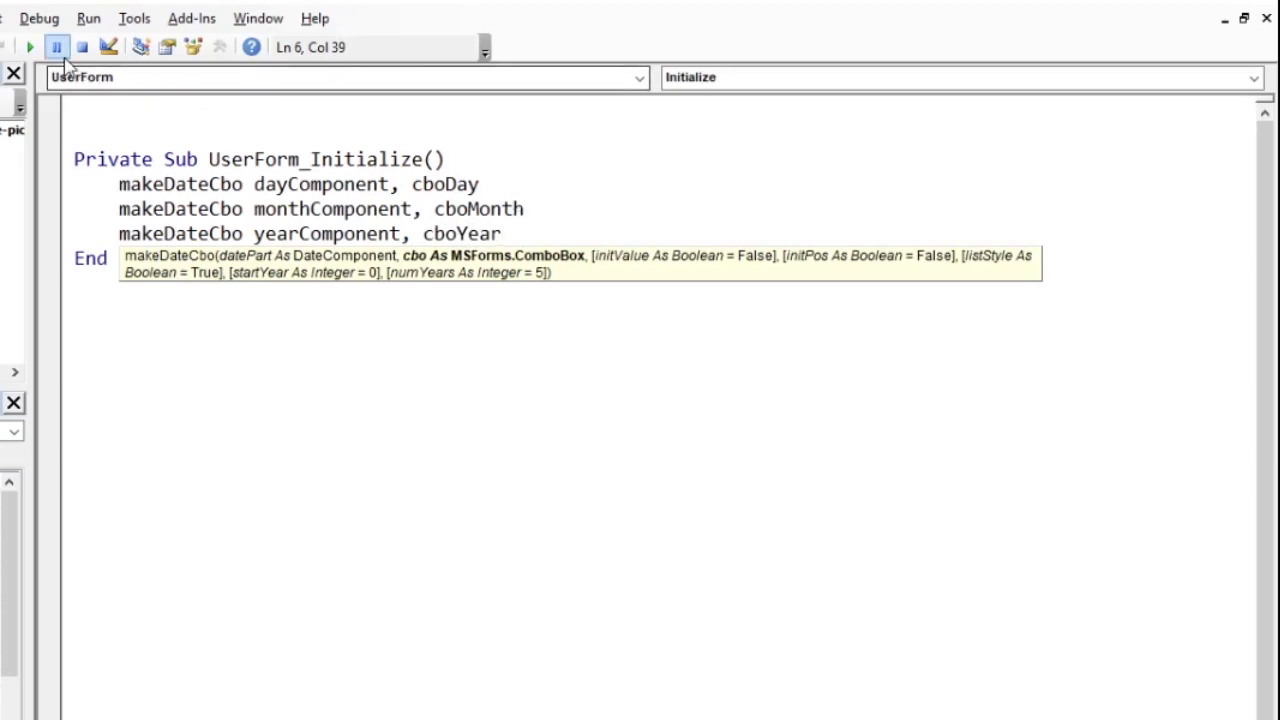
pyautogui.click(28, 48)
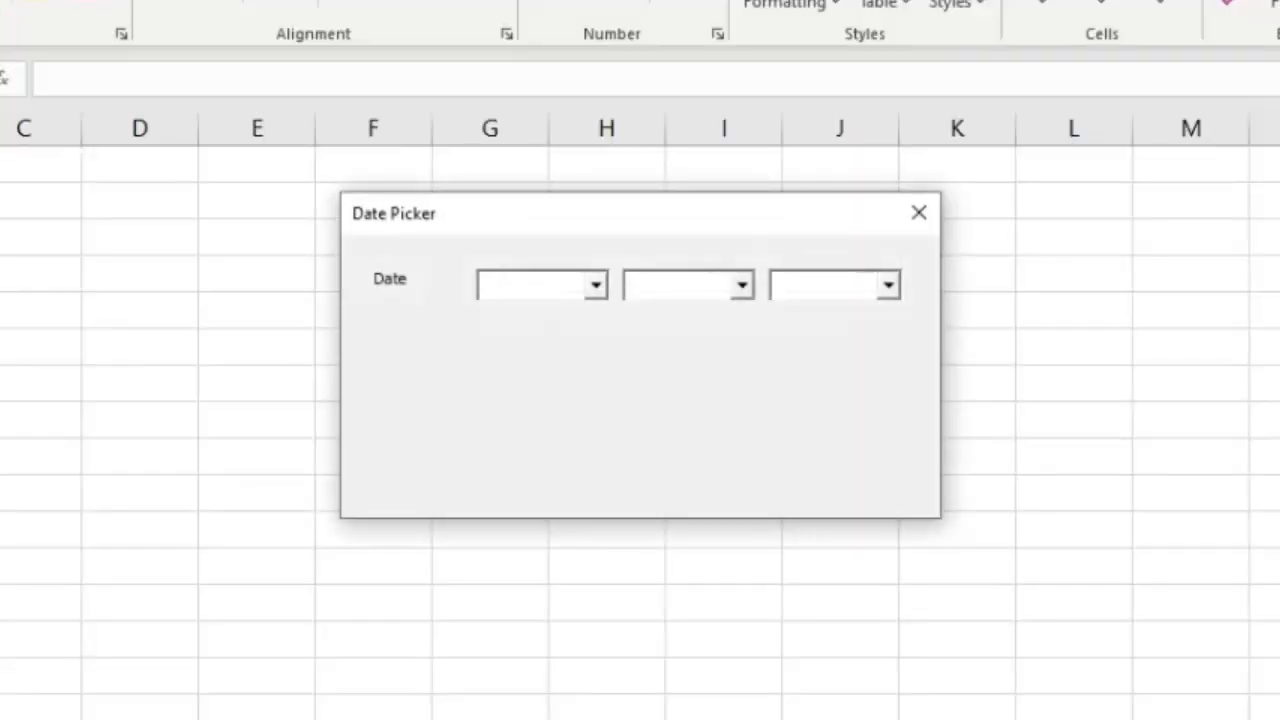
pyautogui.click(596, 284)
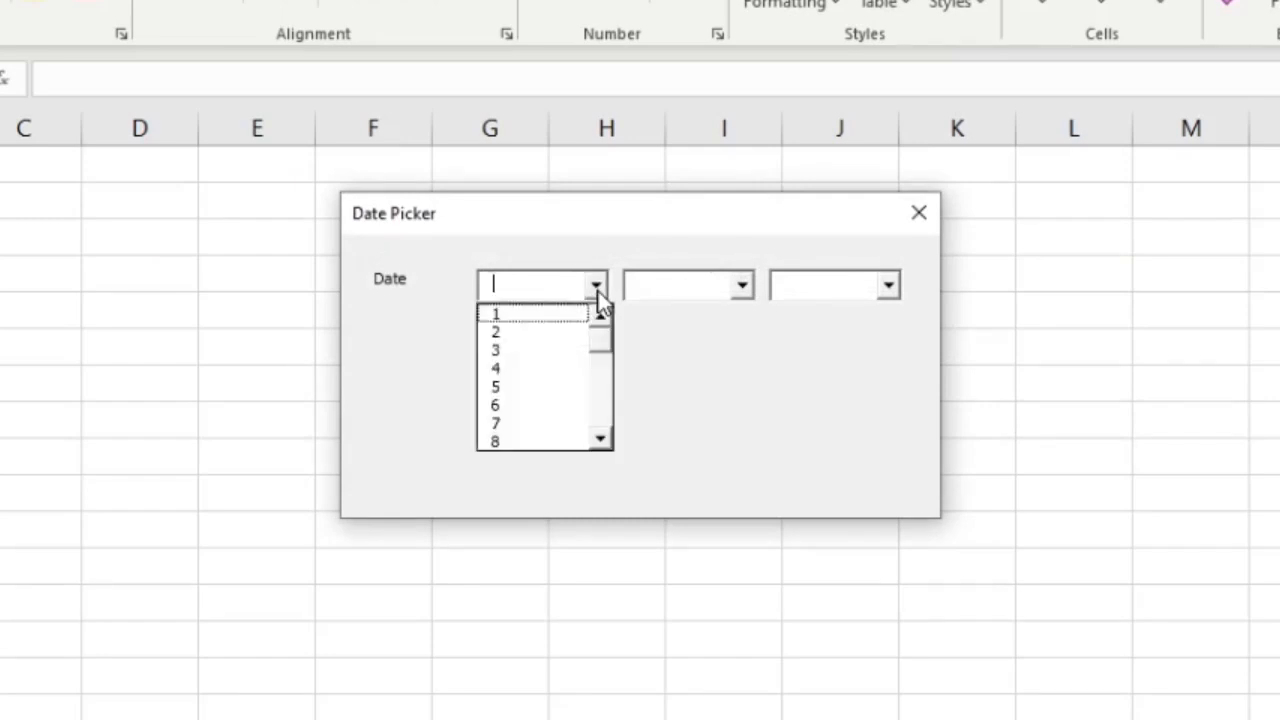
pyautogui.click(740, 284)
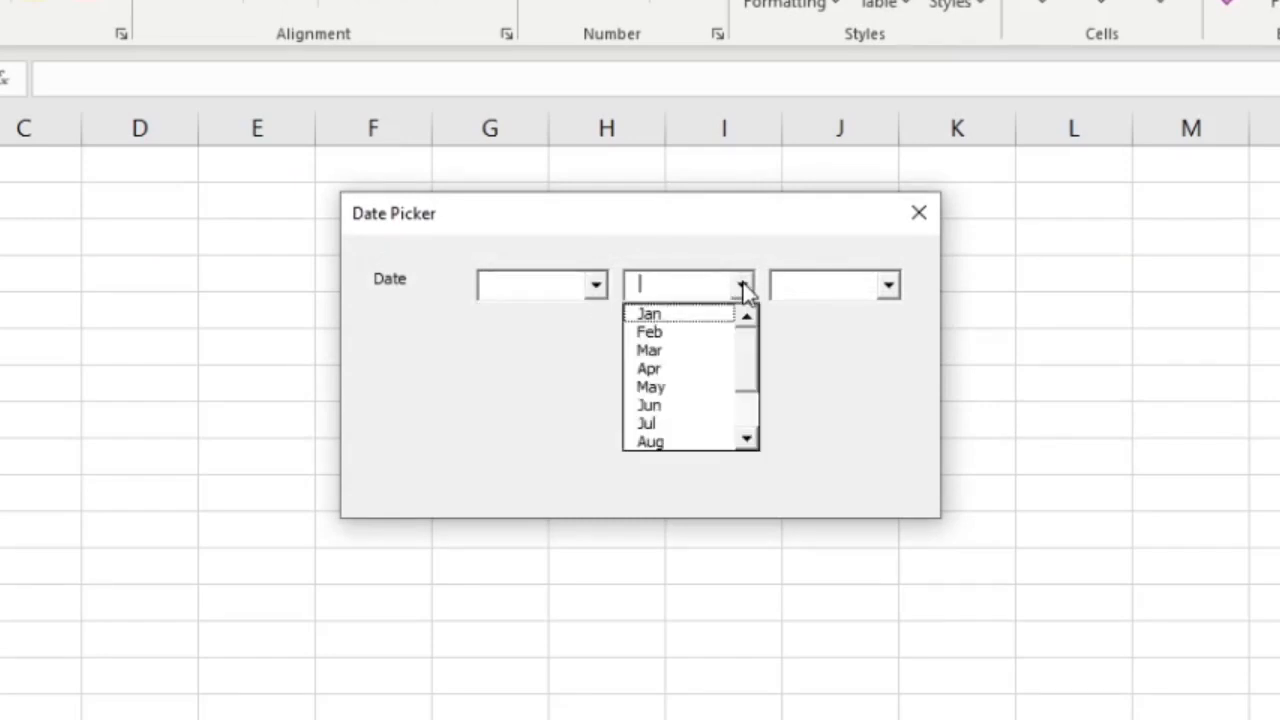
pyautogui.click(886, 284)
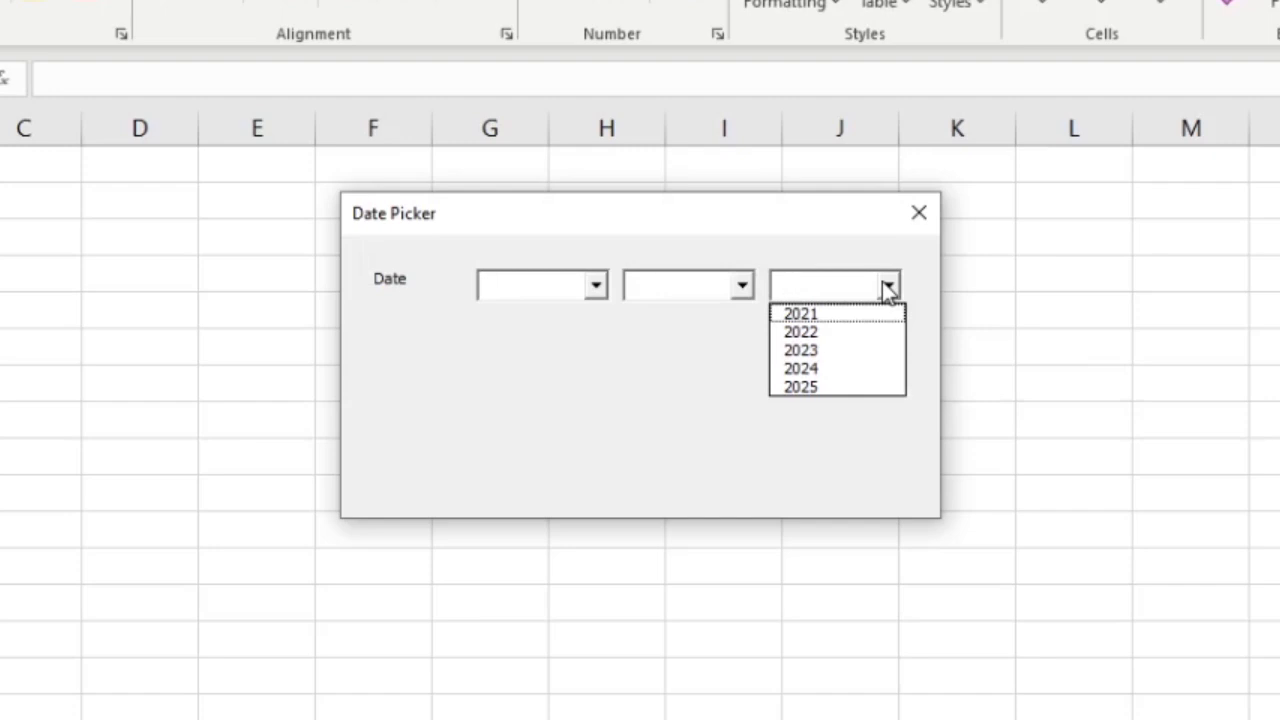
pyautogui.click(830, 284)
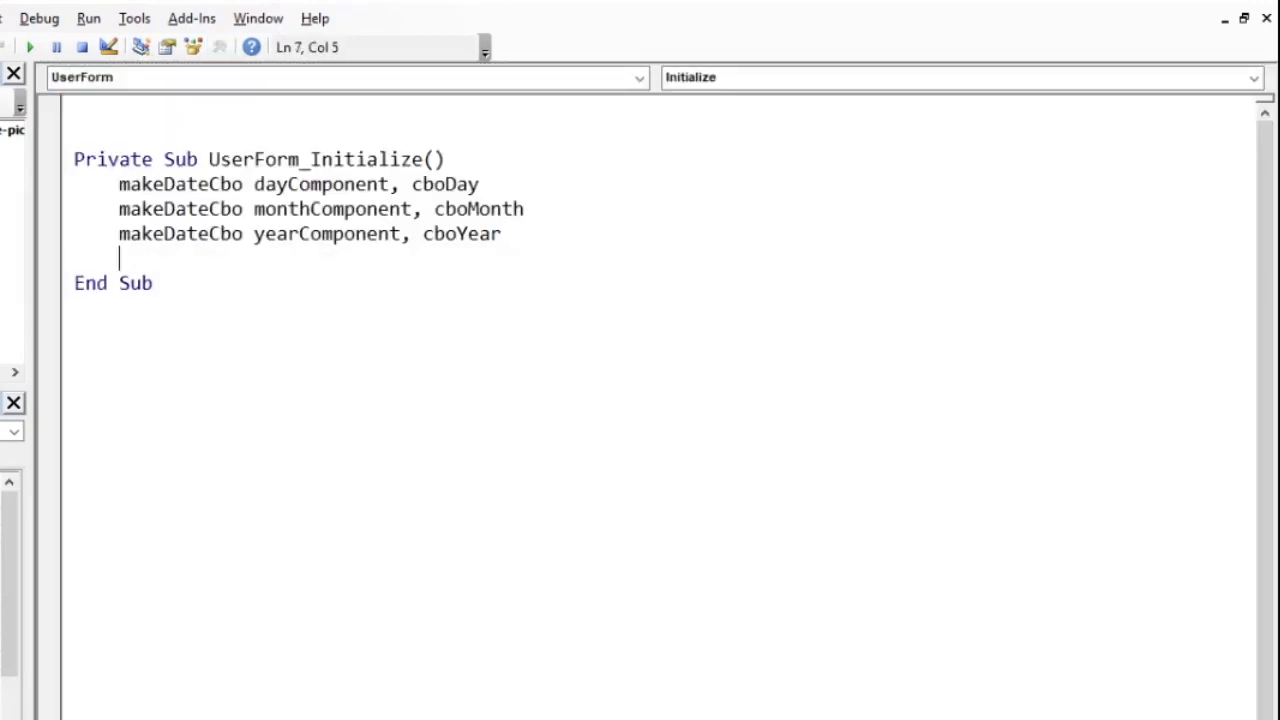
# Step: Write a single makeDateCboAll cboDay, cboMonth, cboYear call in place of the three commented-out lines
pyautogui.write('make')
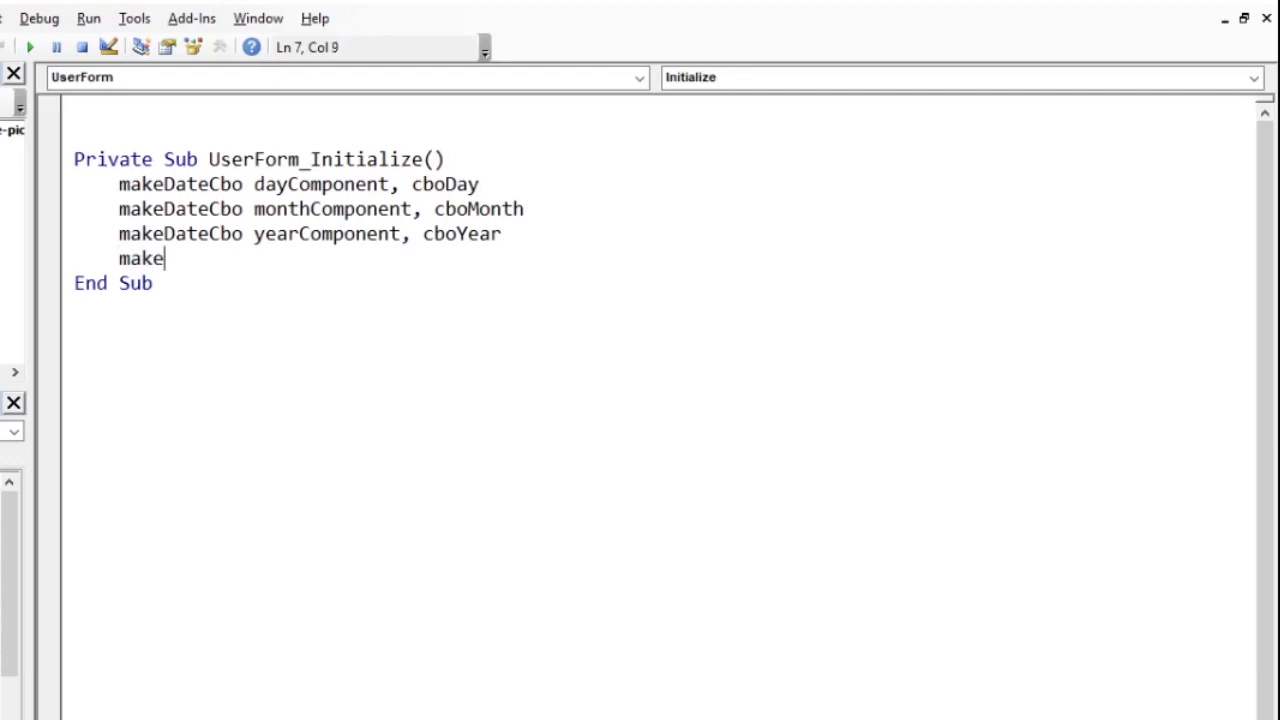
pyautogui.write('DateCboA')
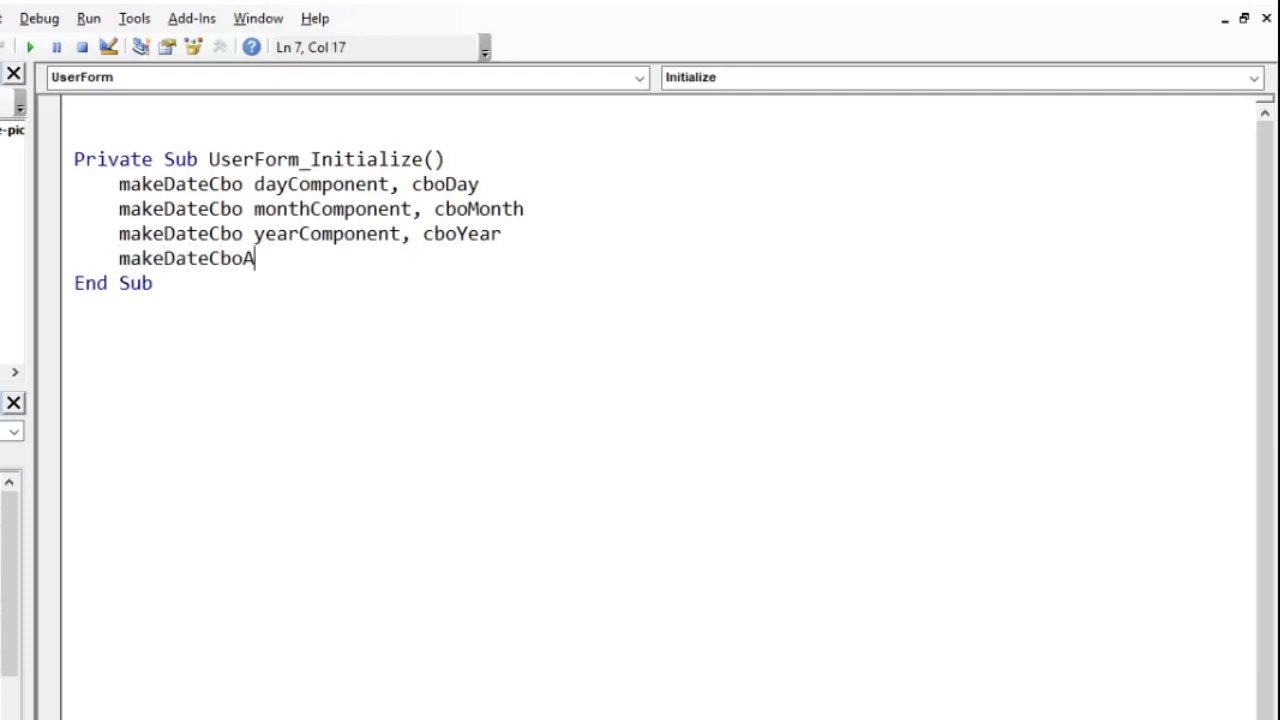
pyautogui.write('ll')
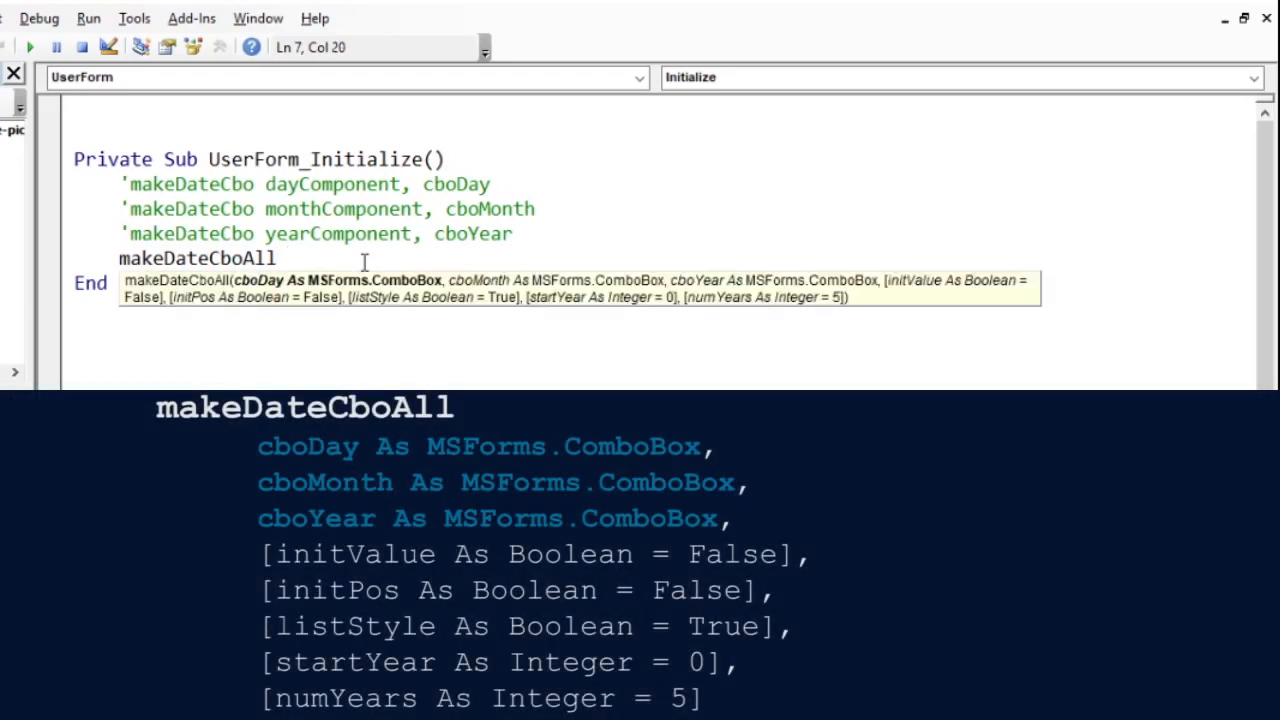
pyautogui.write('cb')
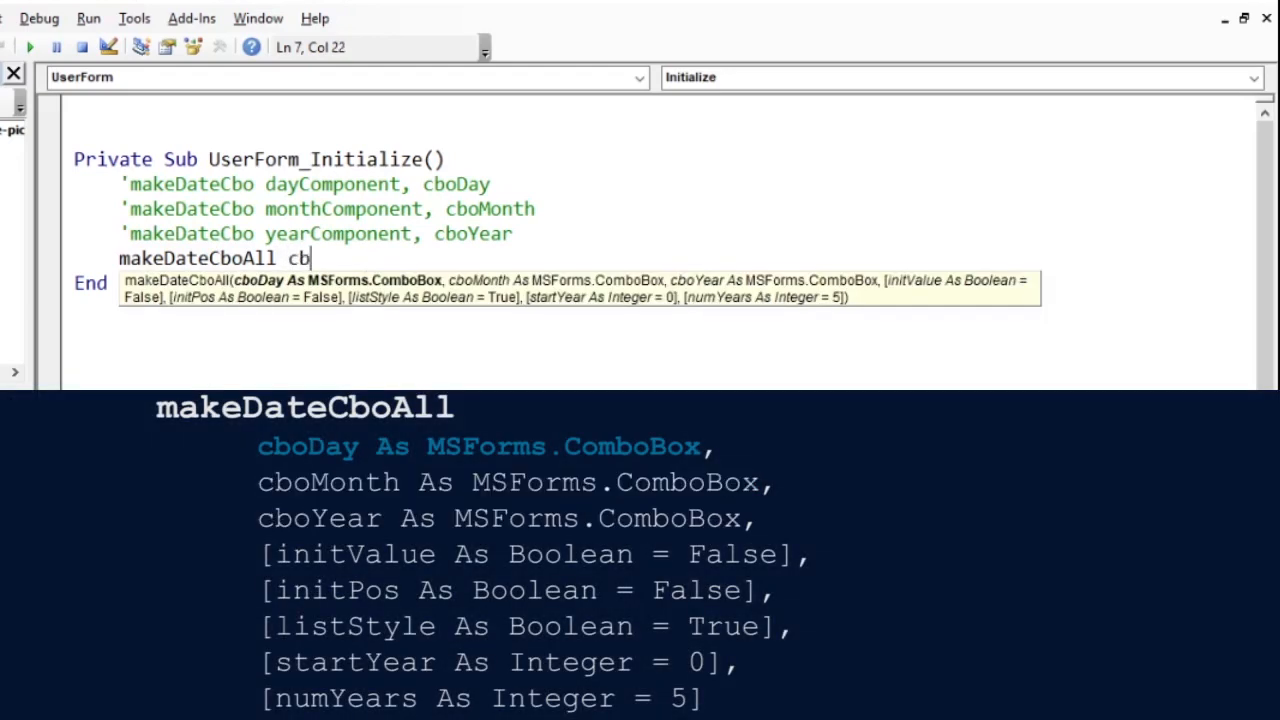
pyautogui.write('oDay,')
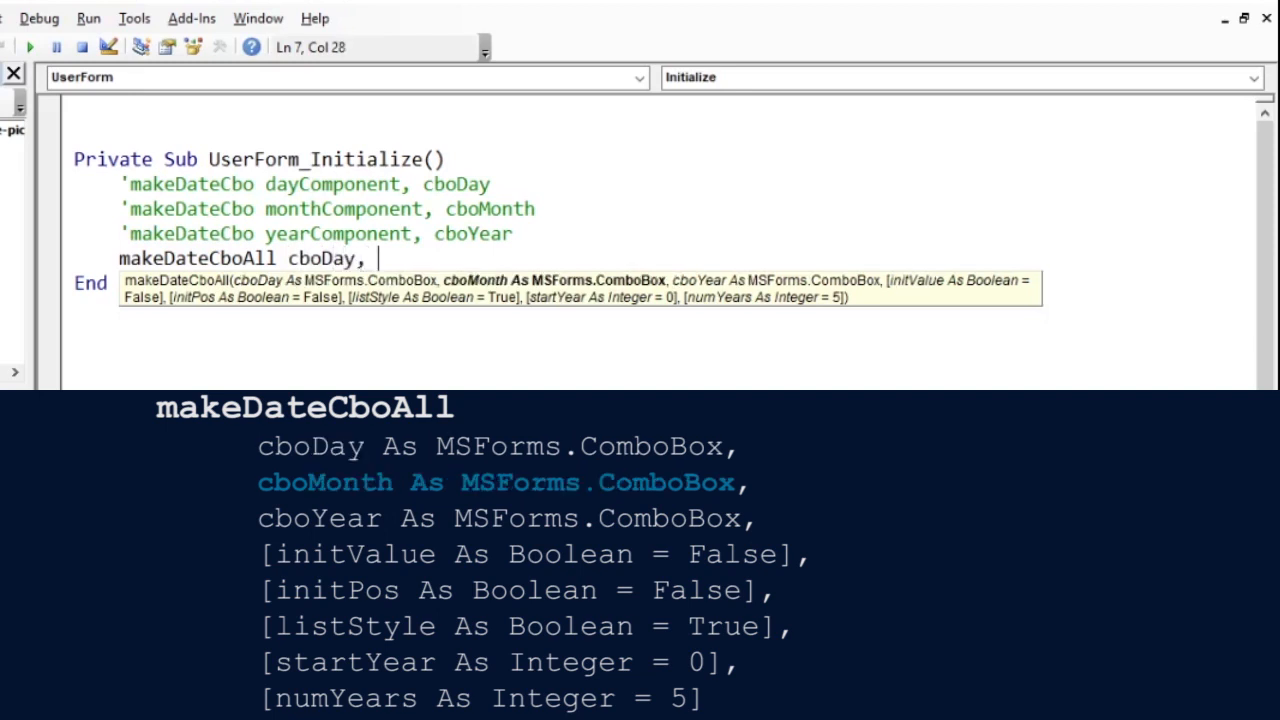
pyautogui.write('cboMonth,')
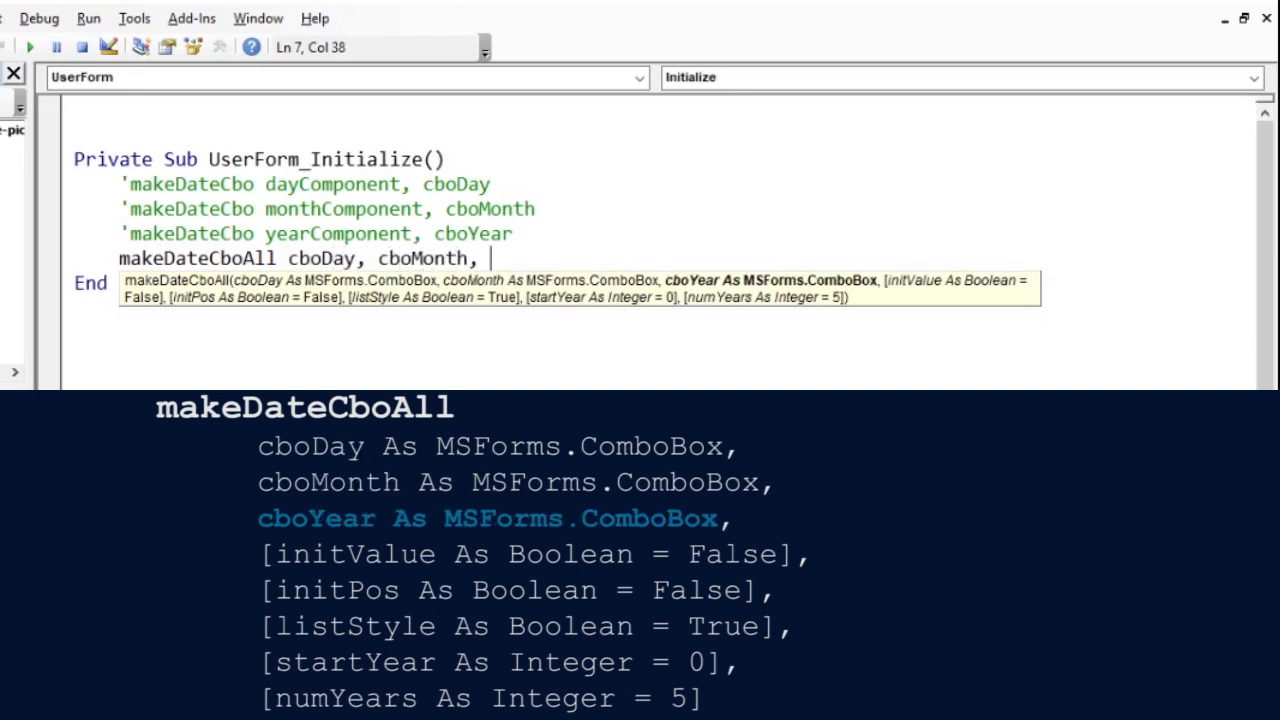
pyautogui.write('cboY')
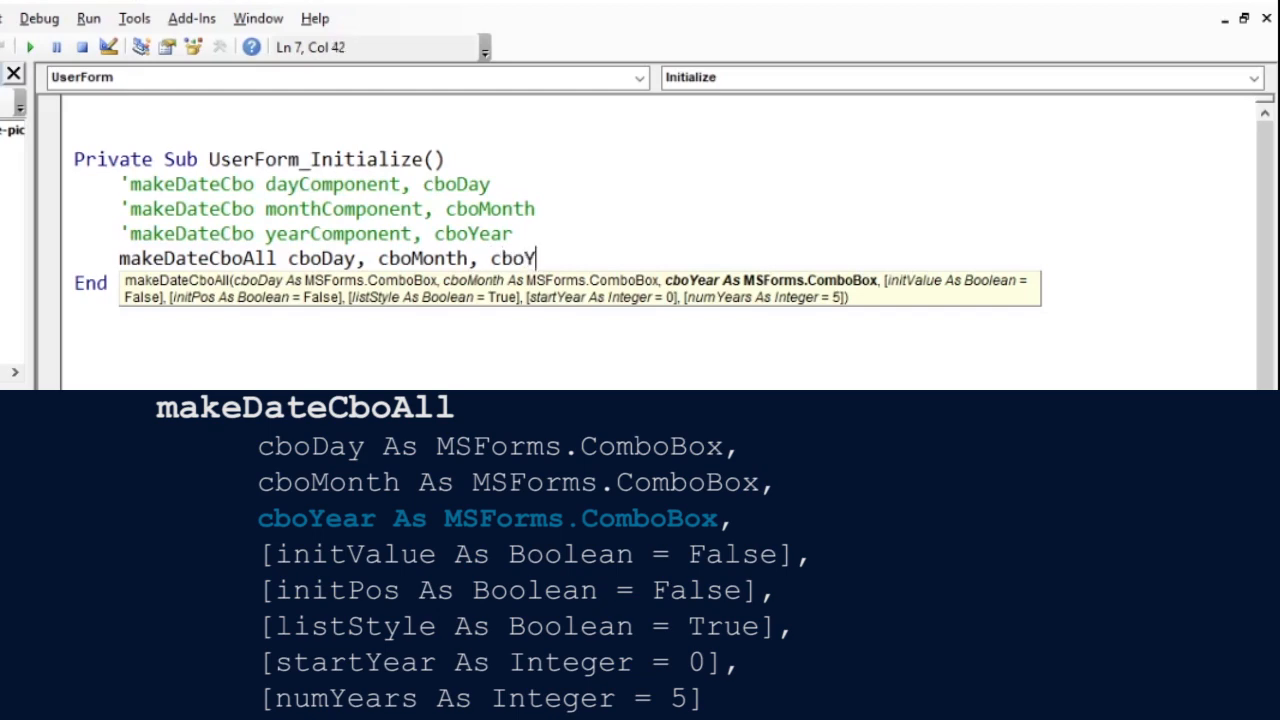
pyautogui.write('ear')
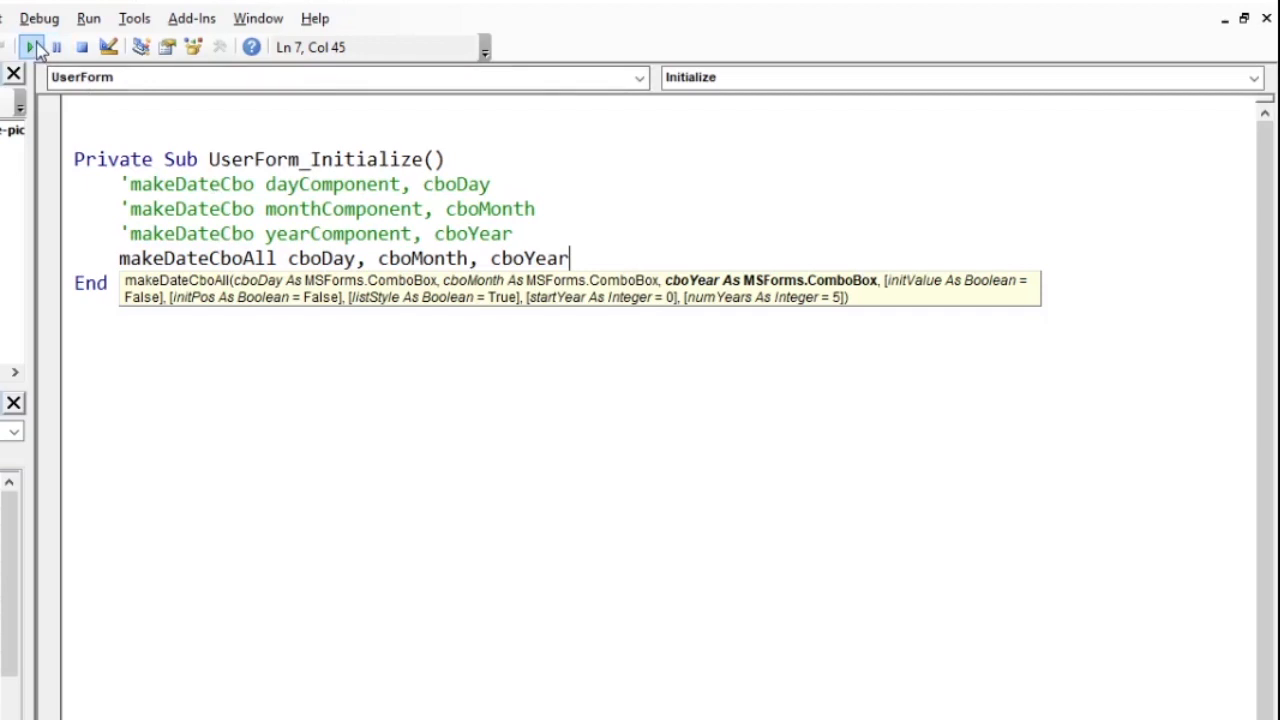
# Step: Run the form, pick day 1 and a year from the lists, then close the Date Picker
pyautogui.click(32, 48)
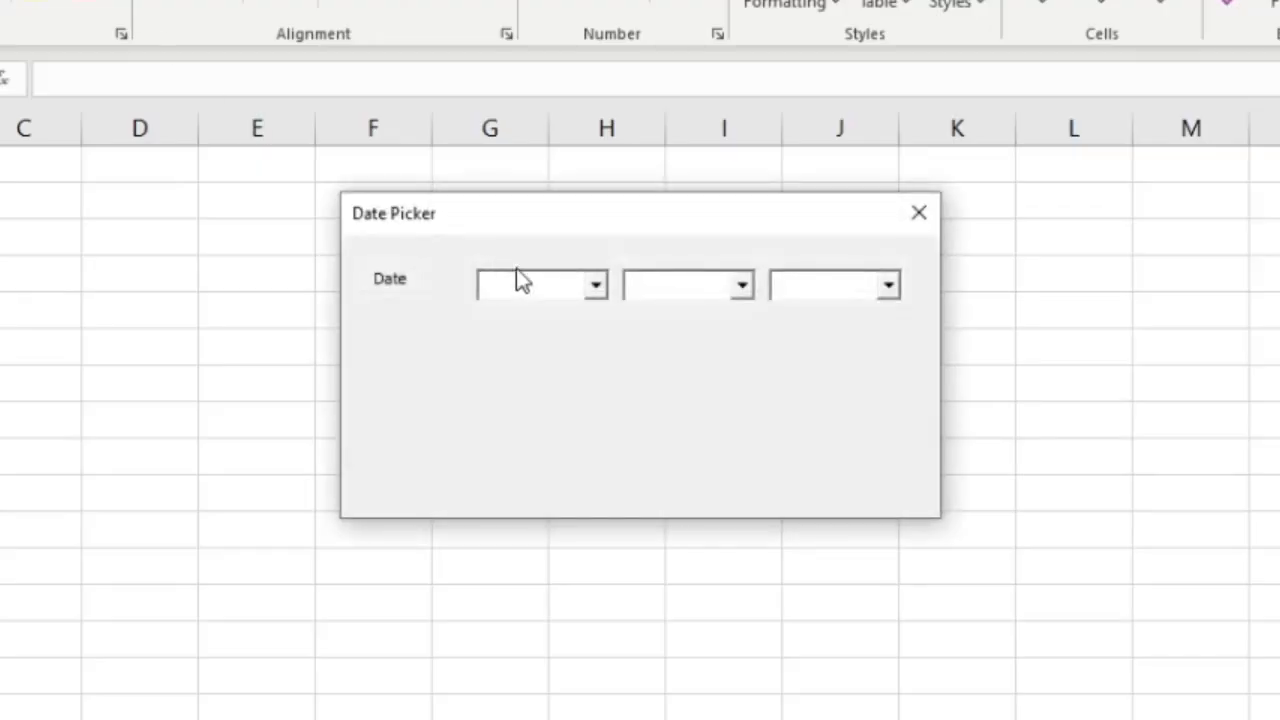
pyautogui.write('1')
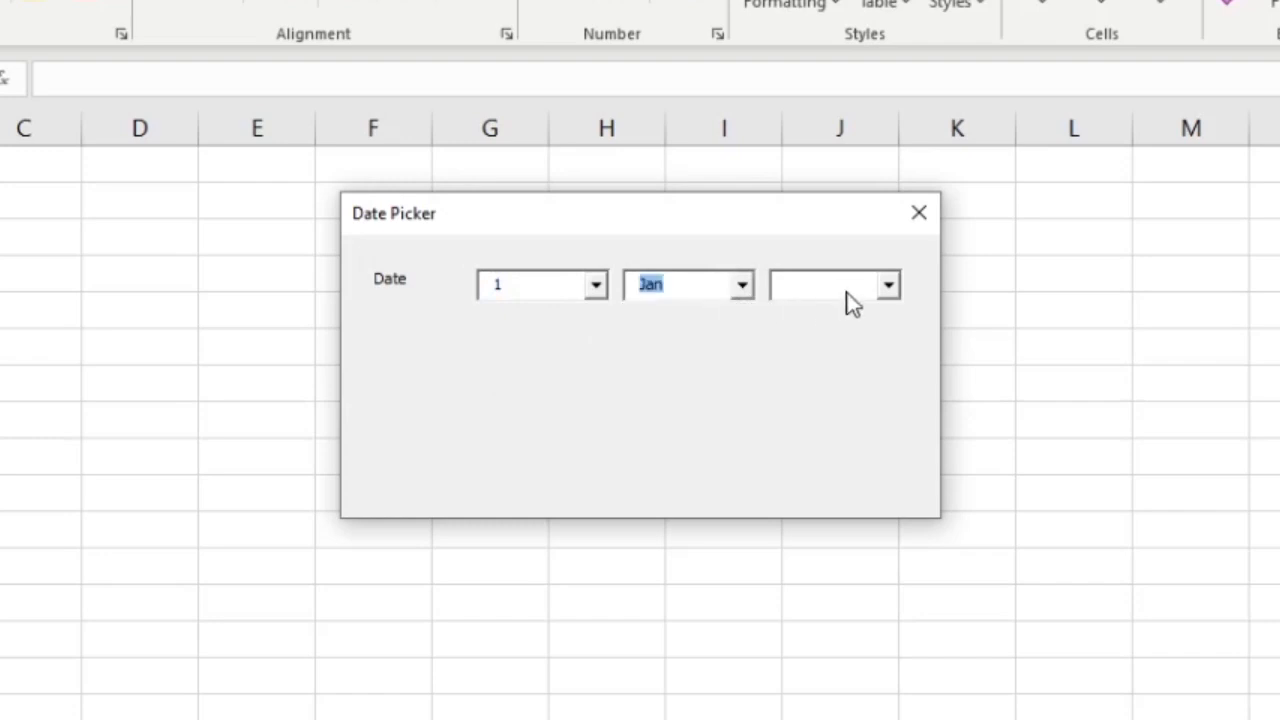
pyautogui.click(836, 284)
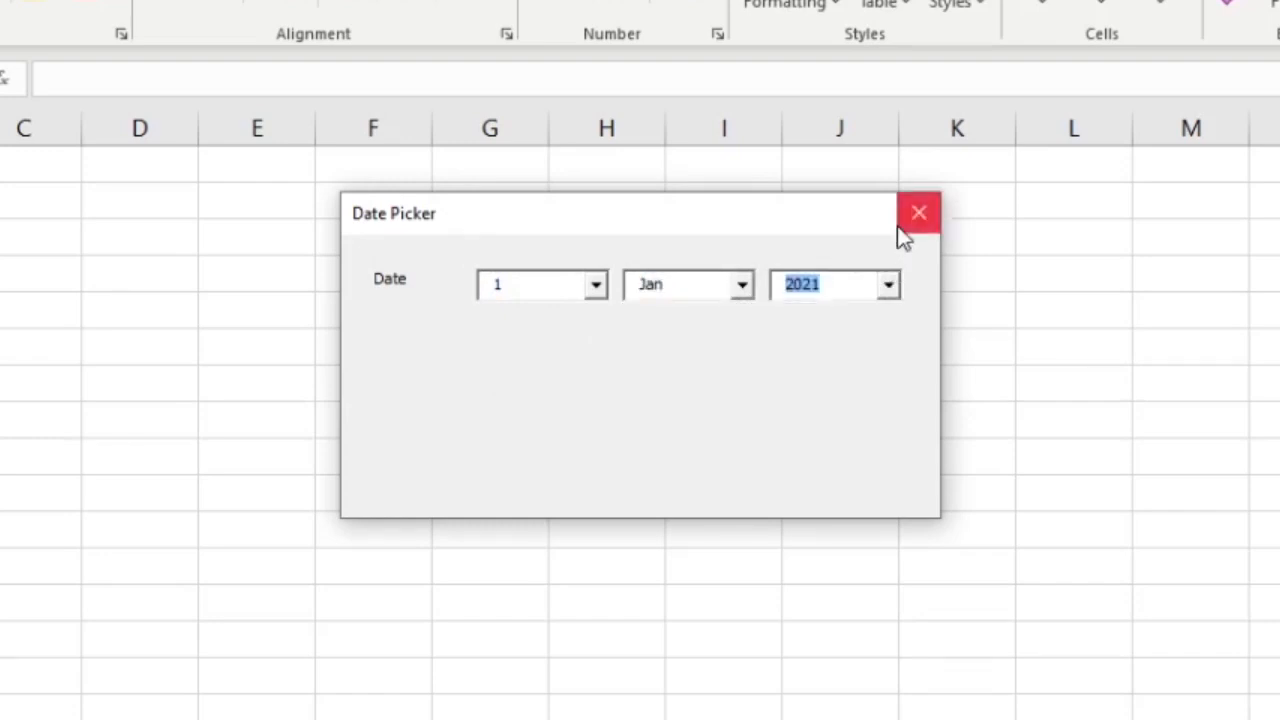
pyautogui.moveTo(858, 232)
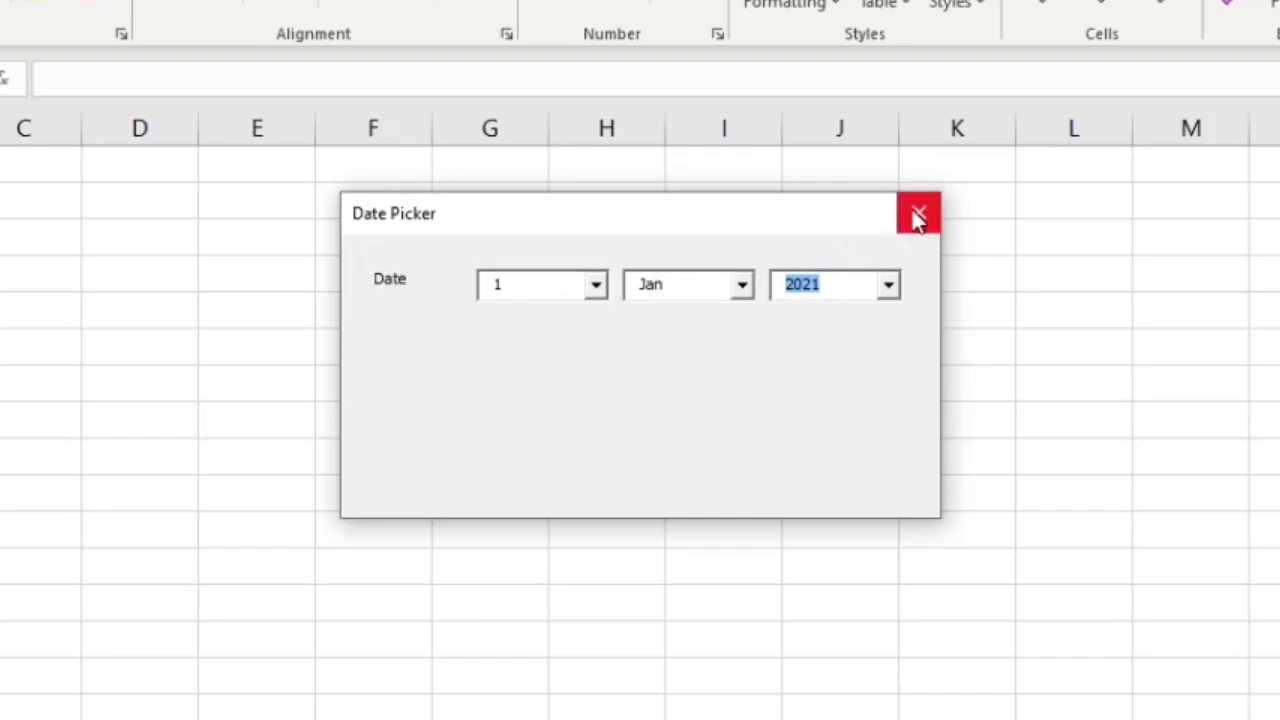
pyautogui.moveTo(916, 216)
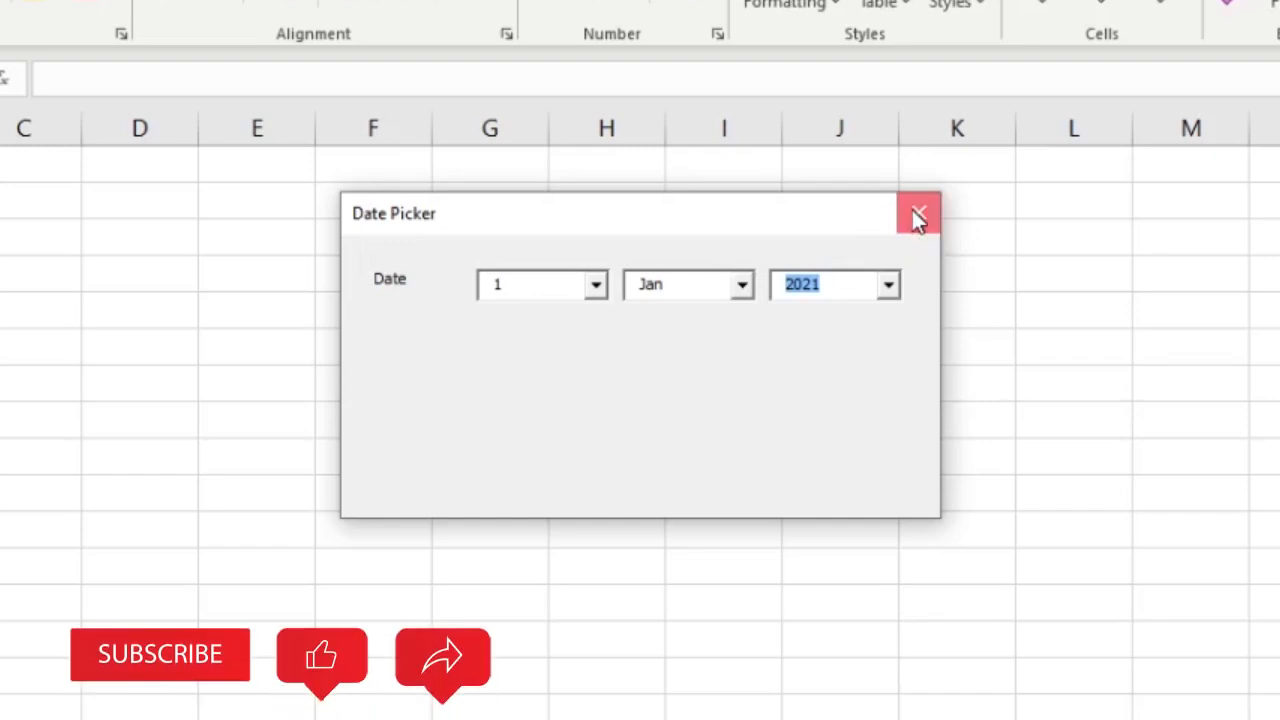
pyautogui.click(918, 216)
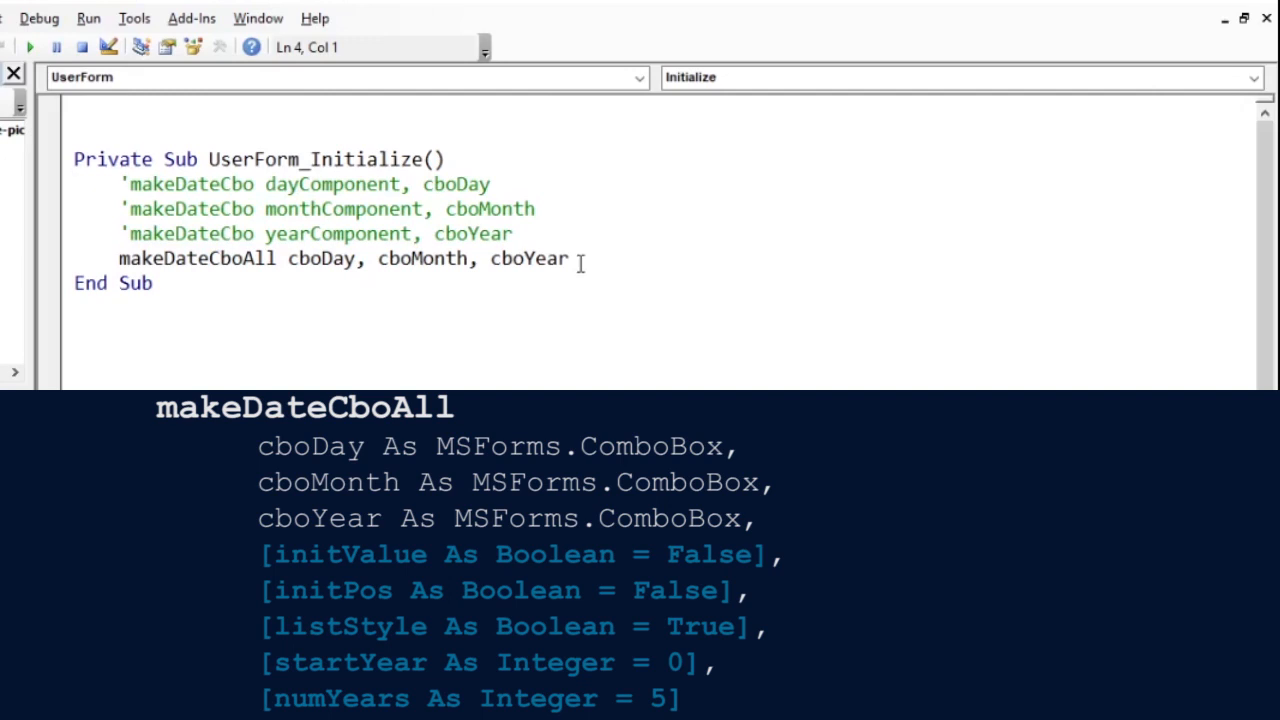
# Step: Append the optional arguments True, False, True to the makeDateCboAll call
pyautogui.write(',')
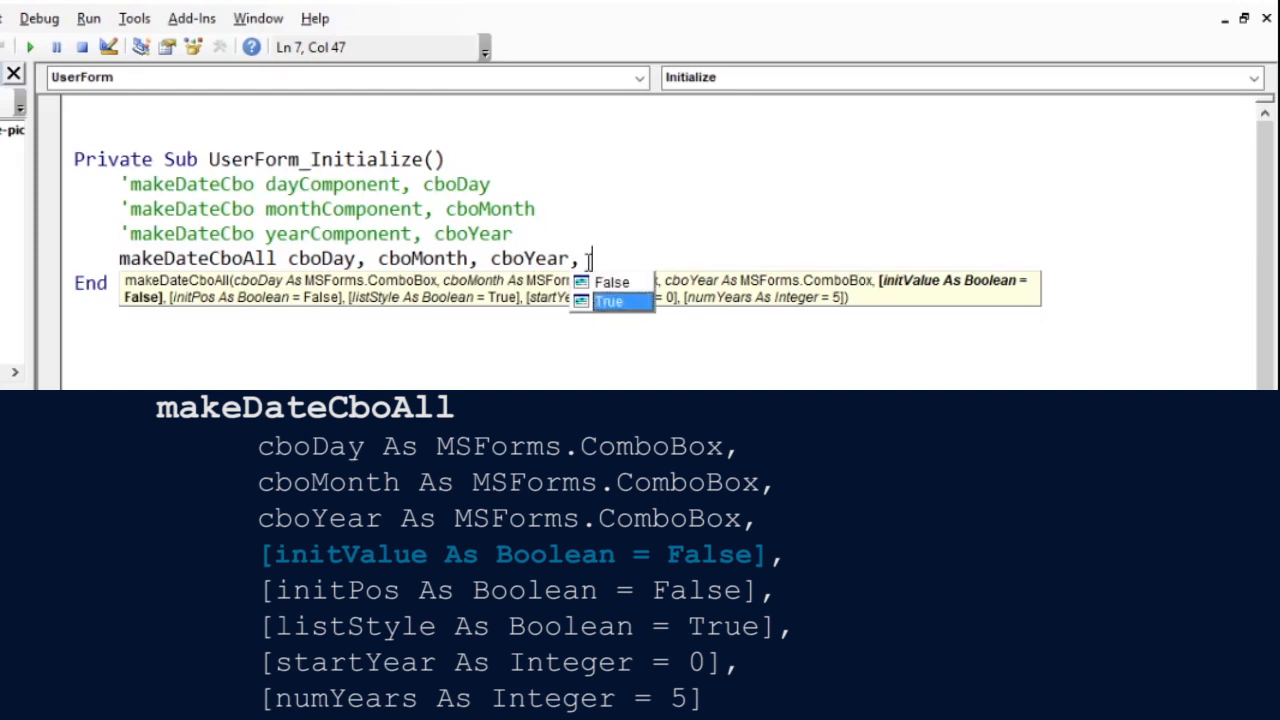
pyautogui.write('True')
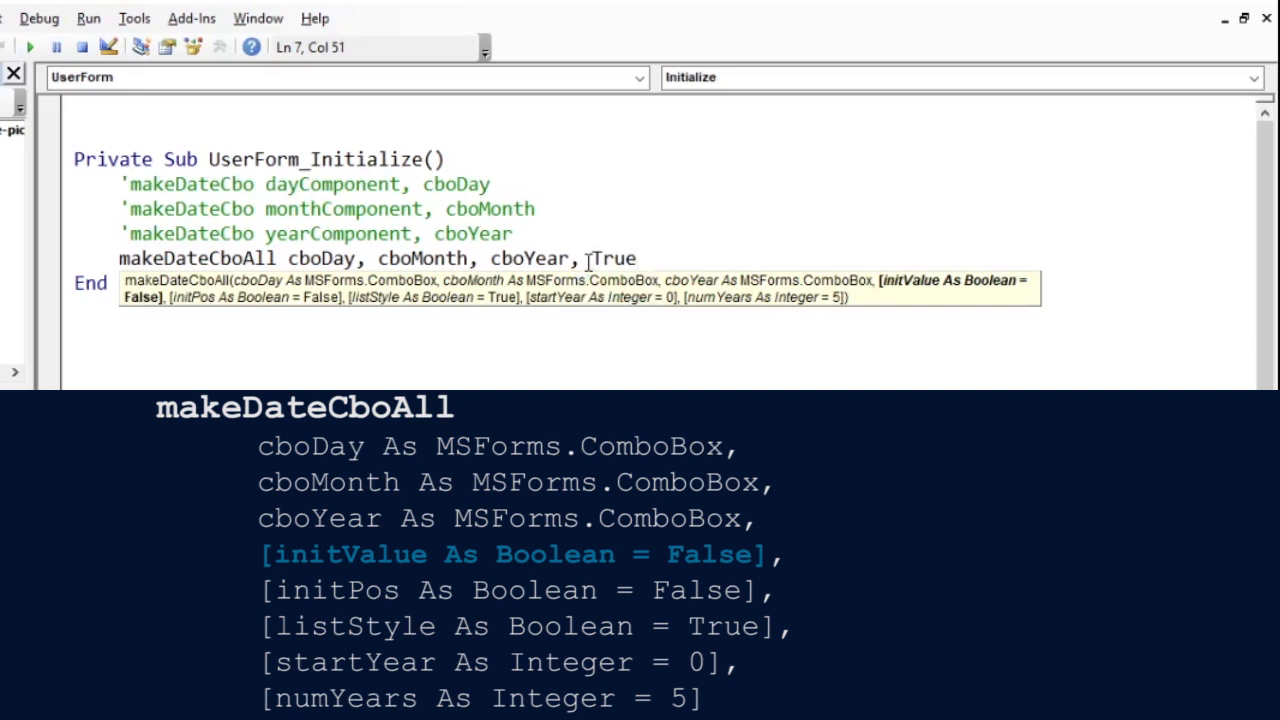
pyautogui.click(638, 258)
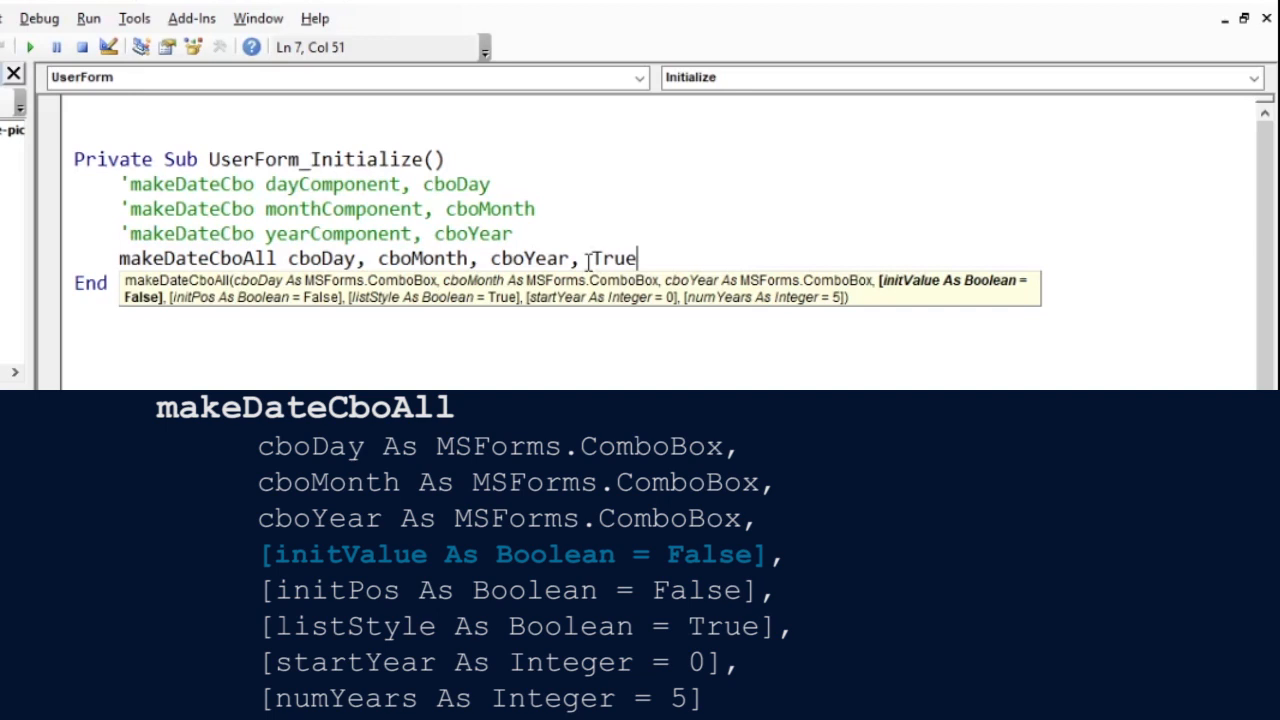
pyautogui.write(',')
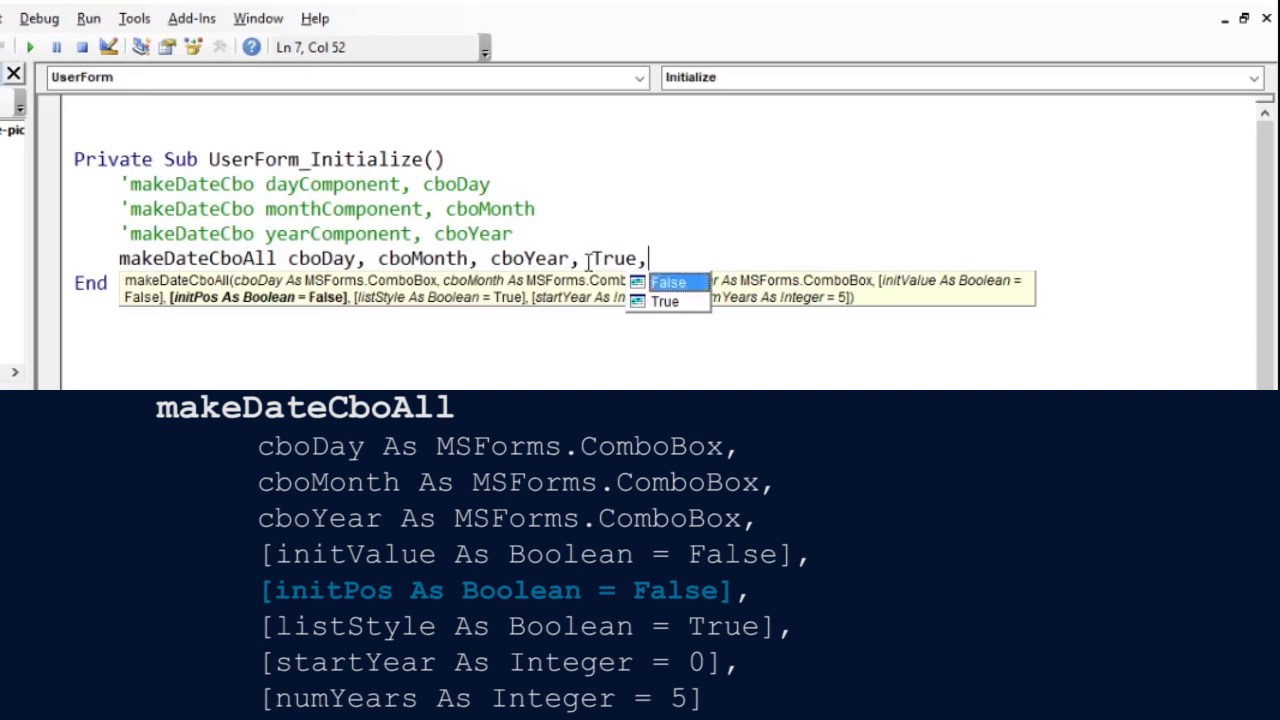
pyautogui.write('False')
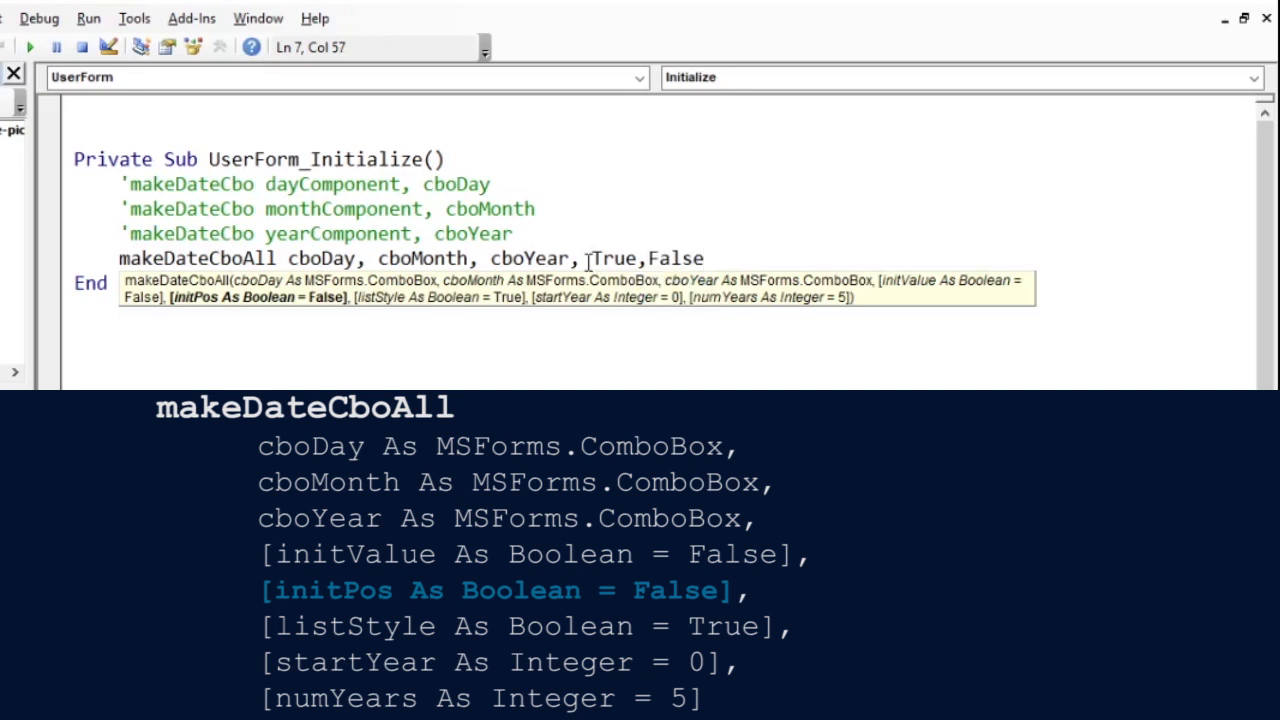
pyautogui.write(',')
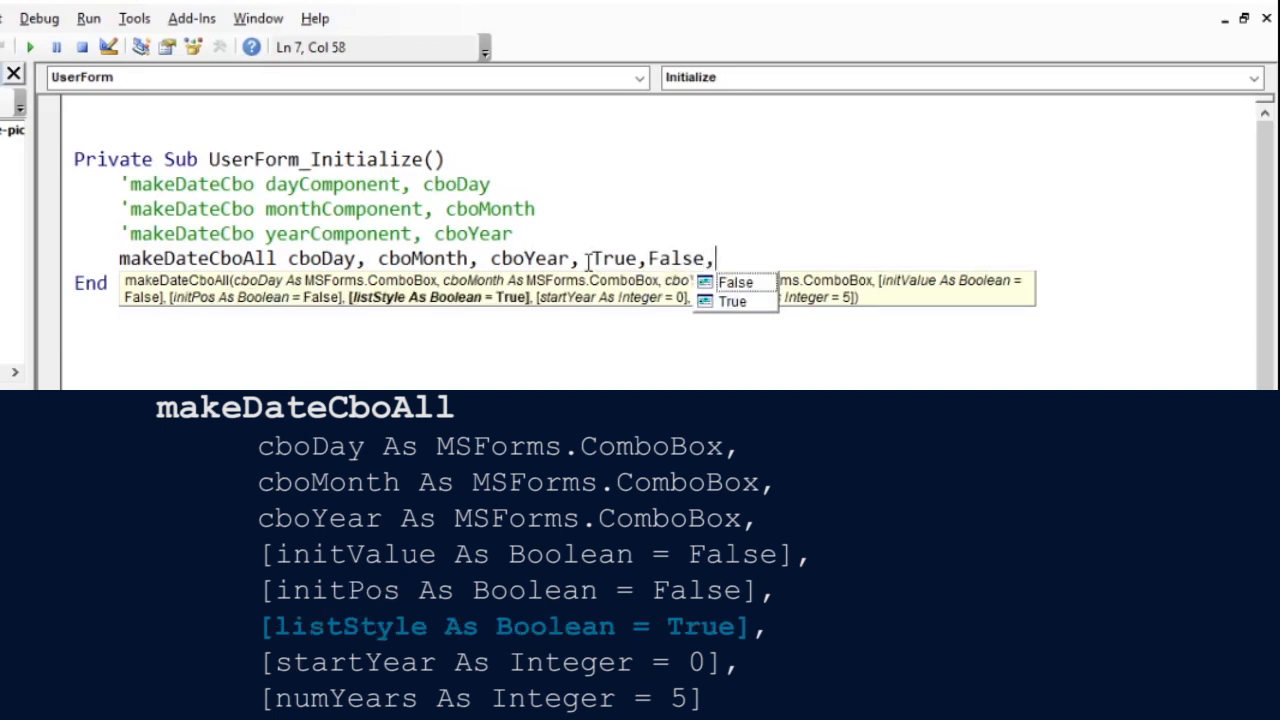
pyautogui.moveTo(732, 300)
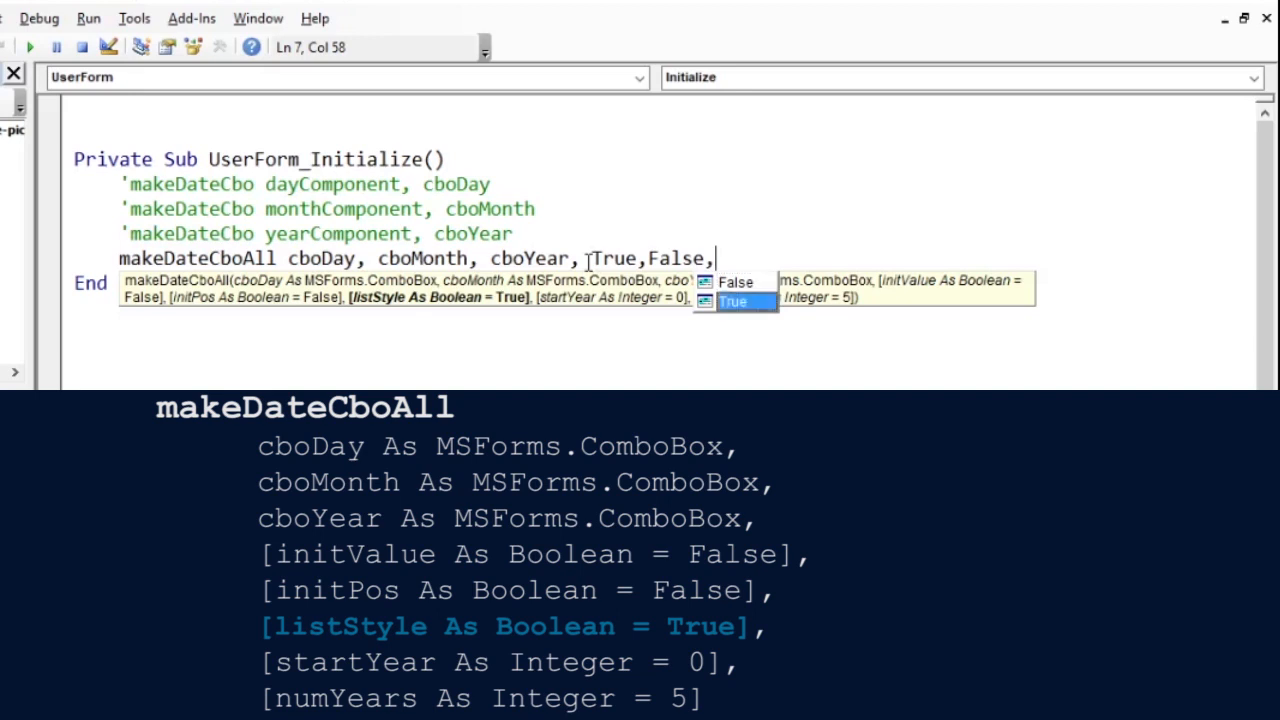
pyautogui.write('True')
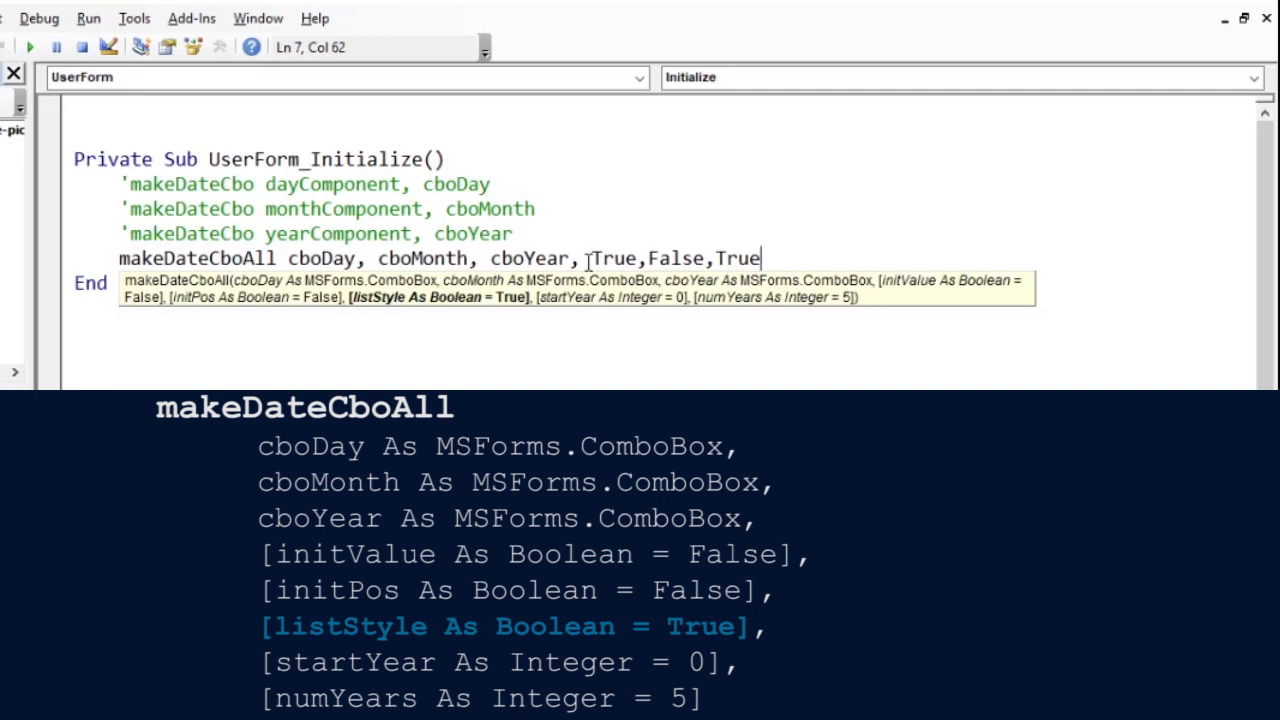
# Step: Add 2020 as the start year and 5 as the number of years to list
pyautogui.write(',')
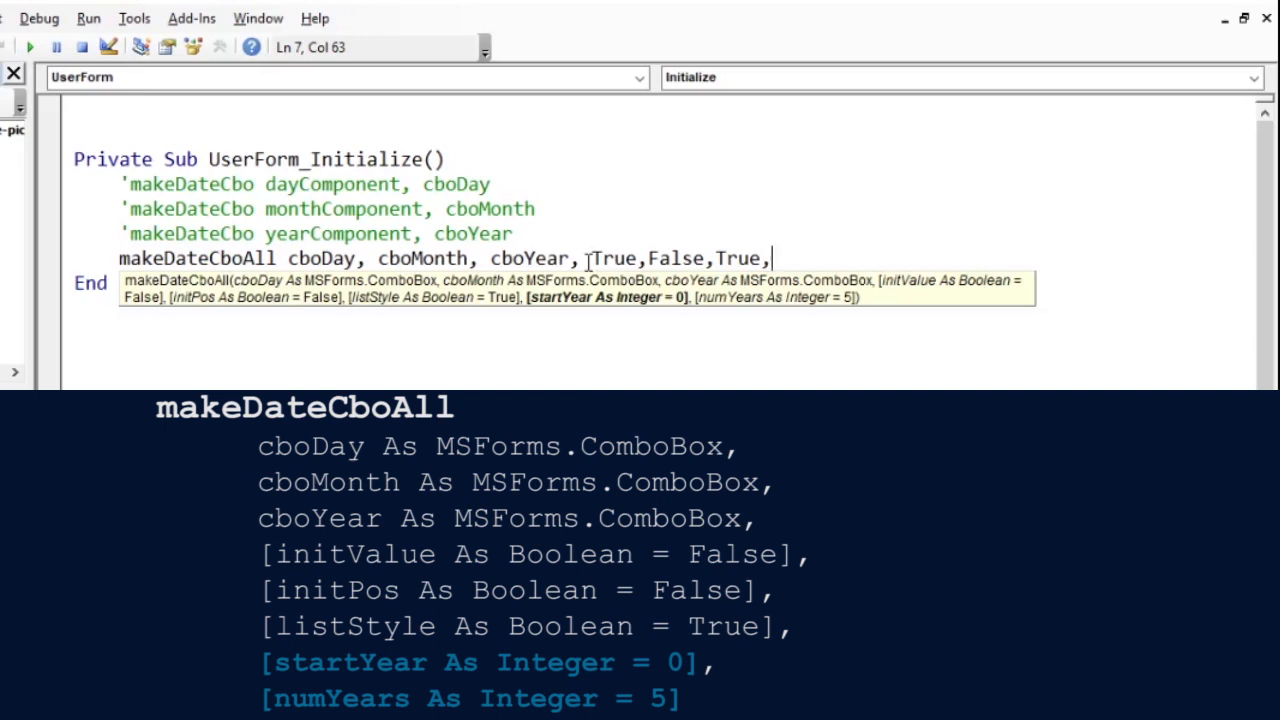
pyautogui.write('20')
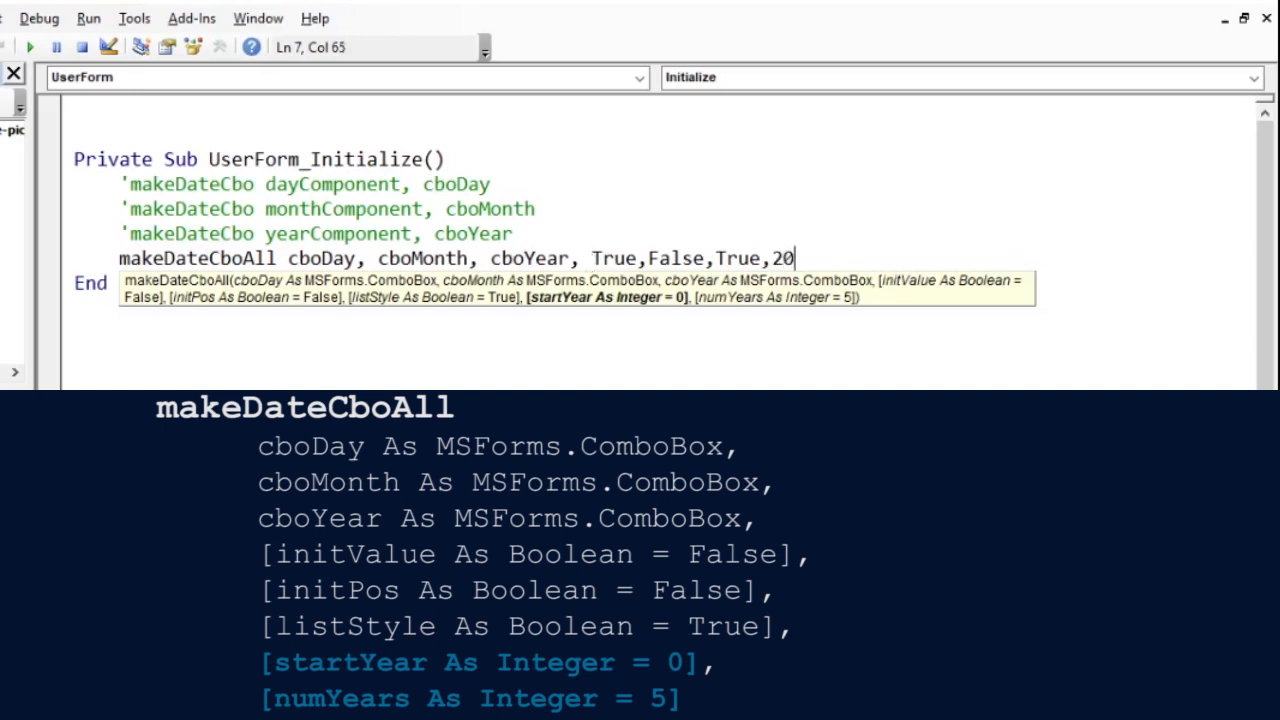
pyautogui.write('20')
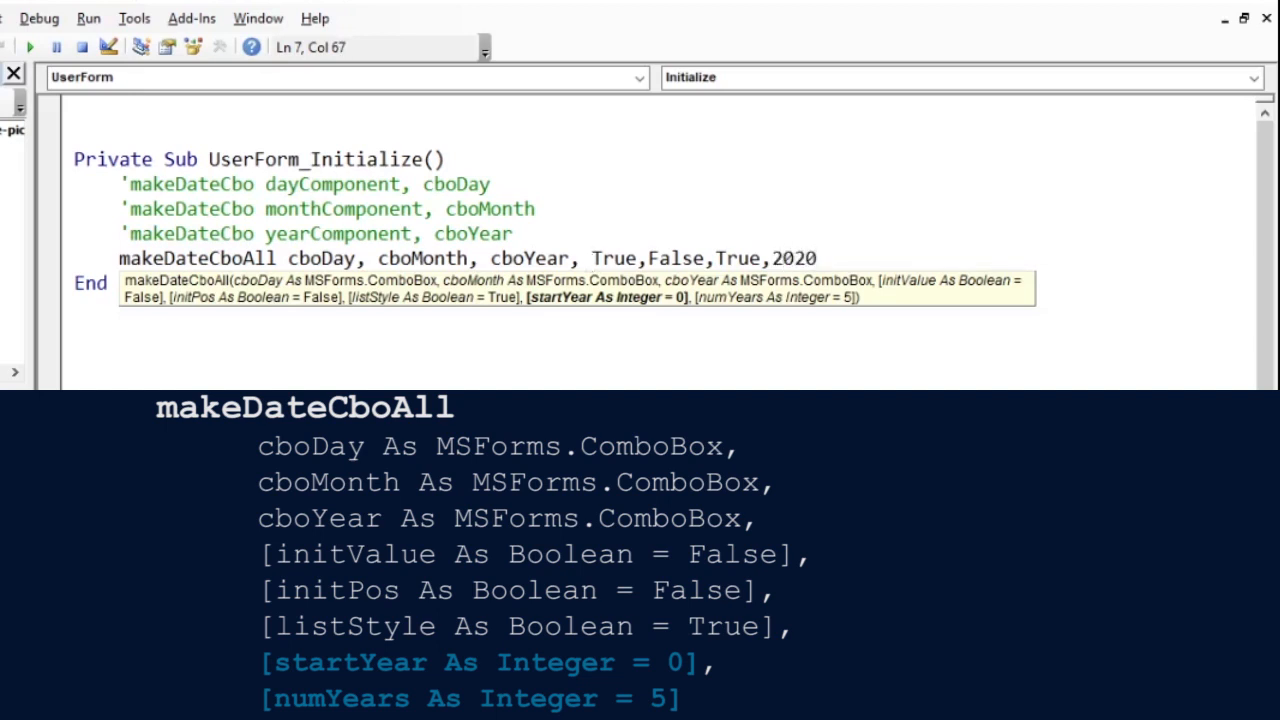
pyautogui.write(',')
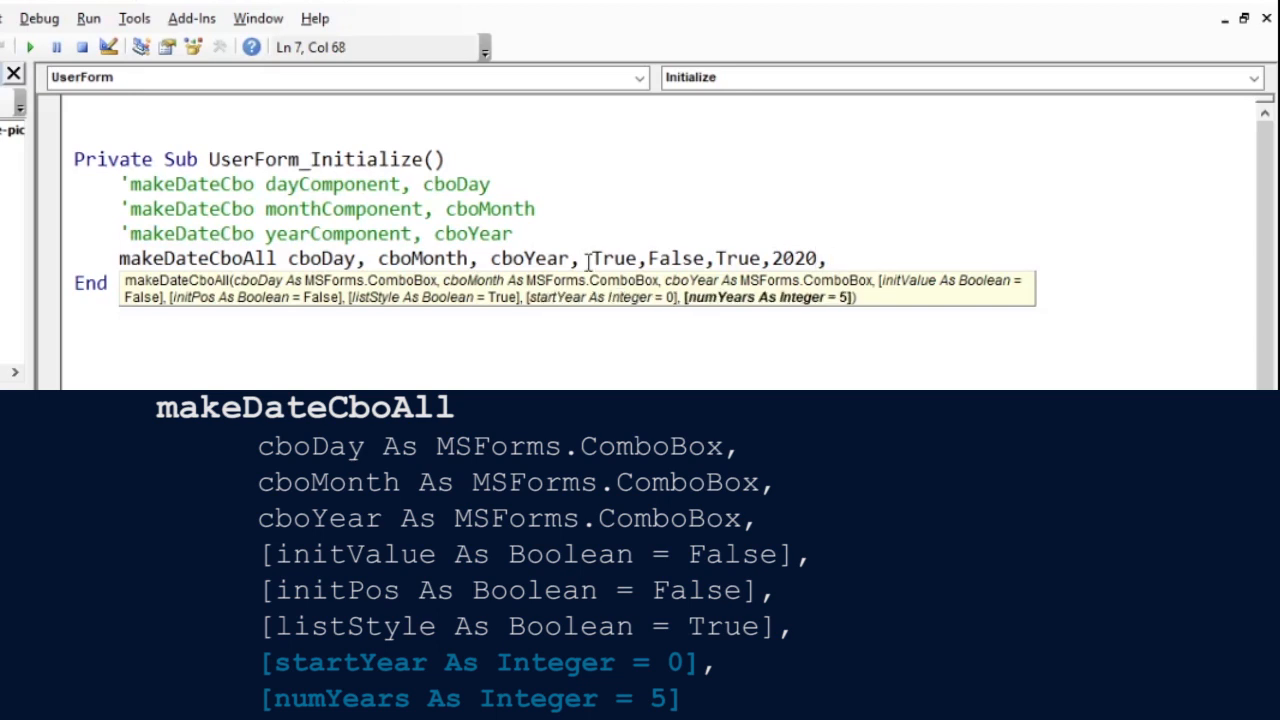
pyautogui.write('5')
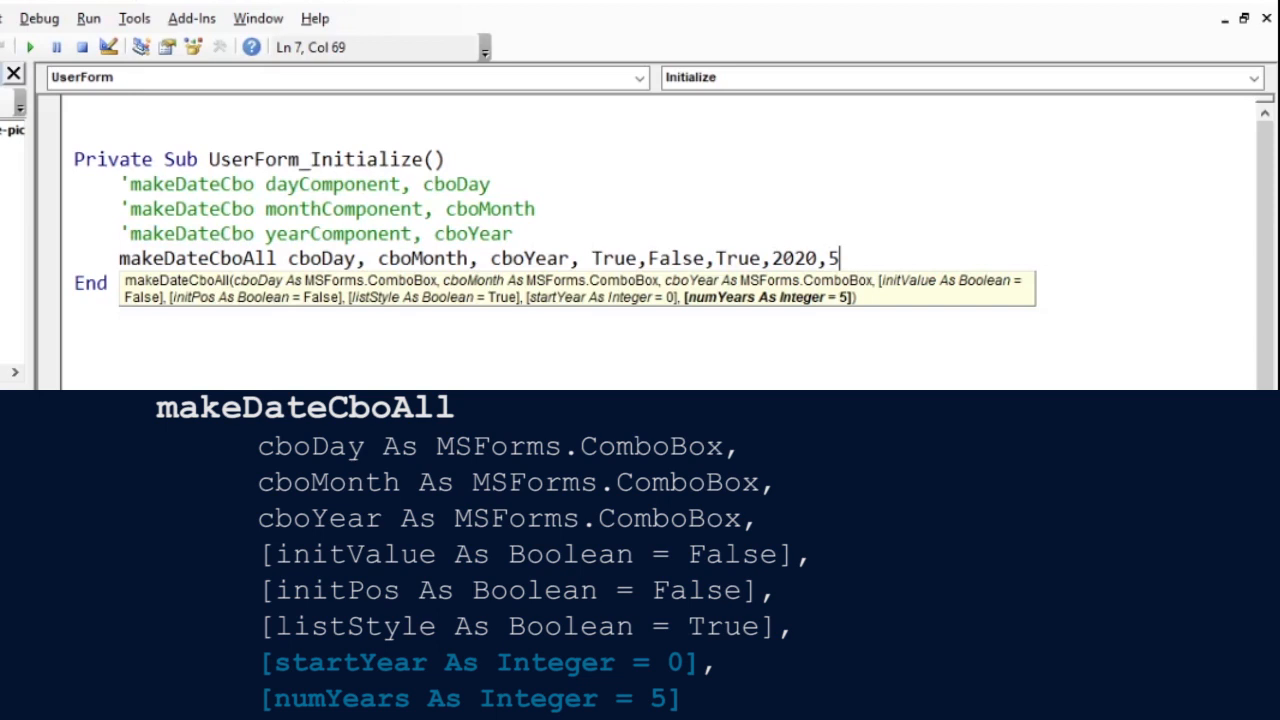
pyautogui.moveTo(832, 234)
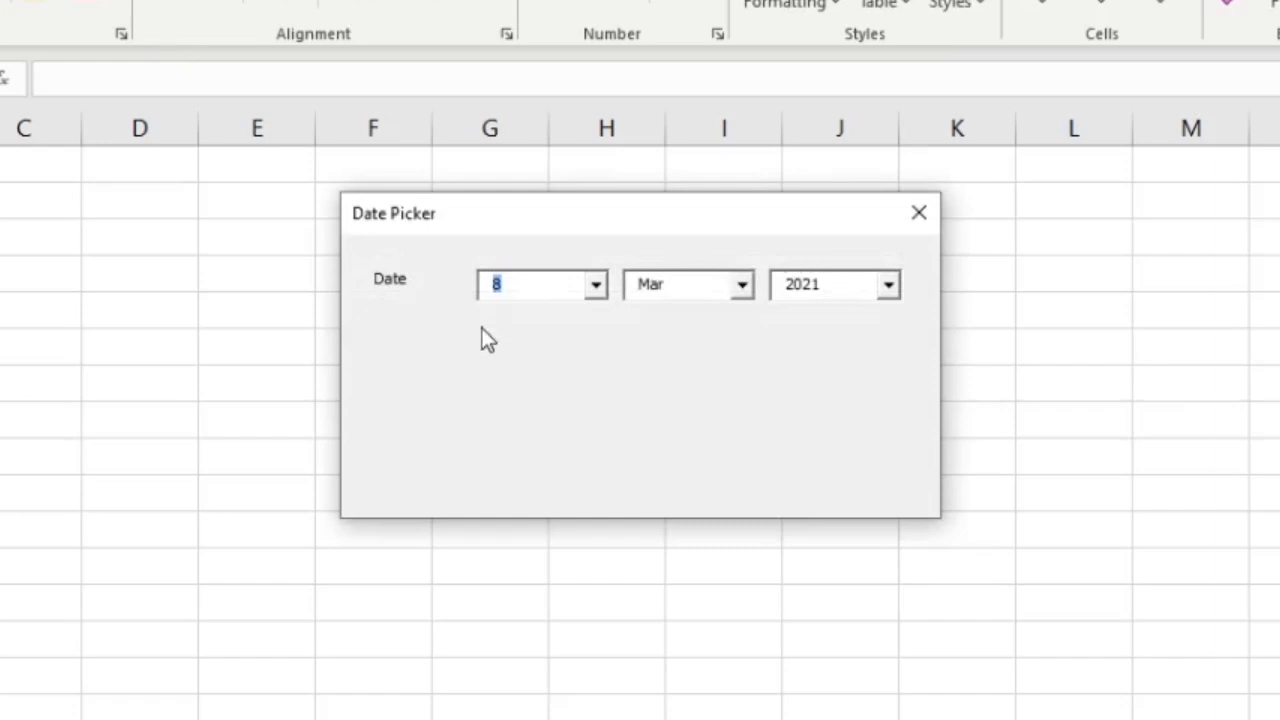
pyautogui.moveTo(620, 348)
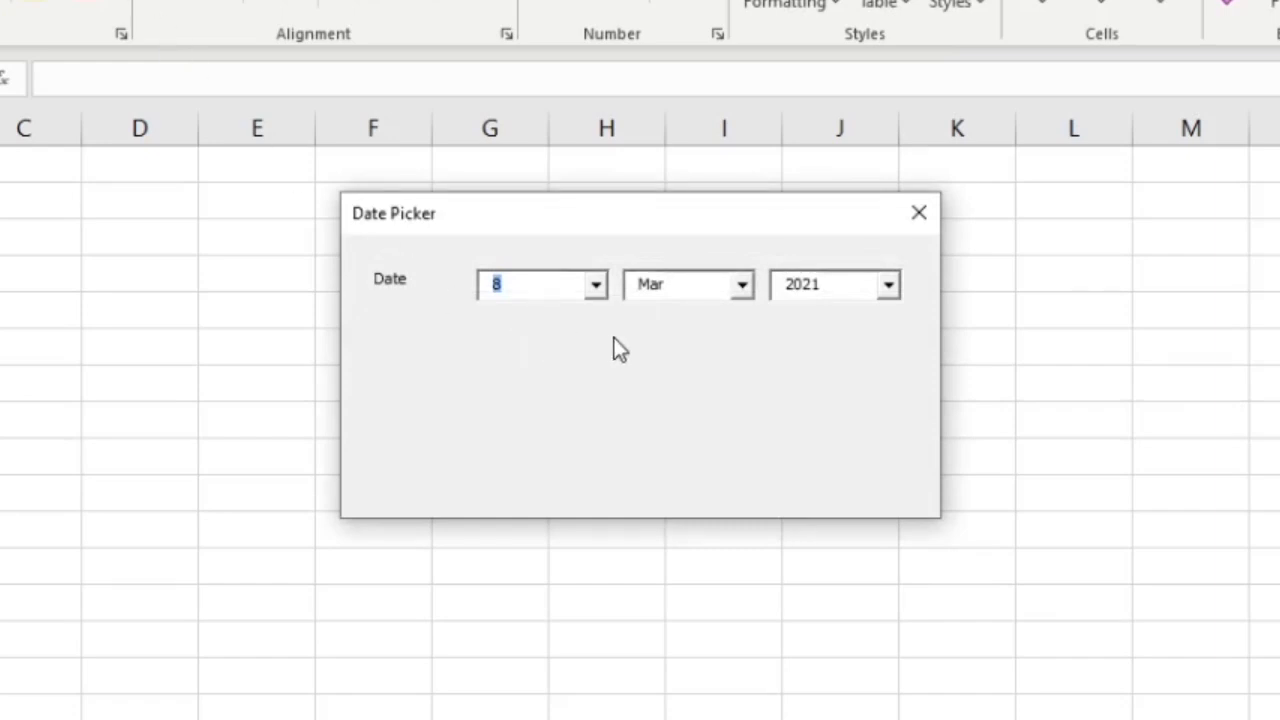
# Step: Check the running form's year list shows 2020–2024 and keep 2021 selected
pyautogui.click(886, 284)
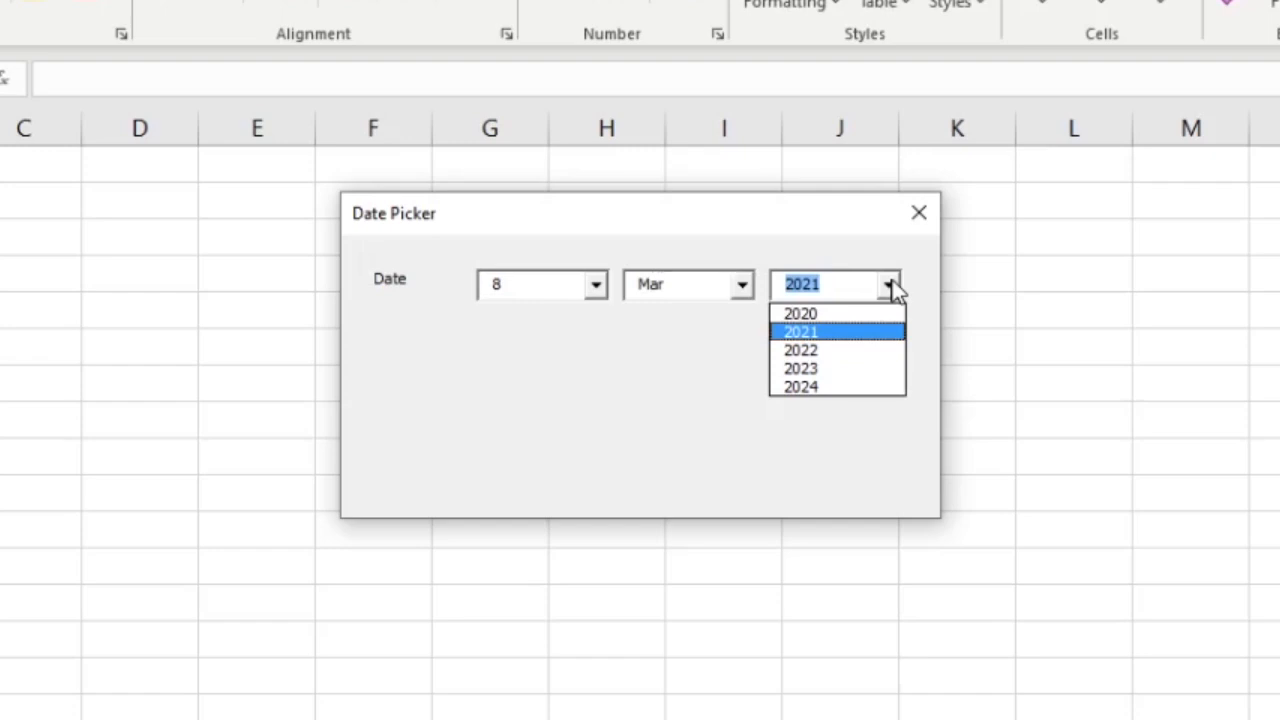
pyautogui.click(800, 332)
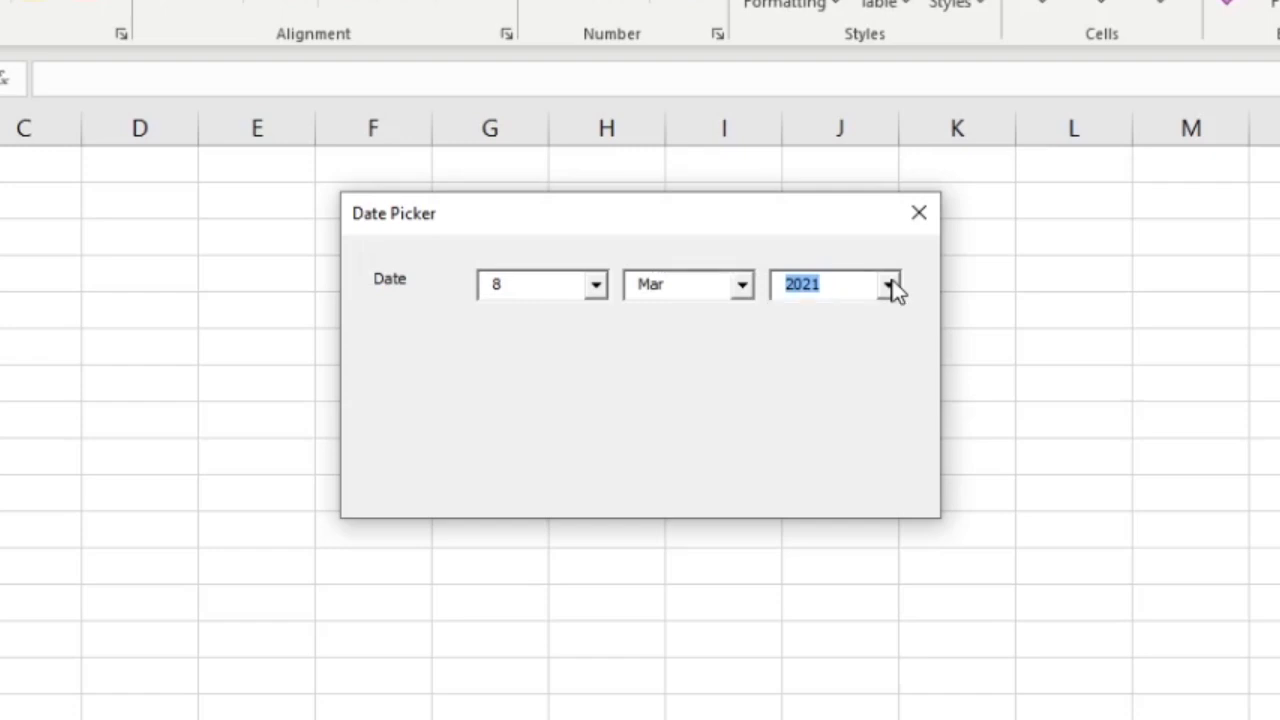
pyautogui.moveTo(792, 416)
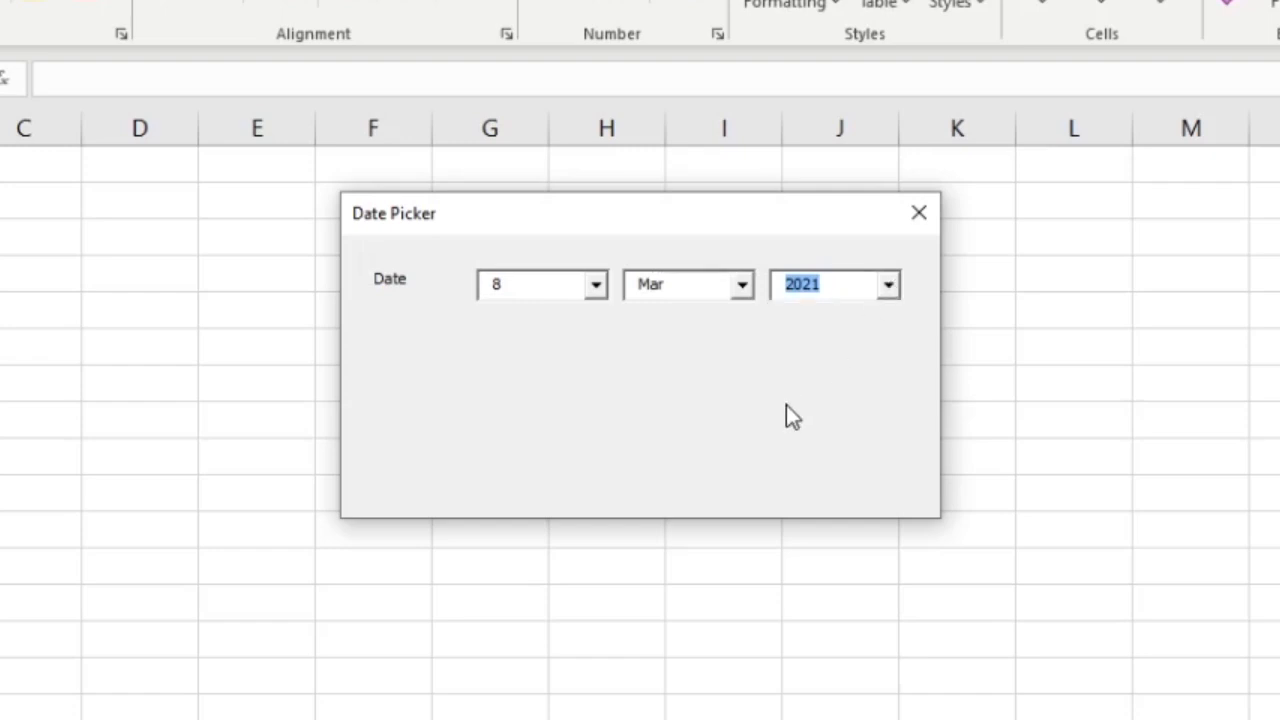